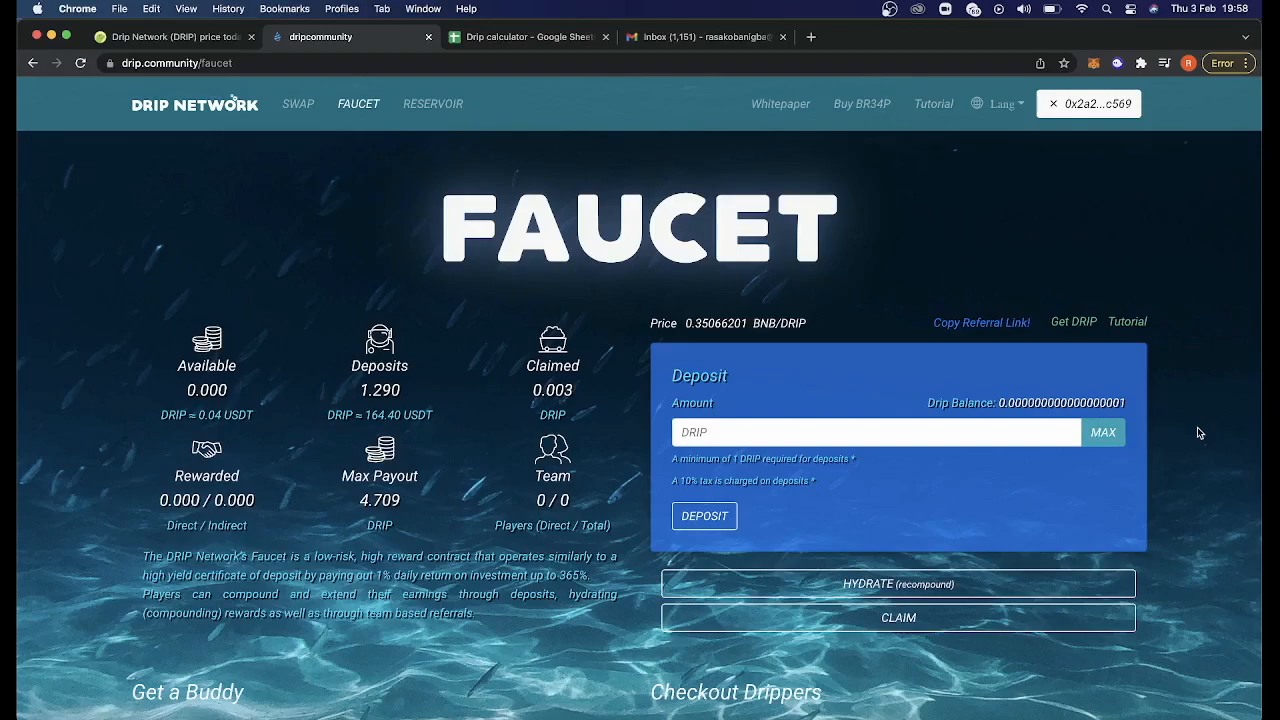
{"action": "mouse_move", "coordinate": [1244, 388]}
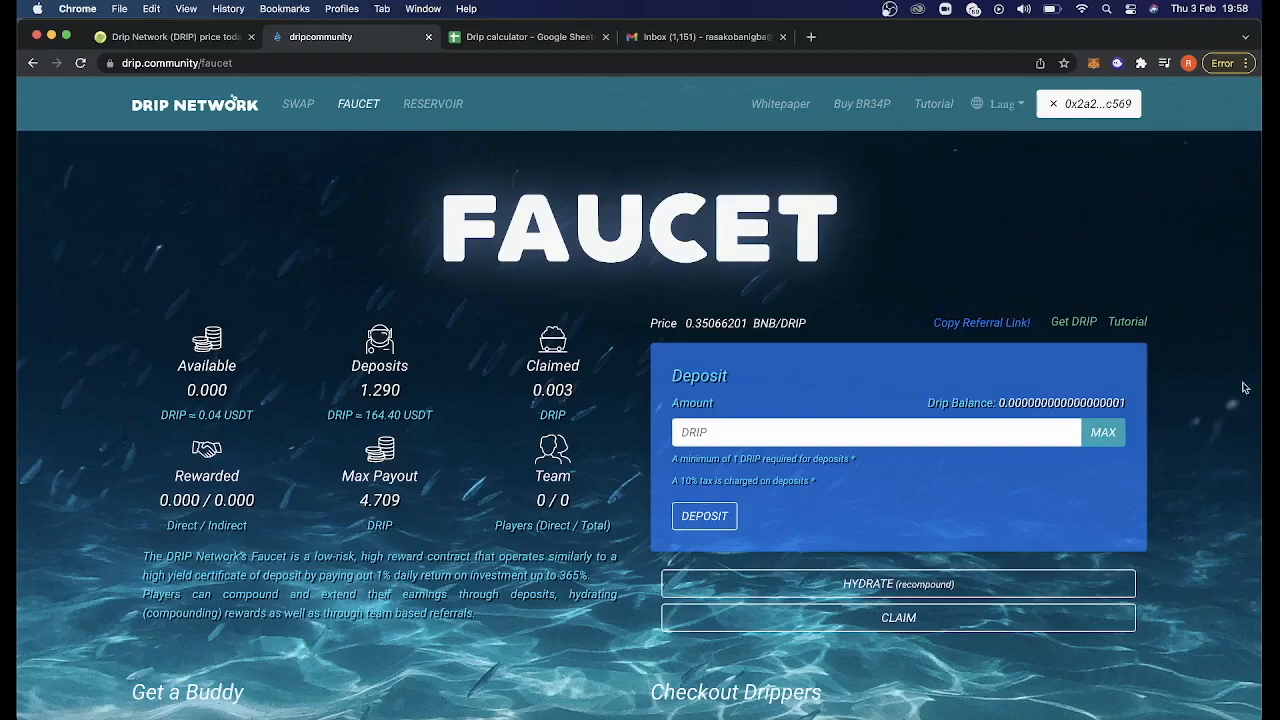
Show the calculator's Drip price inputs: $140.00 starting price, 0.00% daily change, date 3 Feb 2022.
{"action": "left_click", "coordinate": [528, 36]}
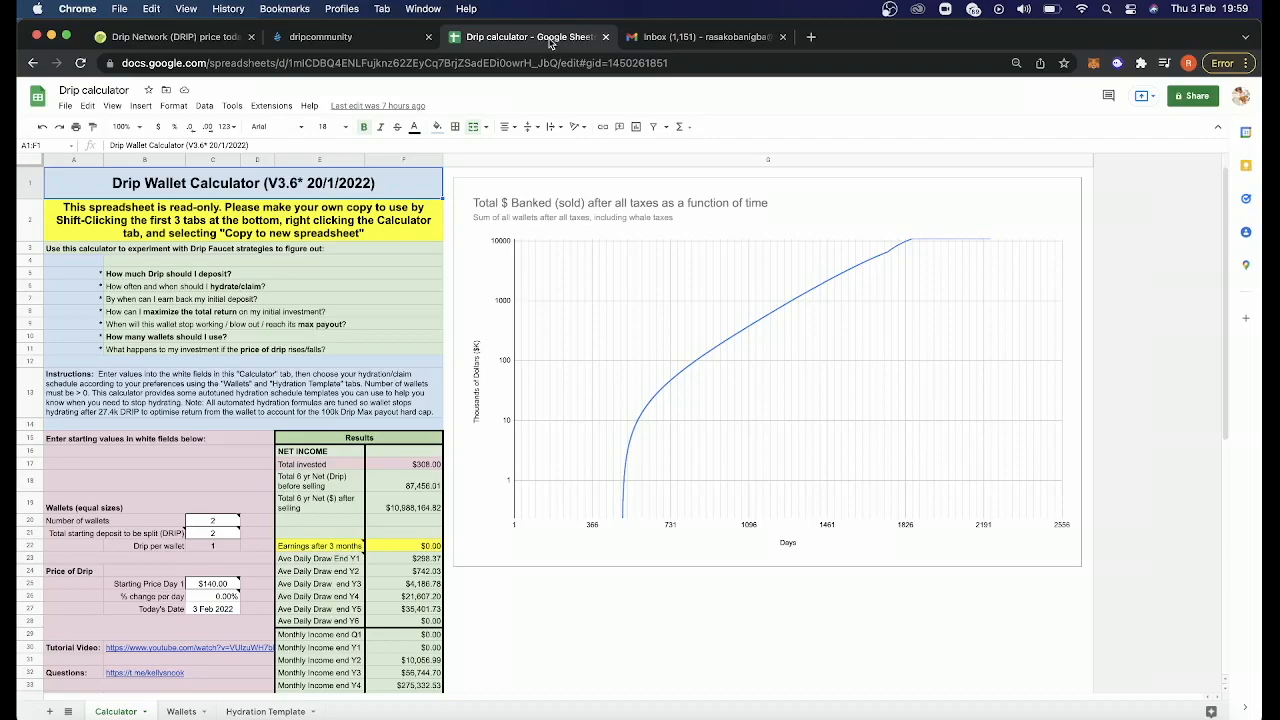
{"action": "mouse_move", "coordinate": [536, 390]}
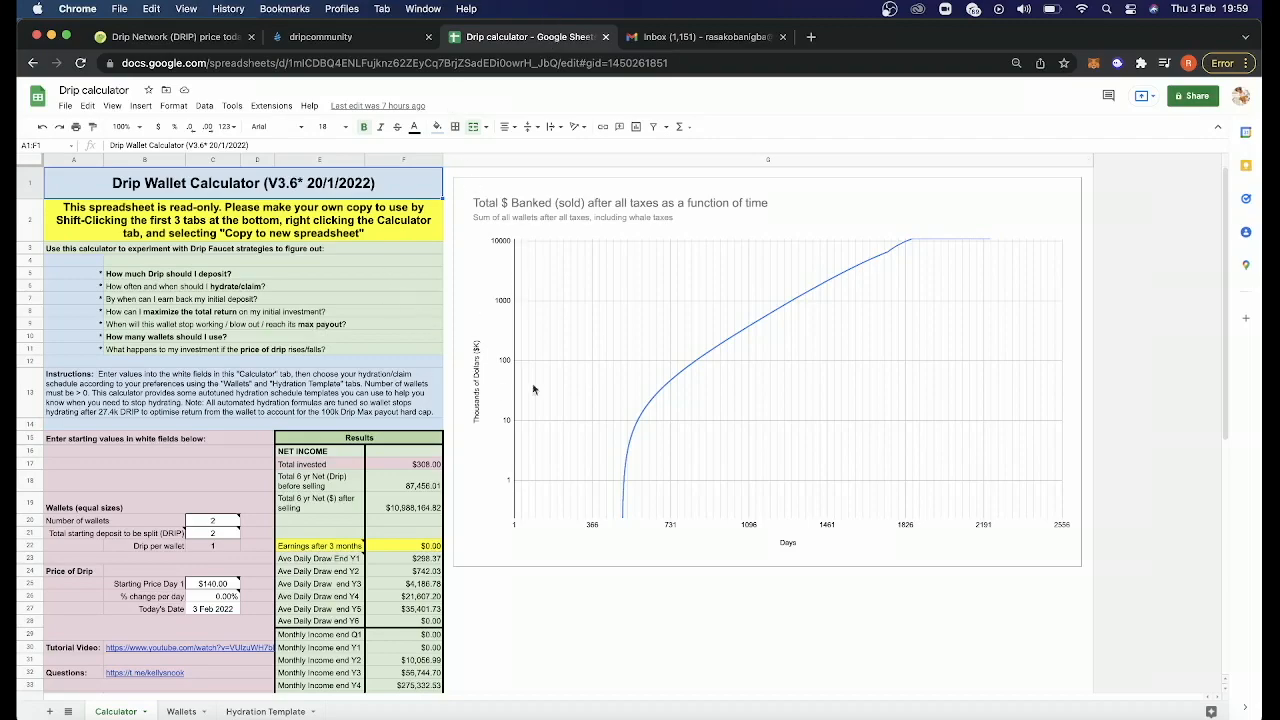
{"action": "mouse_move", "coordinate": [376, 304]}
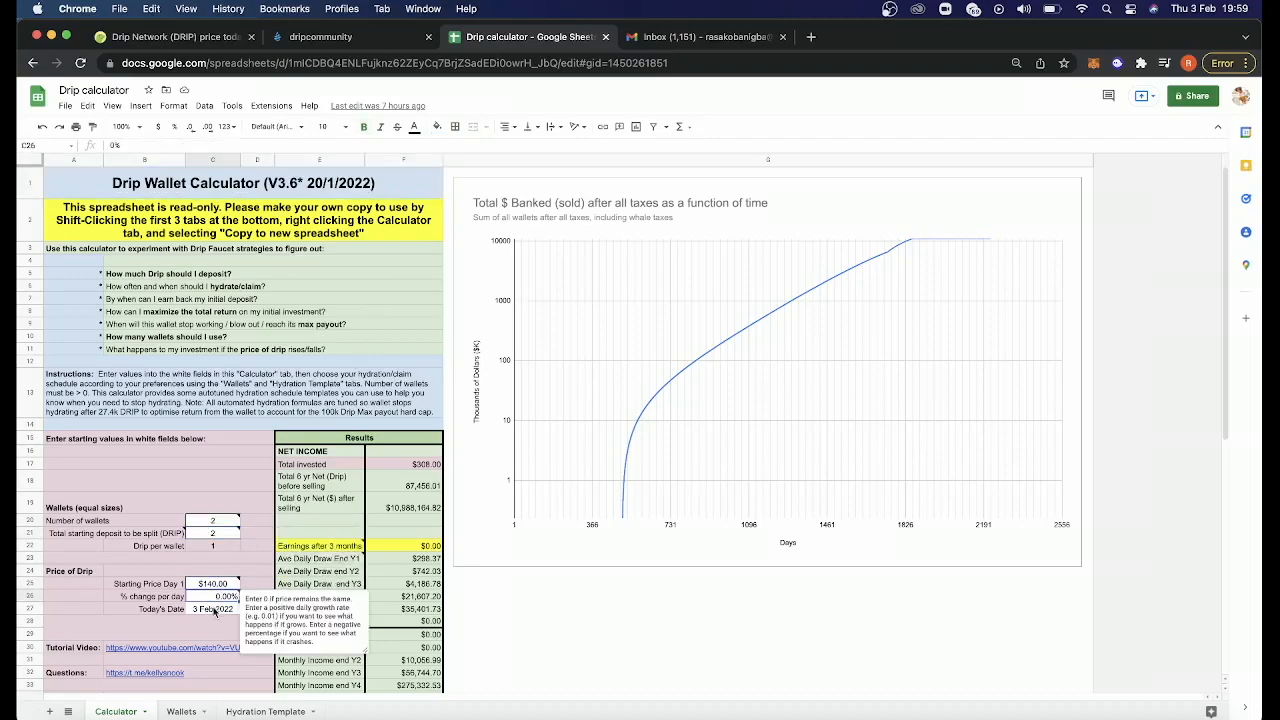
{"action": "left_click", "coordinate": [212, 608]}
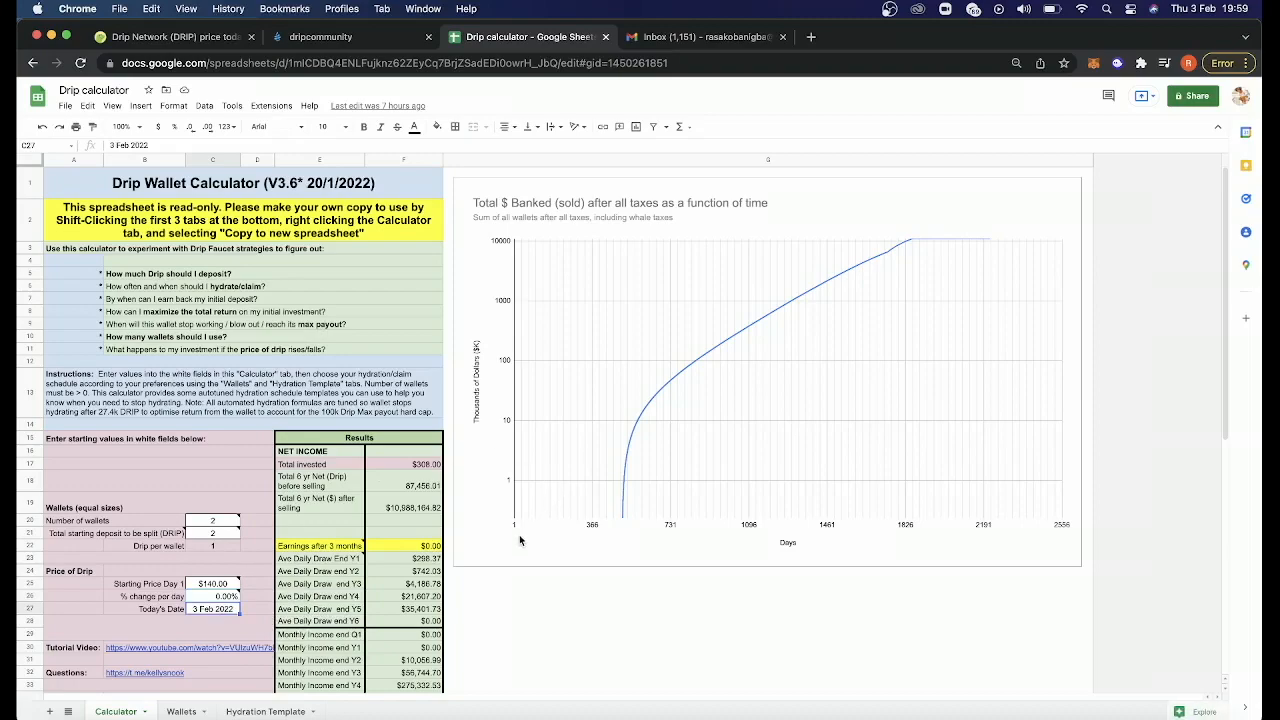
{"action": "mouse_move", "coordinate": [212, 712]}
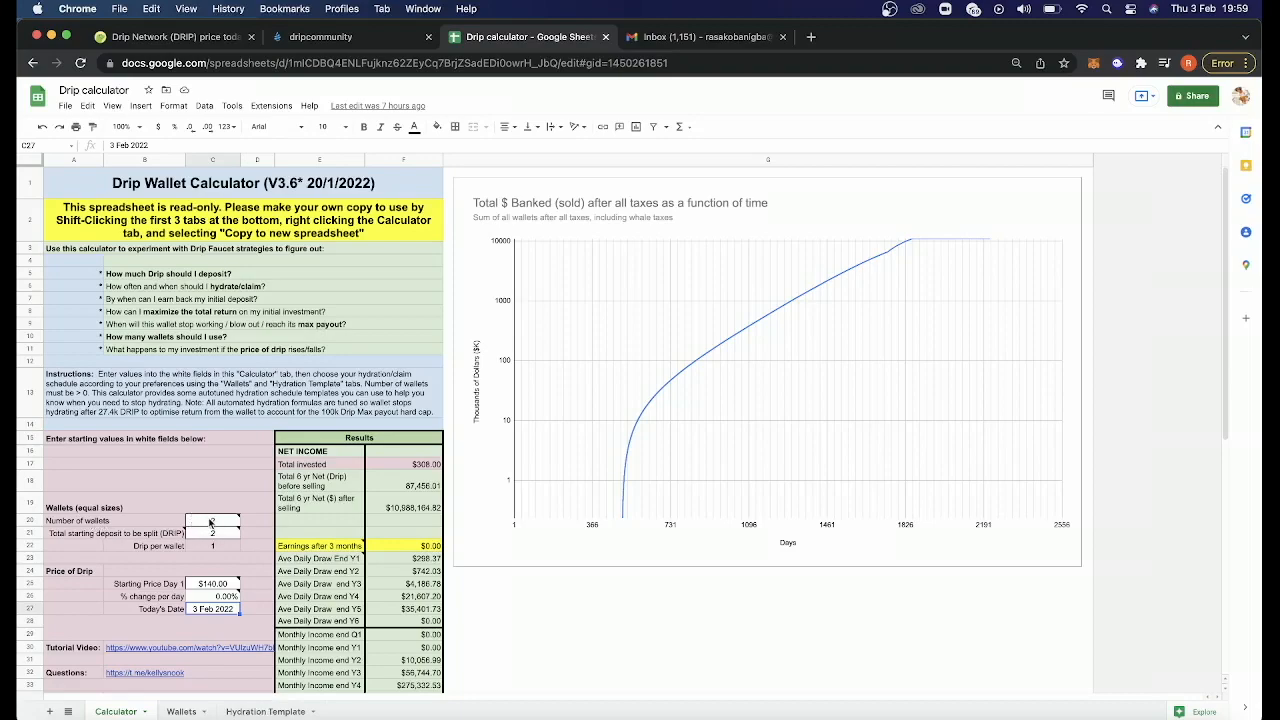
{"action": "mouse_move", "coordinate": [212, 520]}
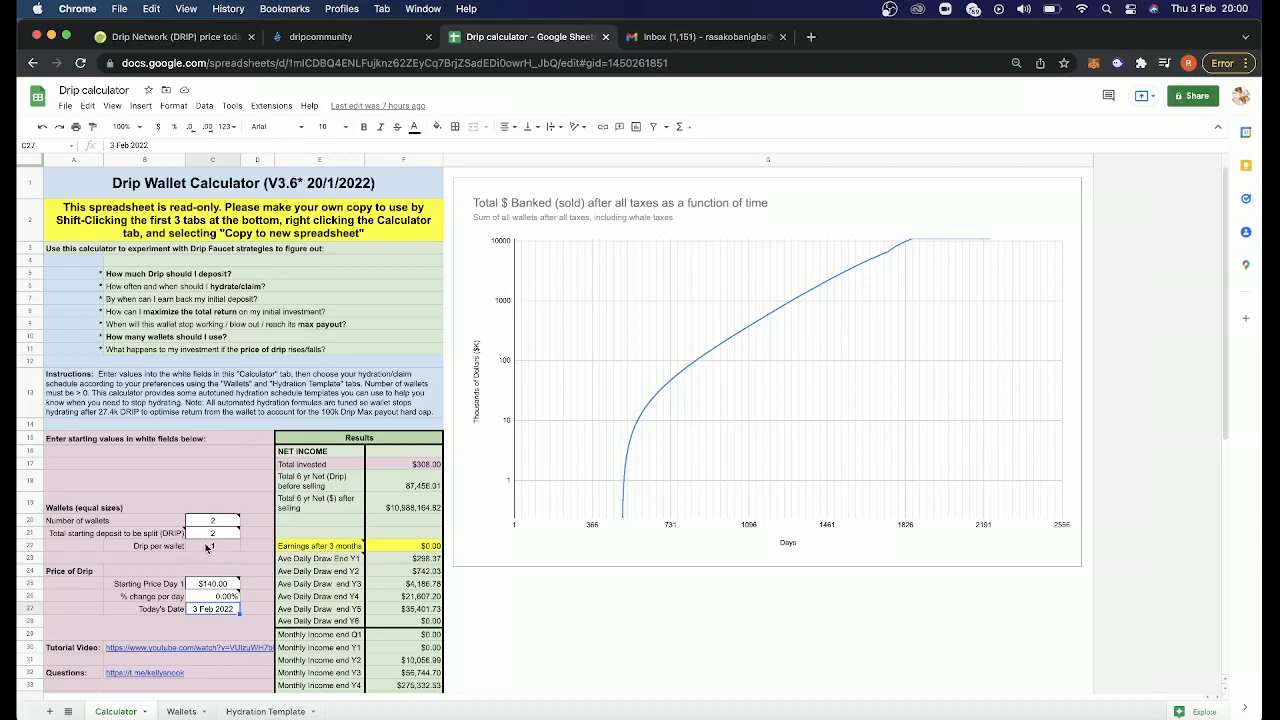
{"action": "mouse_move", "coordinate": [224, 592]}
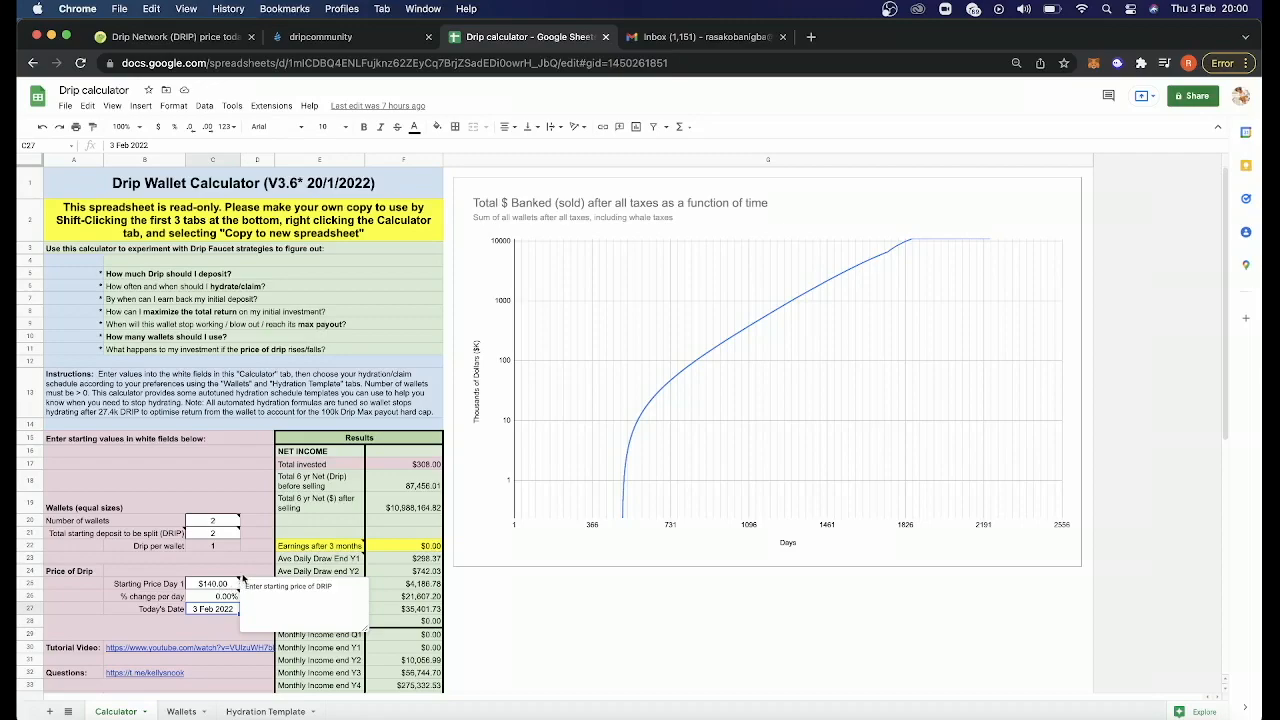
{"action": "mouse_move", "coordinate": [236, 560]}
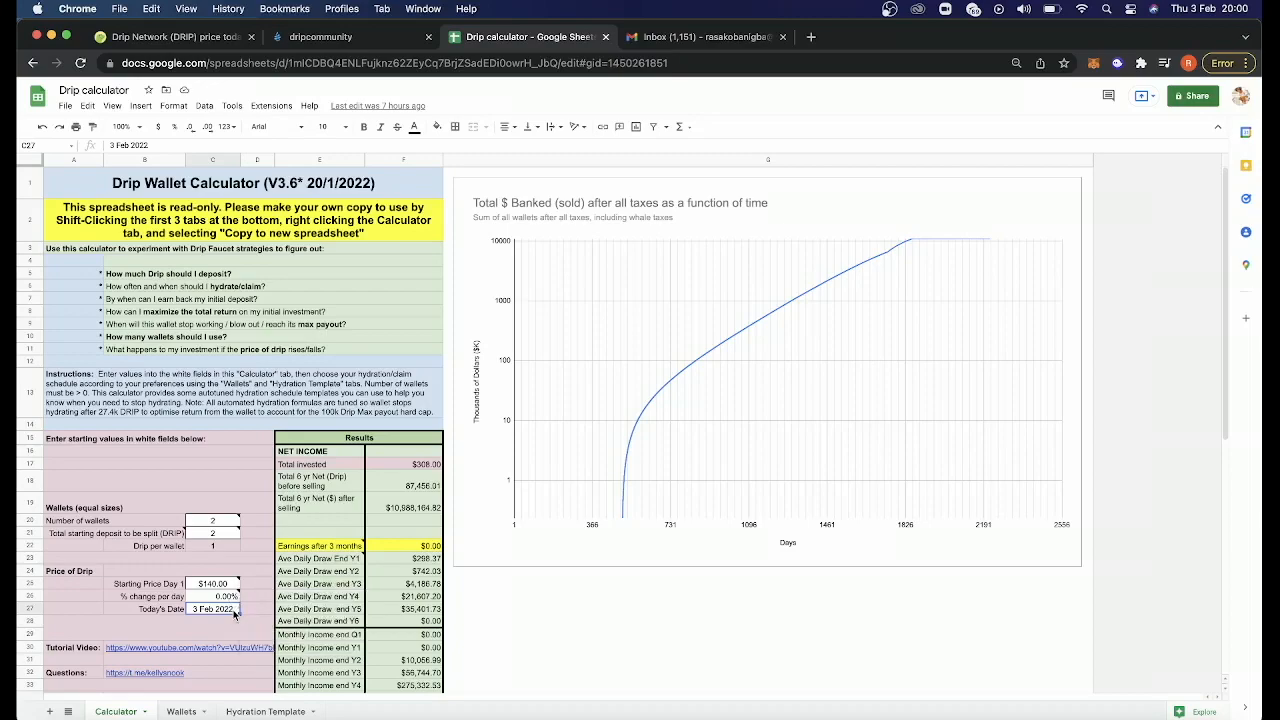
{"action": "mouse_move", "coordinate": [128, 260]}
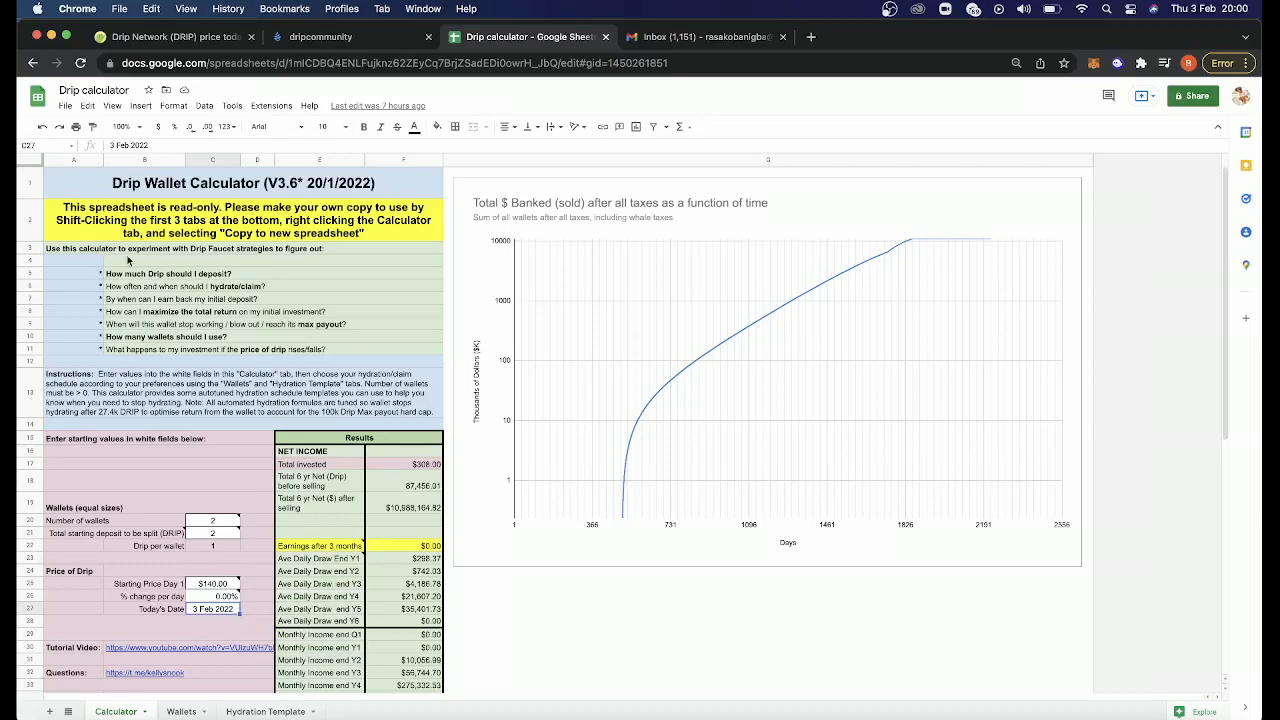
Look up the live DRIP price on CoinGecko: $131.68, down 1.9%, 1,000,000 max supply.
{"action": "left_click", "coordinate": [170, 36]}
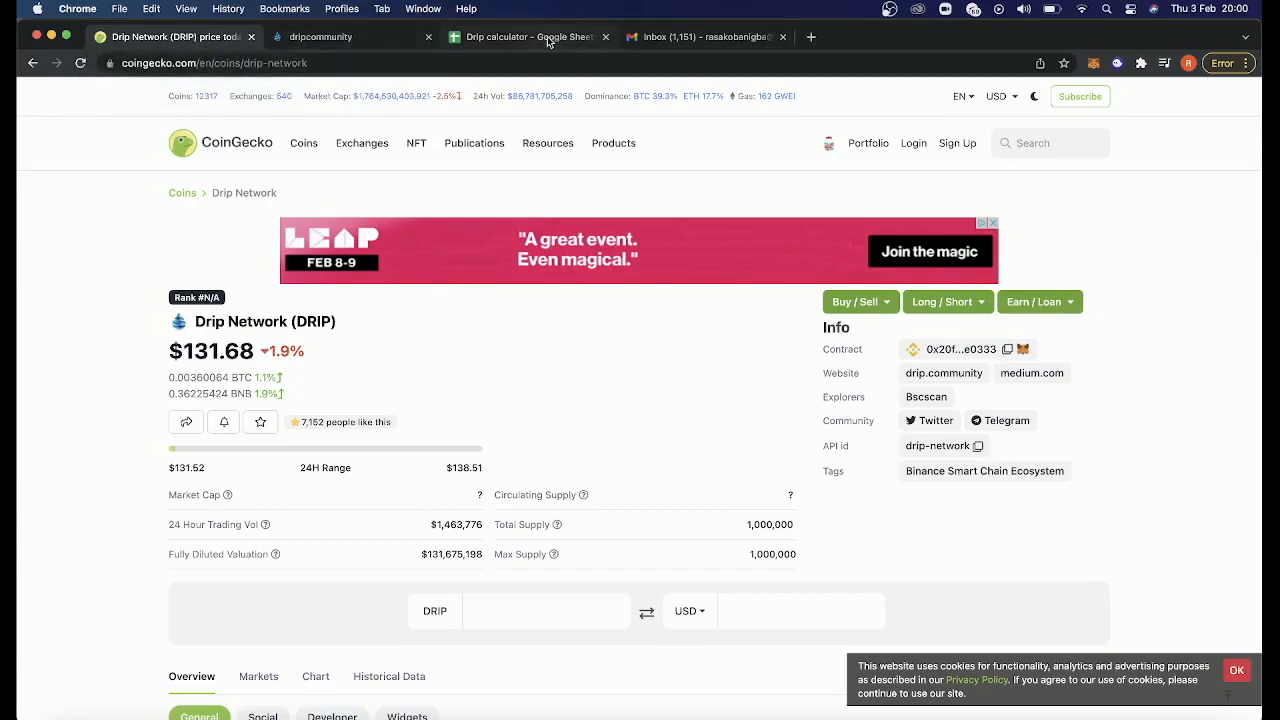
Return to the calculator and view the Wallets sheet of daily deposits, hydrations, claims and totals.
{"action": "left_click", "coordinate": [530, 36]}
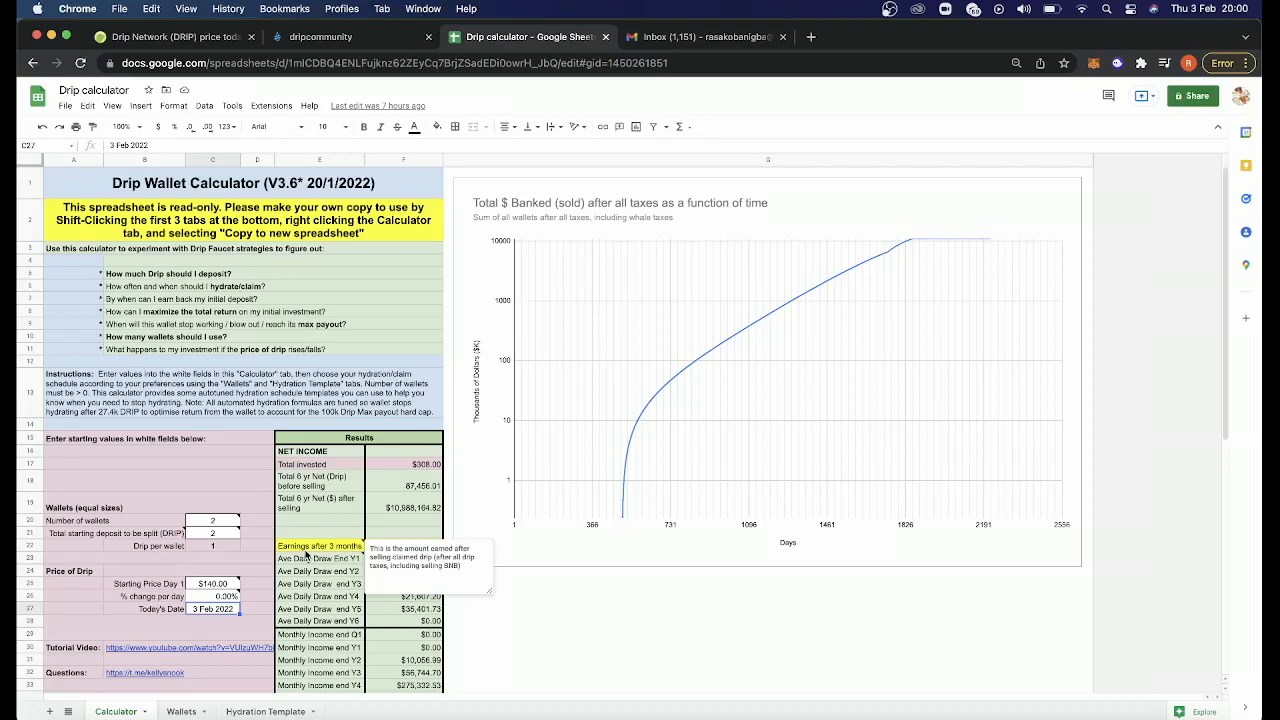
{"action": "mouse_move", "coordinate": [264, 570]}
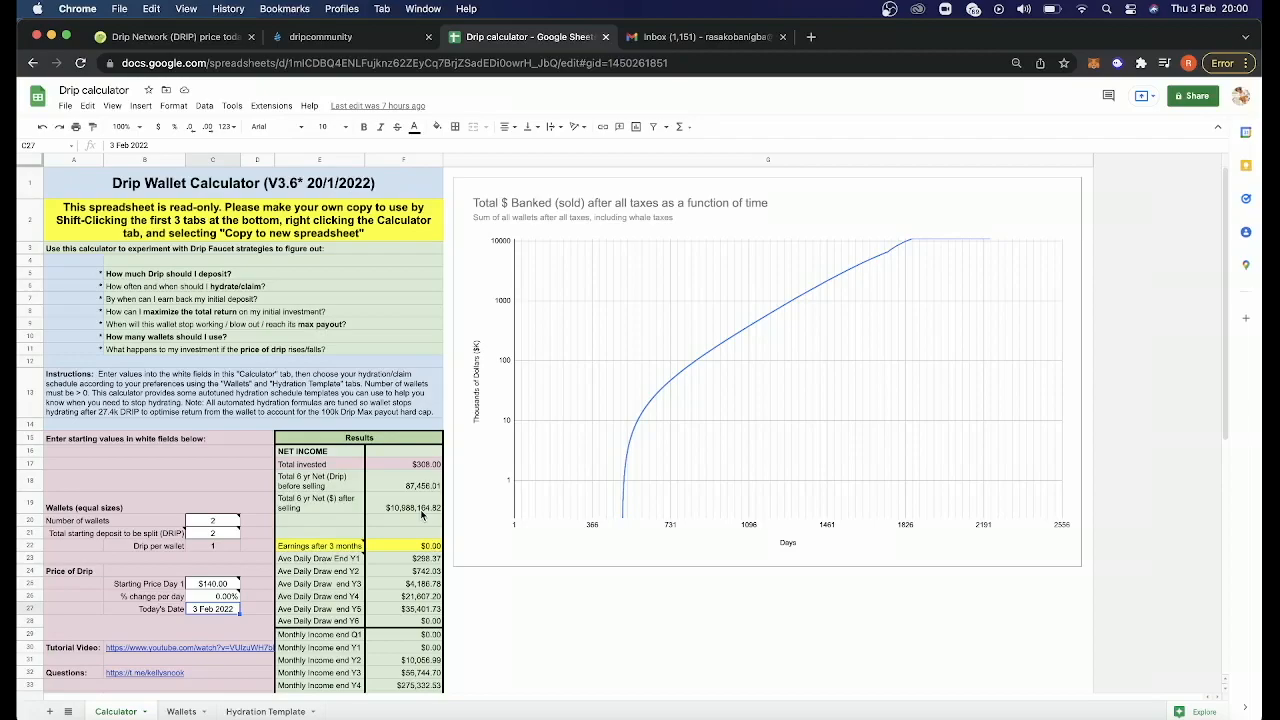
{"action": "left_click", "coordinate": [180, 712]}
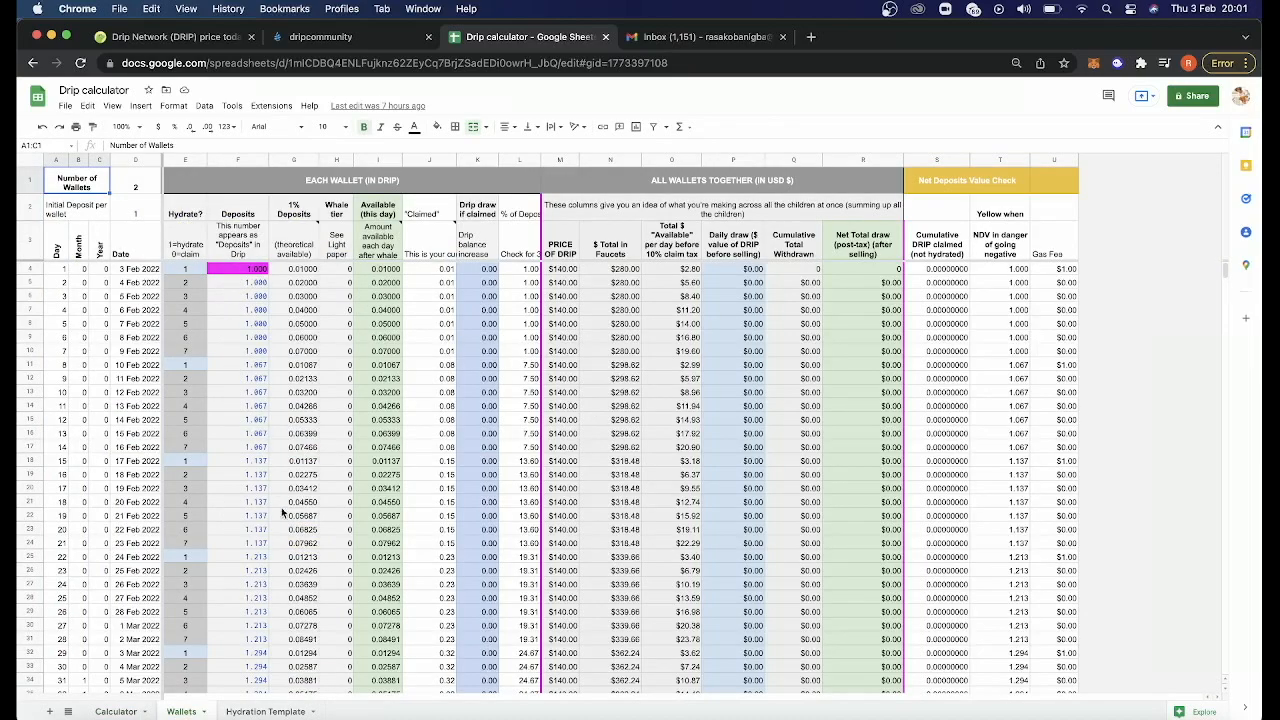
View the Hydration Template sheet listing ten hydrate/claim strategy templates by day.
{"action": "left_click", "coordinate": [264, 712]}
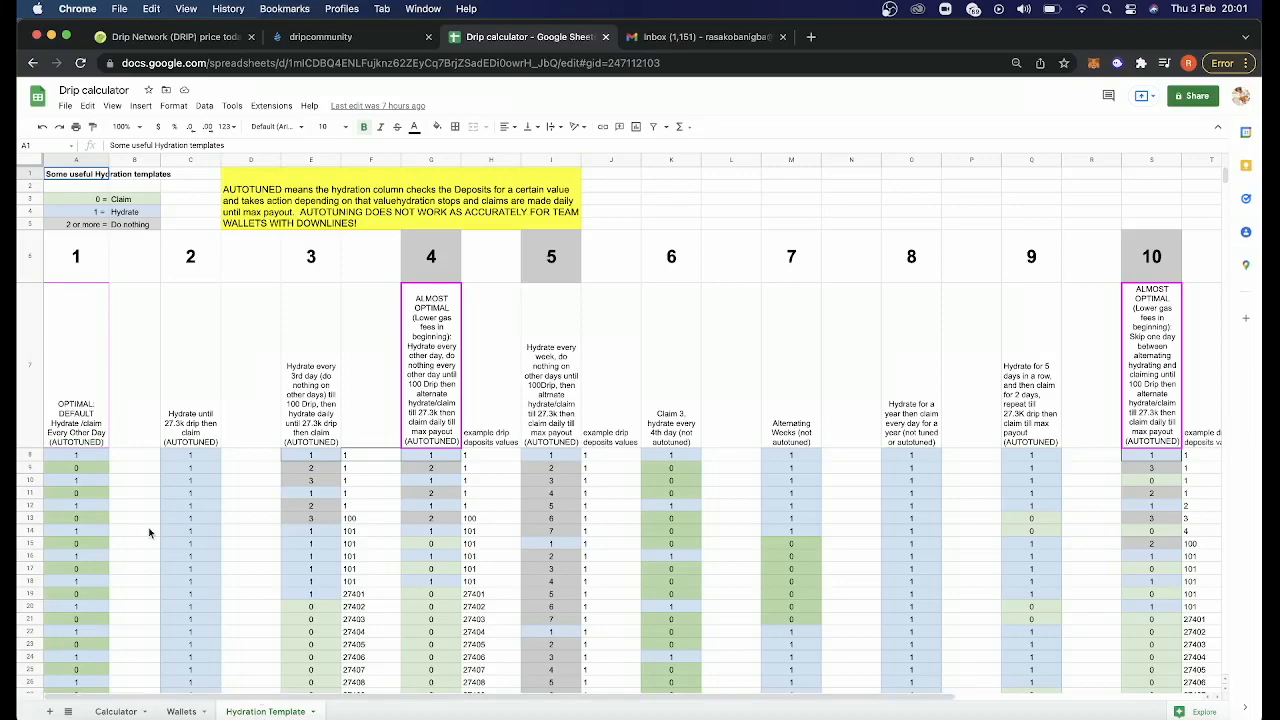
{"action": "mouse_move", "coordinate": [1076, 296]}
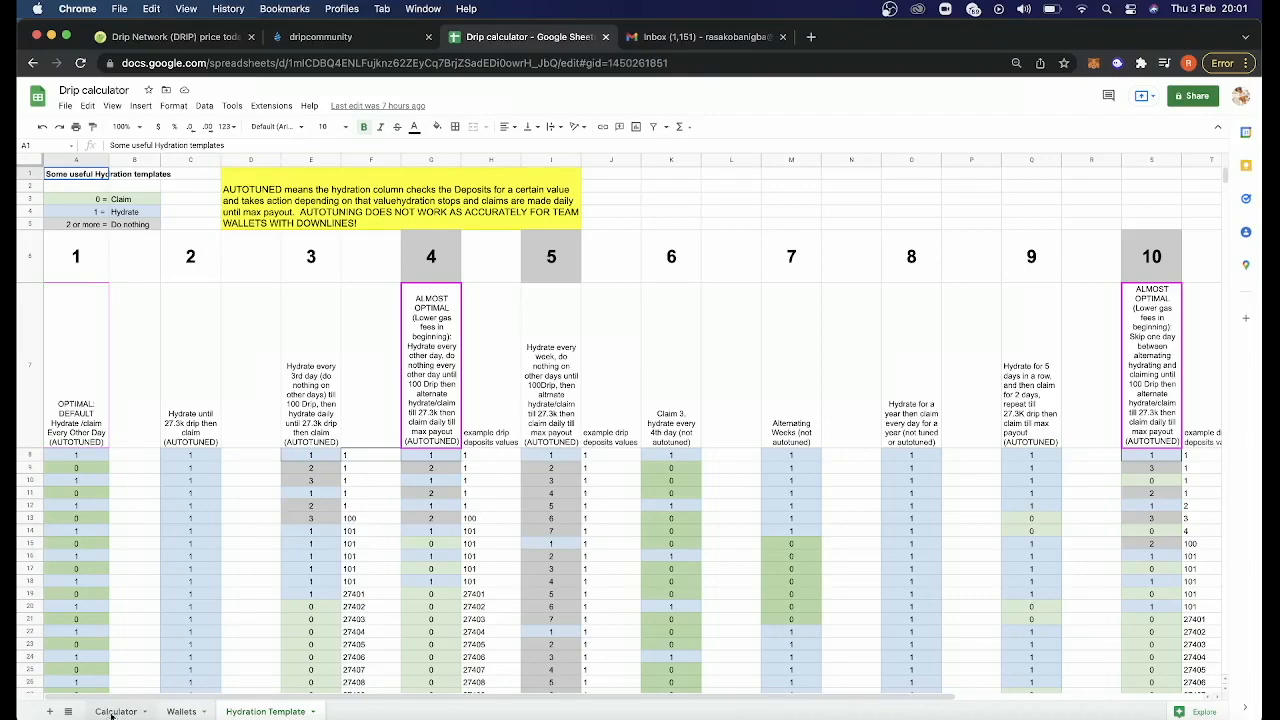
Return to the Calculator sheet showing the results and banked-over-time chart.
{"action": "left_click", "coordinate": [116, 712]}
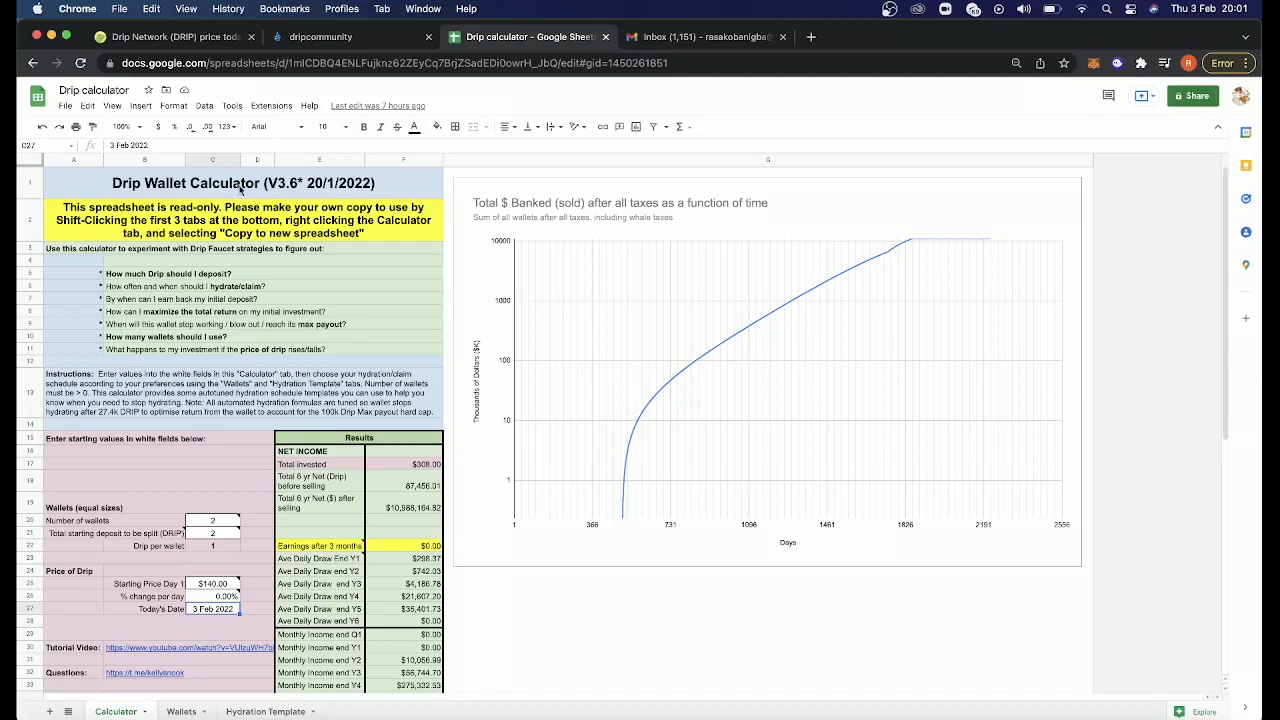
{"action": "mouse_move", "coordinate": [212, 520]}
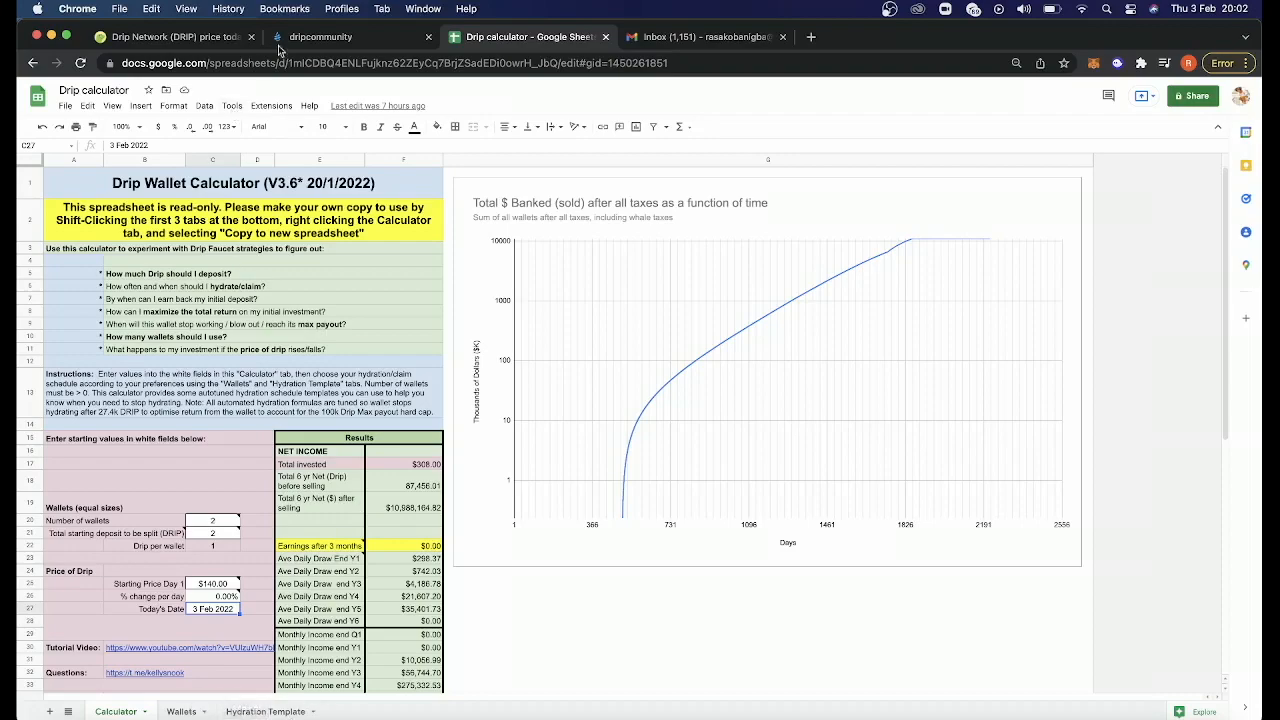
Go to the Drip Network home page and review its project overview, farm options and player stats.
{"action": "left_click", "coordinate": [320, 36]}
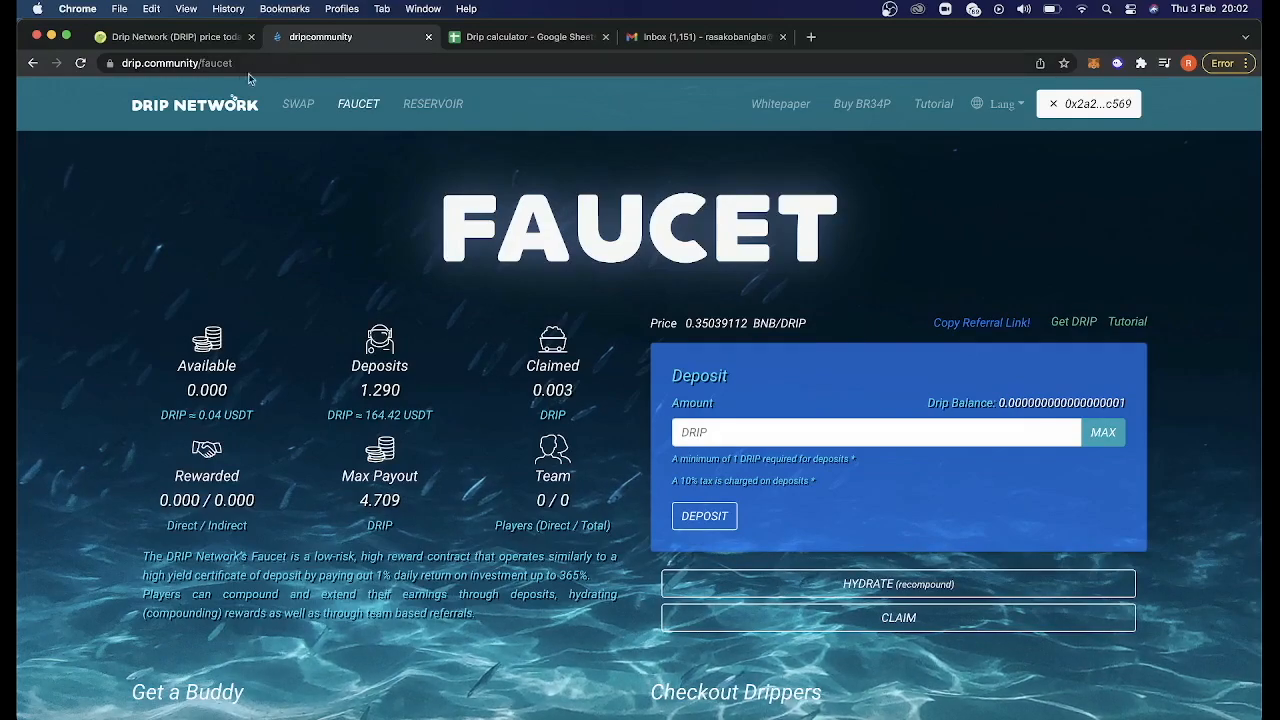
{"action": "left_click", "coordinate": [194, 104]}
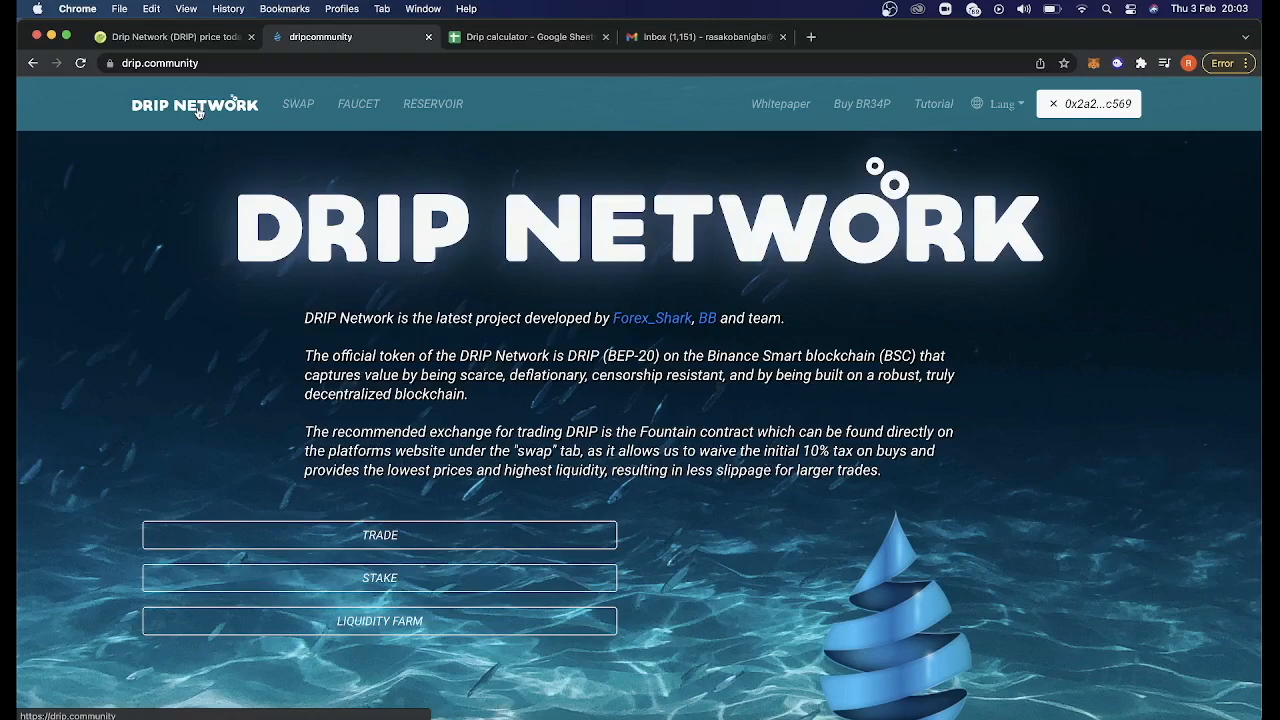
{"action": "scroll", "scroll_direction": "down", "scroll_amount": 3}
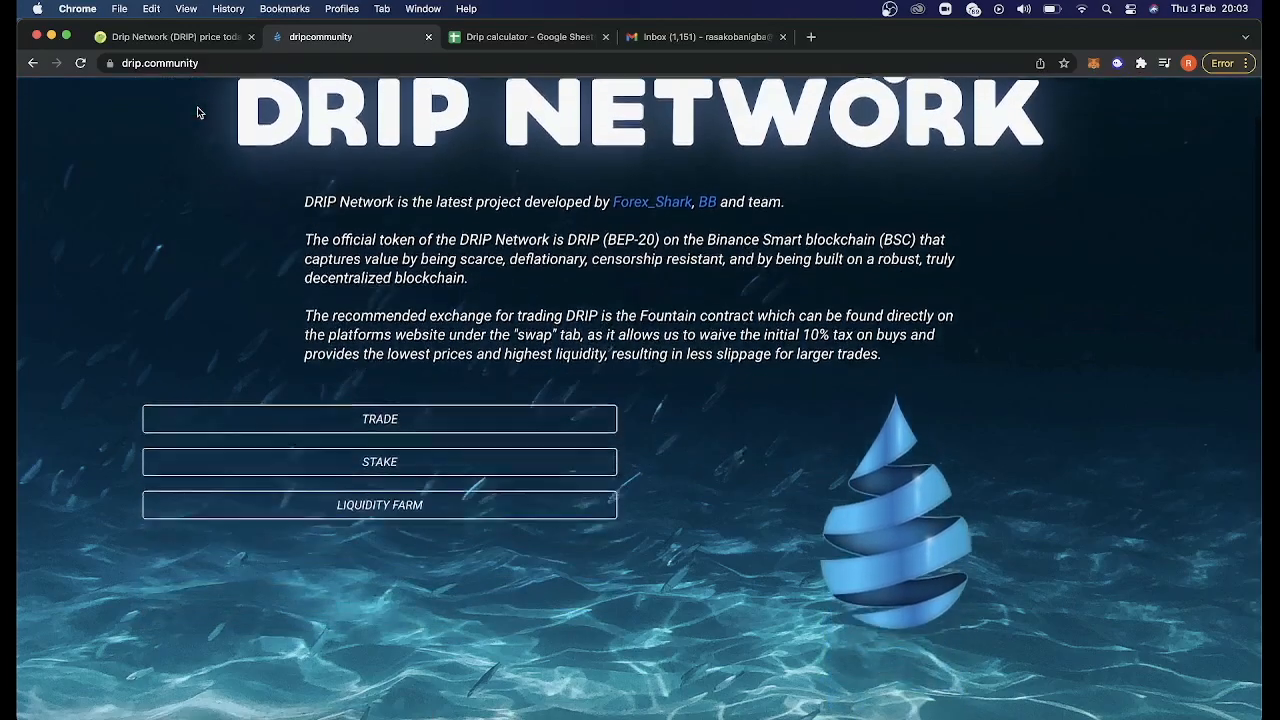
{"action": "scroll", "scroll_direction": "down", "scroll_amount": 3}
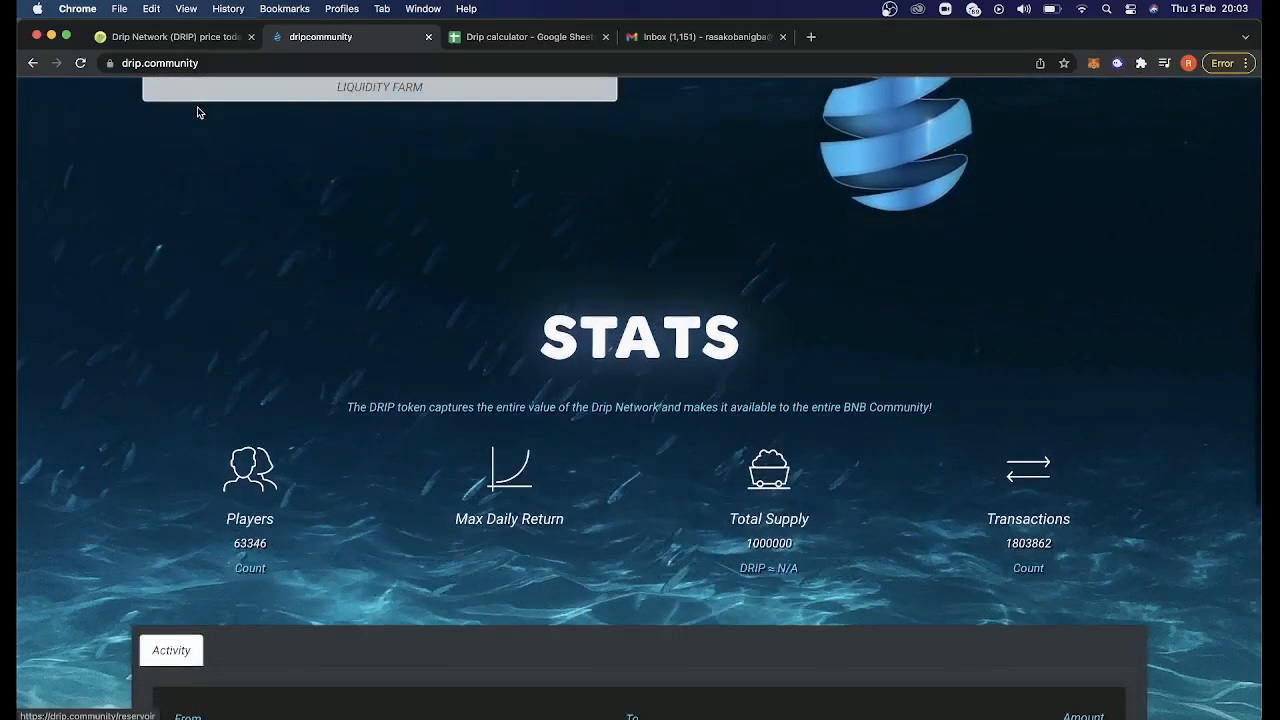
{"action": "scroll", "scroll_direction": "up", "scroll_amount": 3}
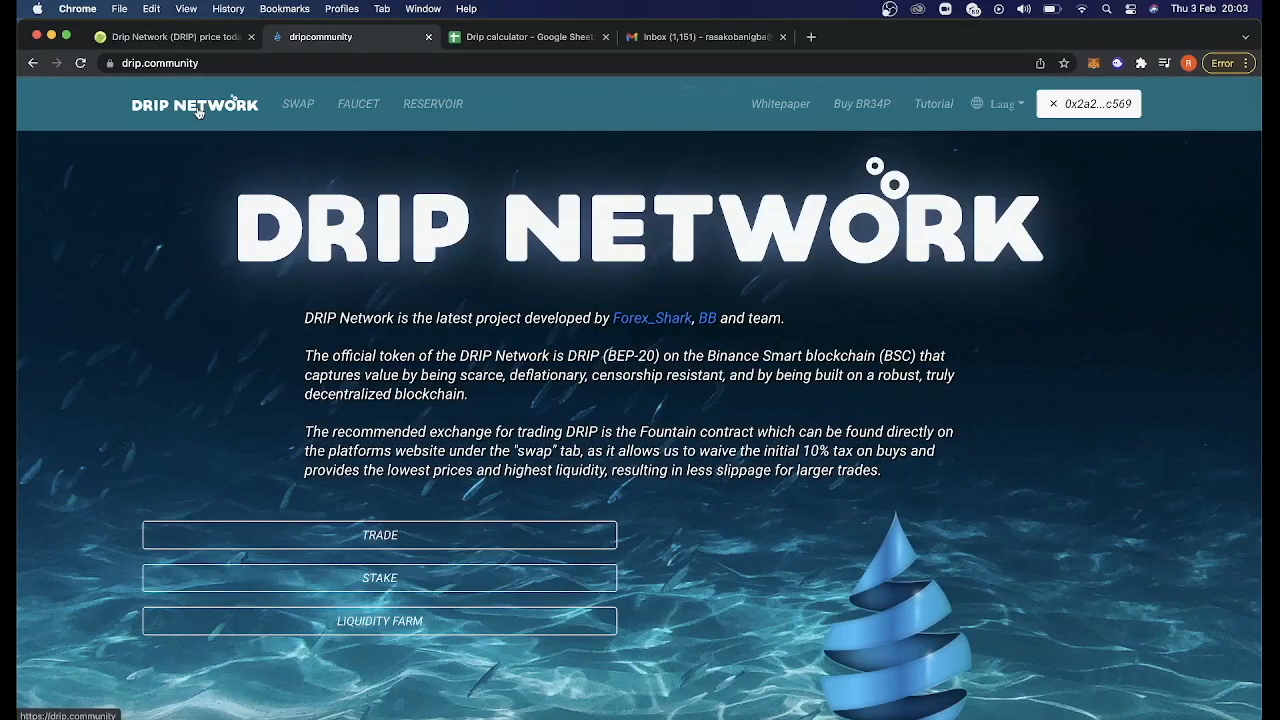
{"action": "mouse_move", "coordinate": [480, 128]}
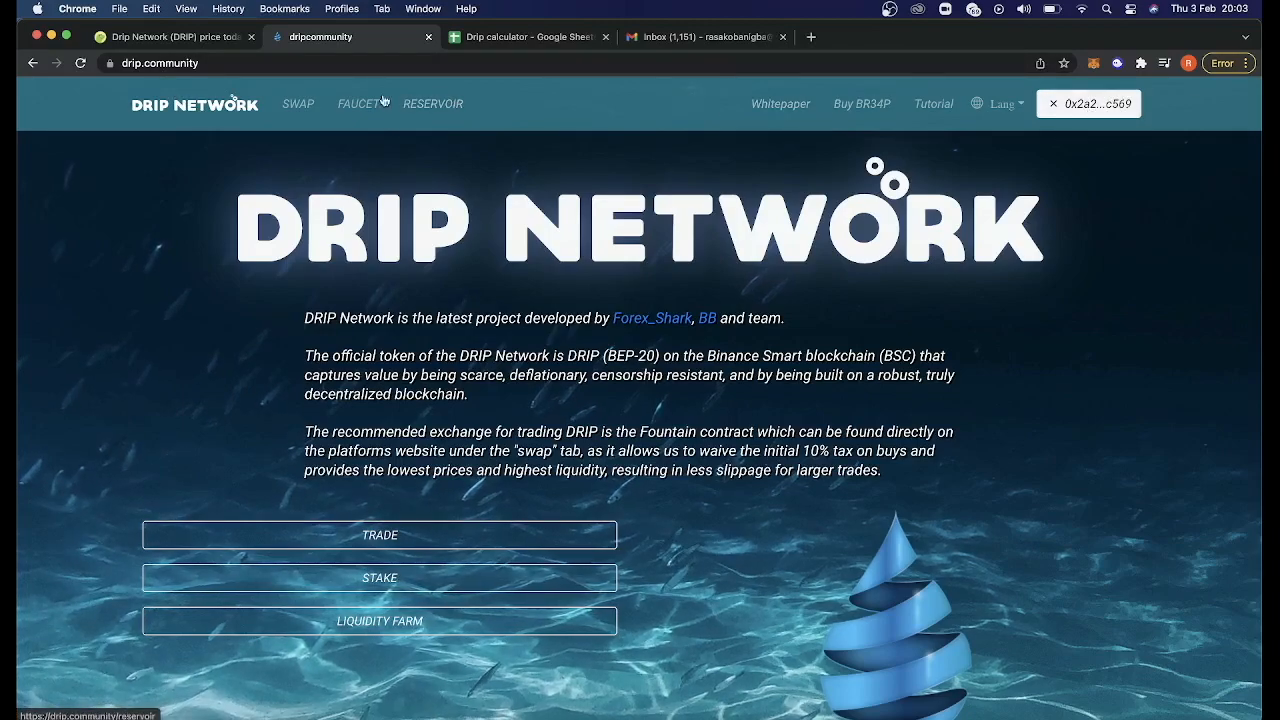
{"action": "mouse_move", "coordinate": [358, 104]}
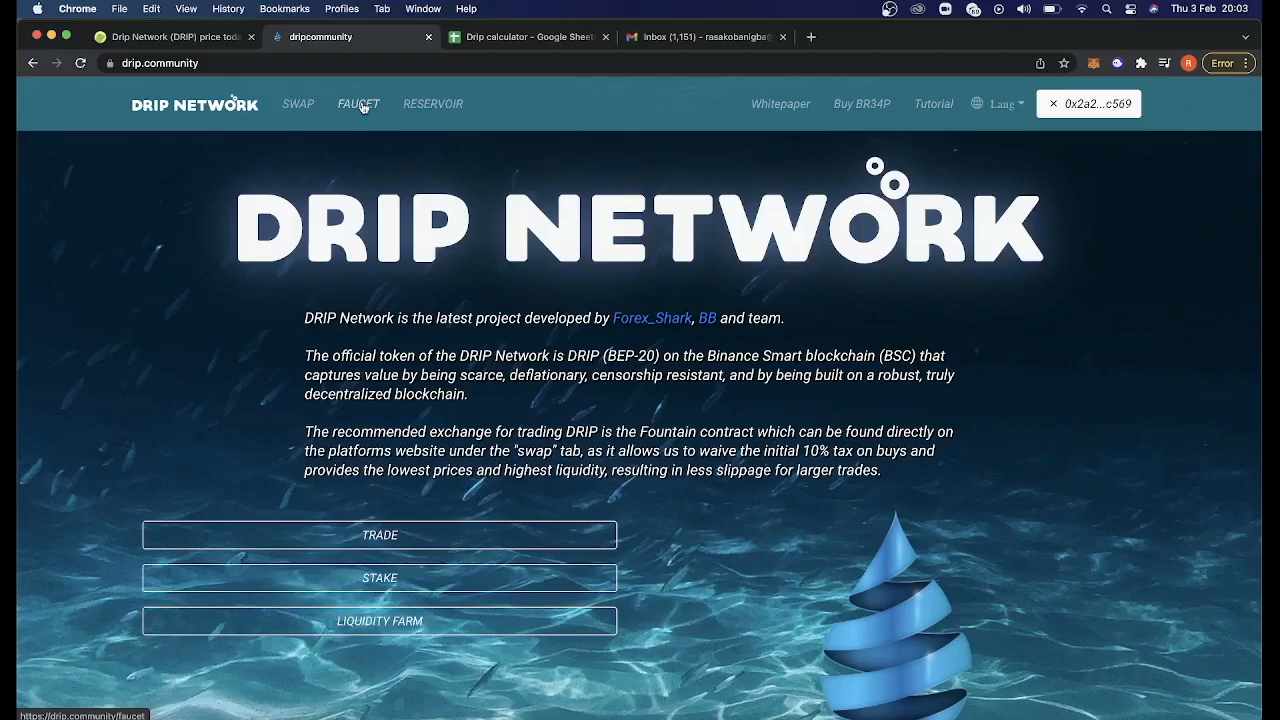
Review the Faucet page's 1.290 DRIP deposits, deposit panel, Get a Buddy and player lookup sections.
{"action": "left_click", "coordinate": [358, 104]}
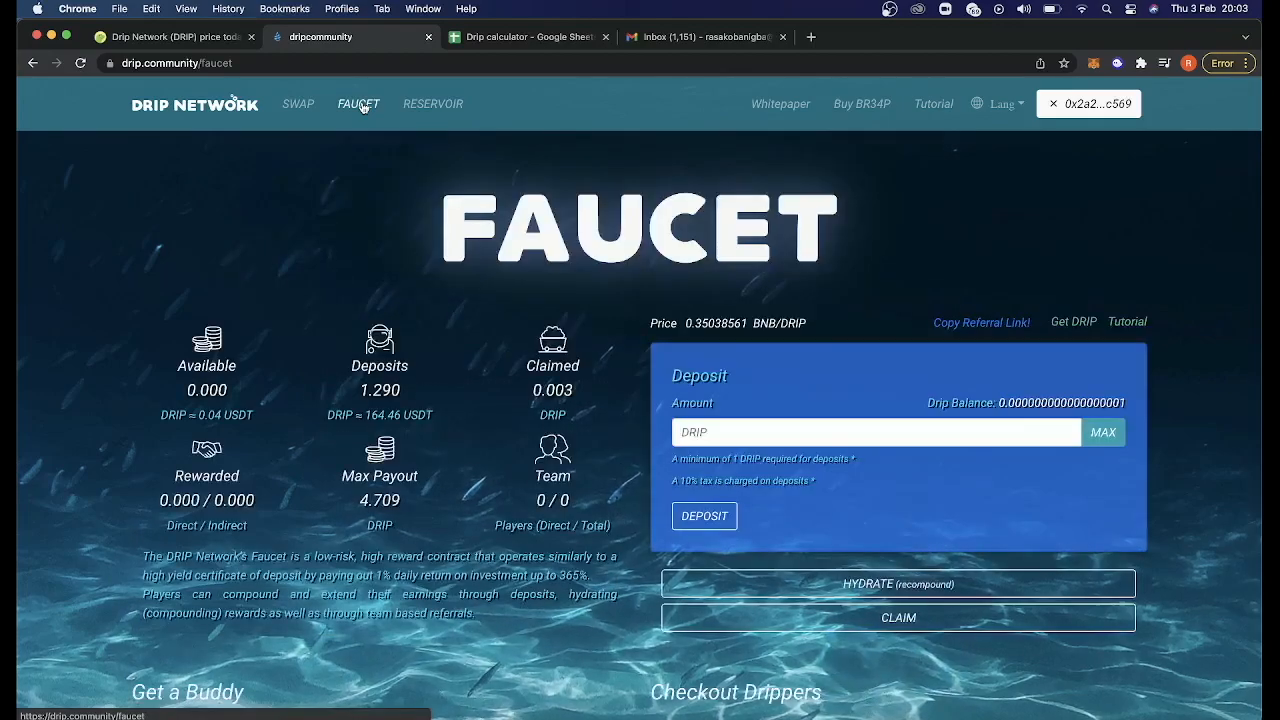
{"action": "scroll", "scroll_direction": "down", "scroll_amount": 3}
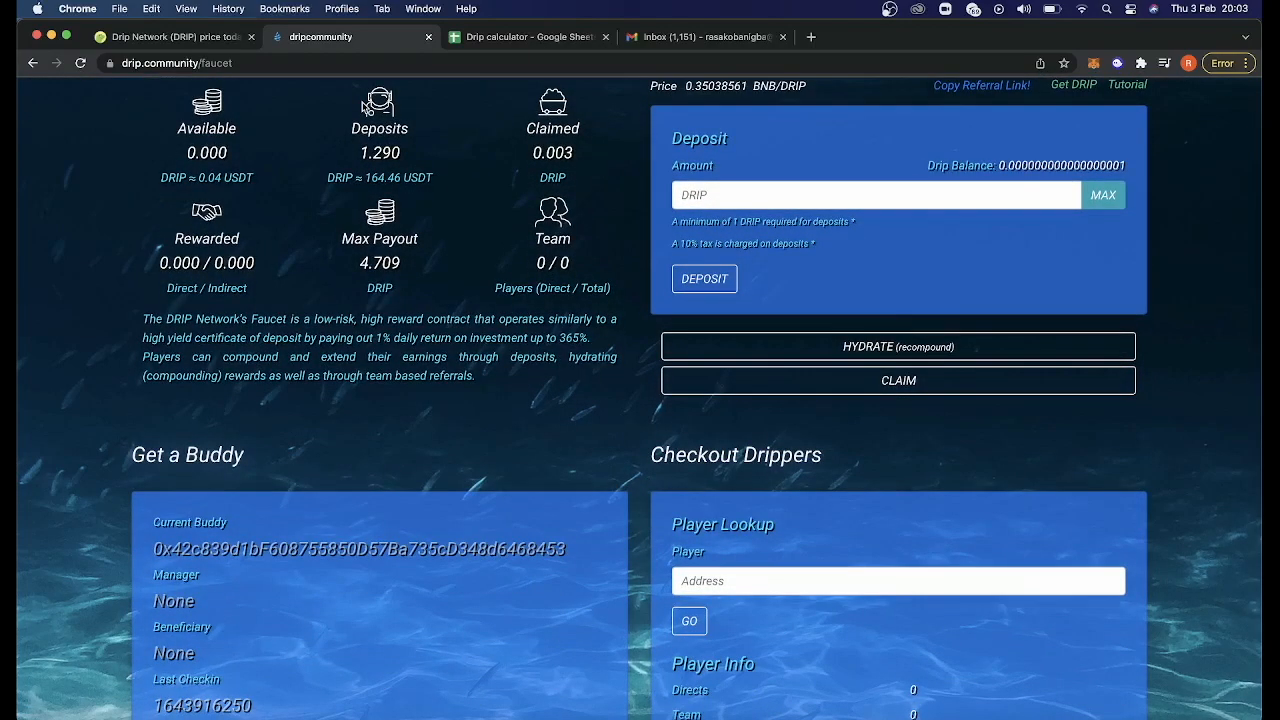
{"action": "scroll", "scroll_direction": "up", "scroll_amount": 3}
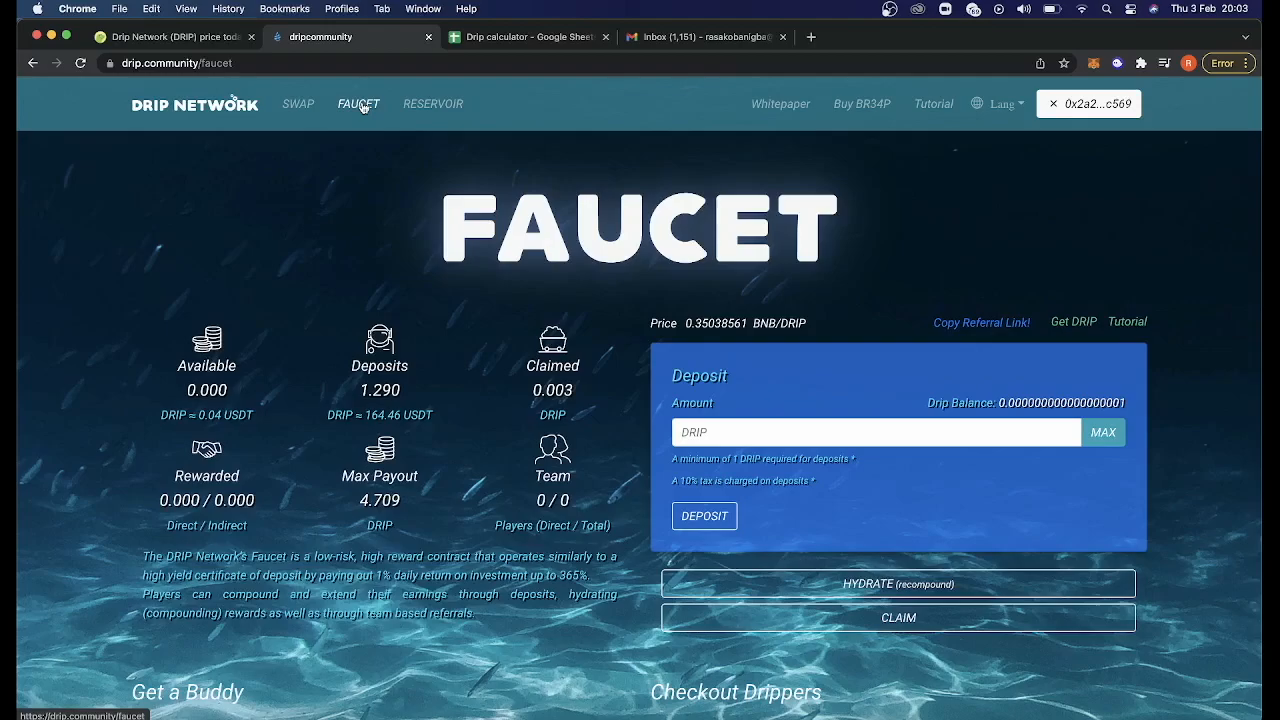
{"action": "scroll", "scroll_direction": "down", "scroll_amount": 3}
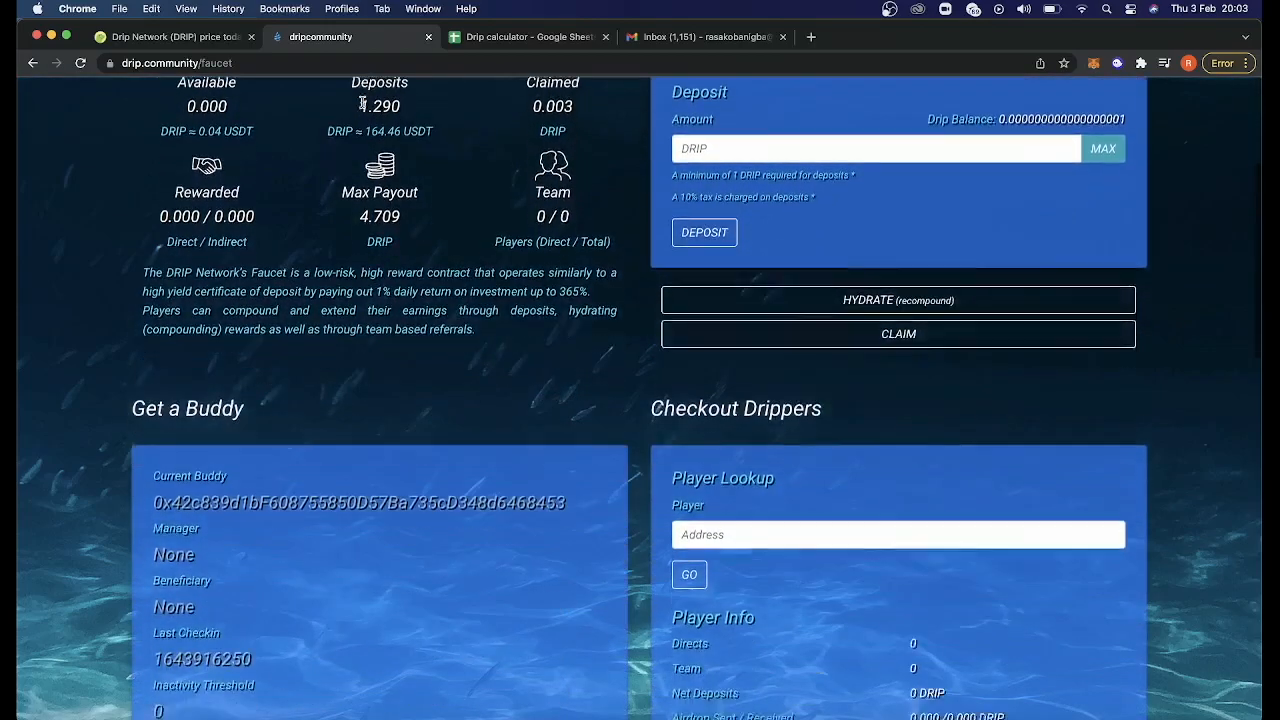
{"action": "scroll", "scroll_direction": "down", "scroll_amount": 3}
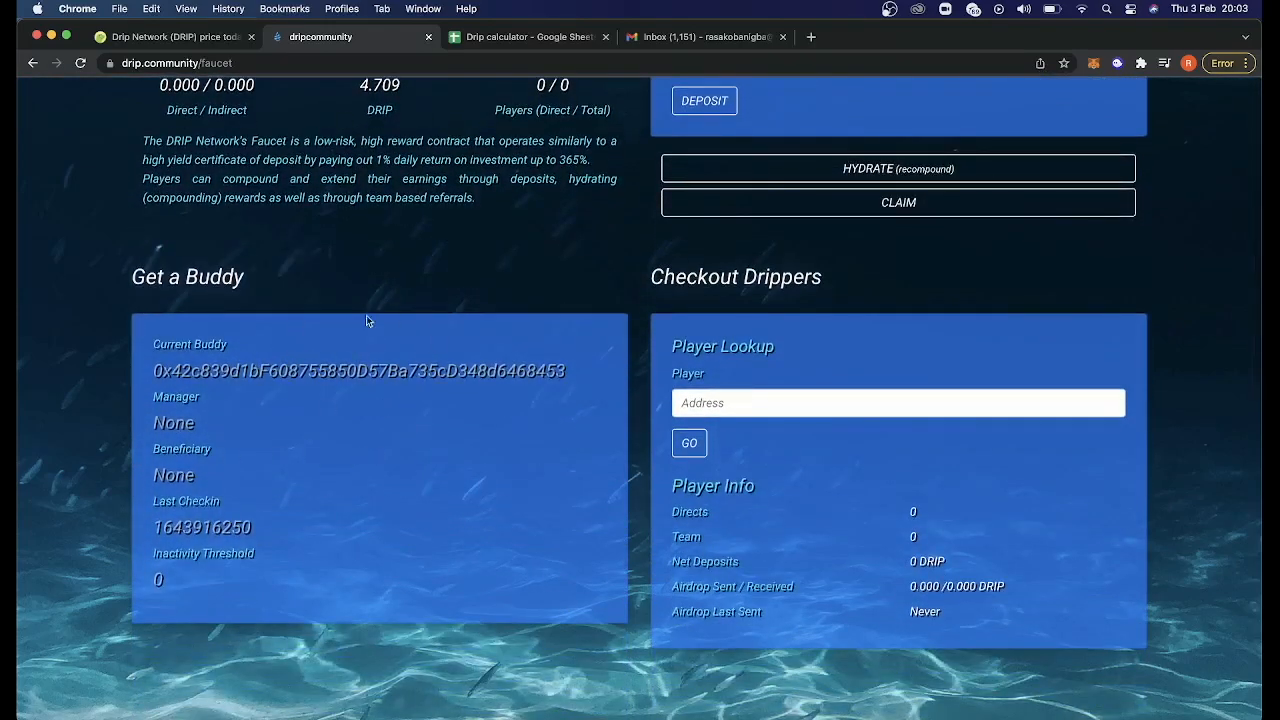
{"action": "mouse_move", "coordinate": [464, 368]}
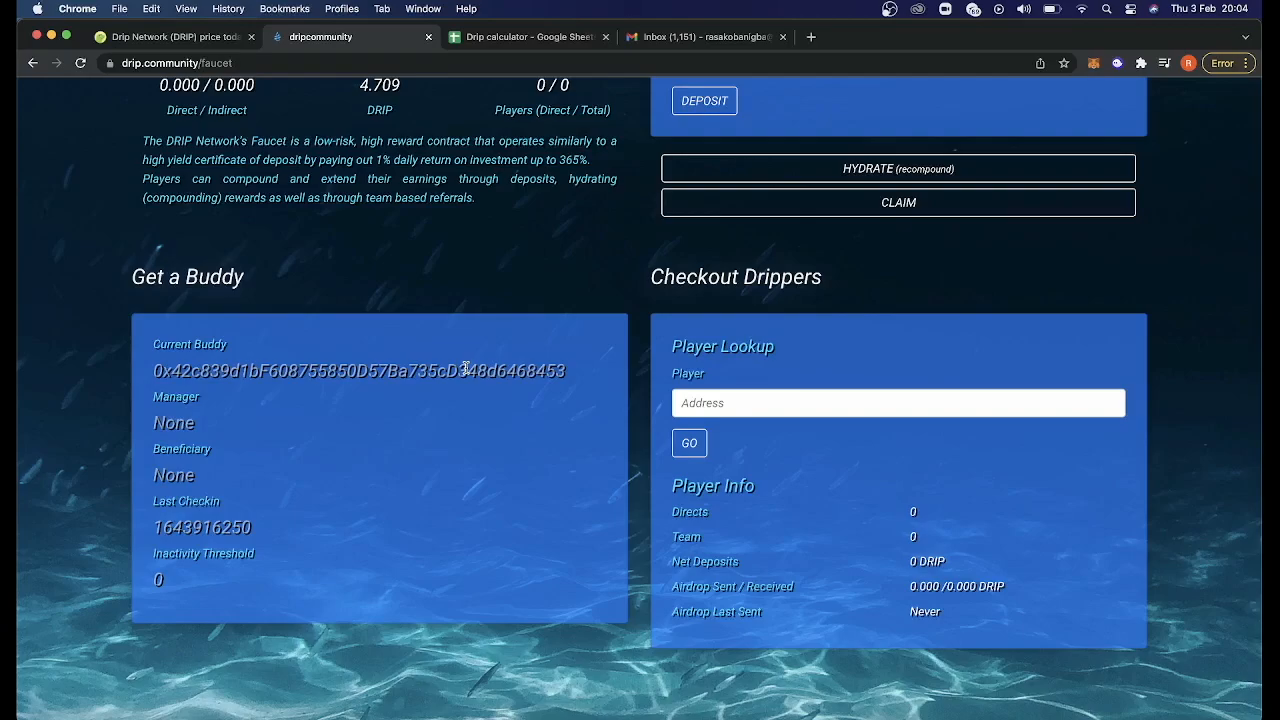
{"action": "mouse_move", "coordinate": [436, 400]}
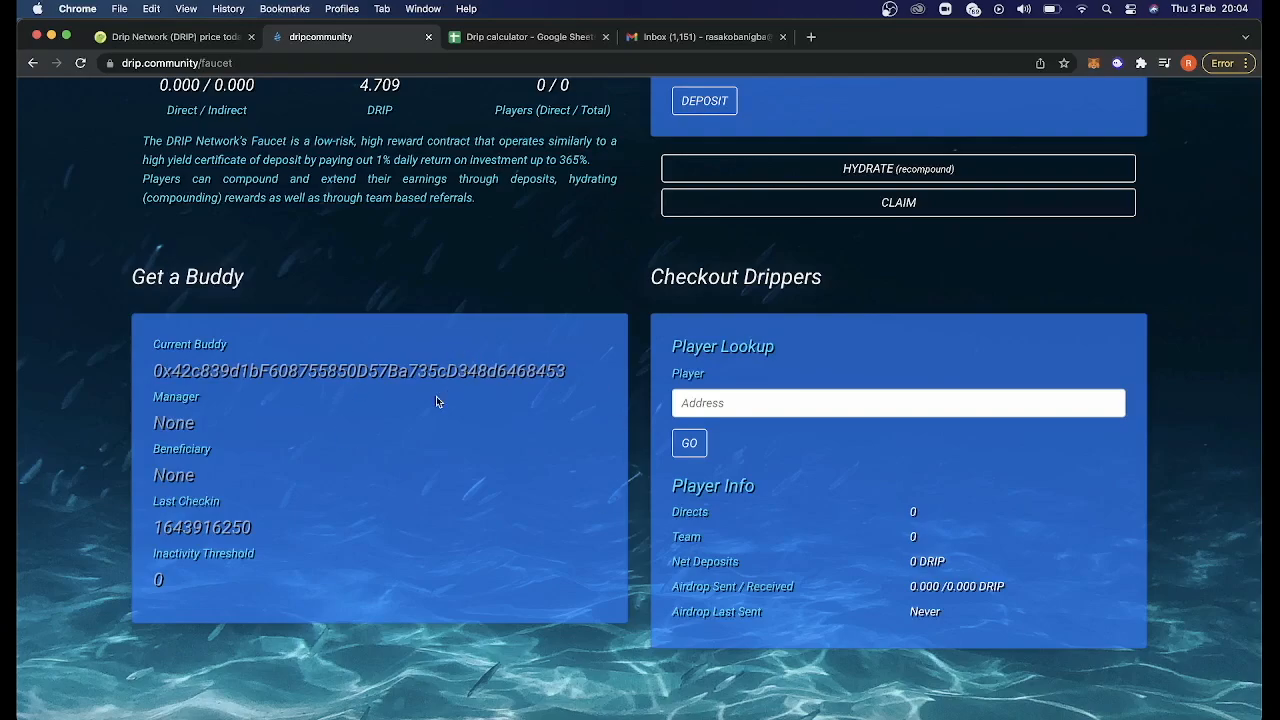
{"action": "scroll", "scroll_direction": "up", "scroll_amount": 3}
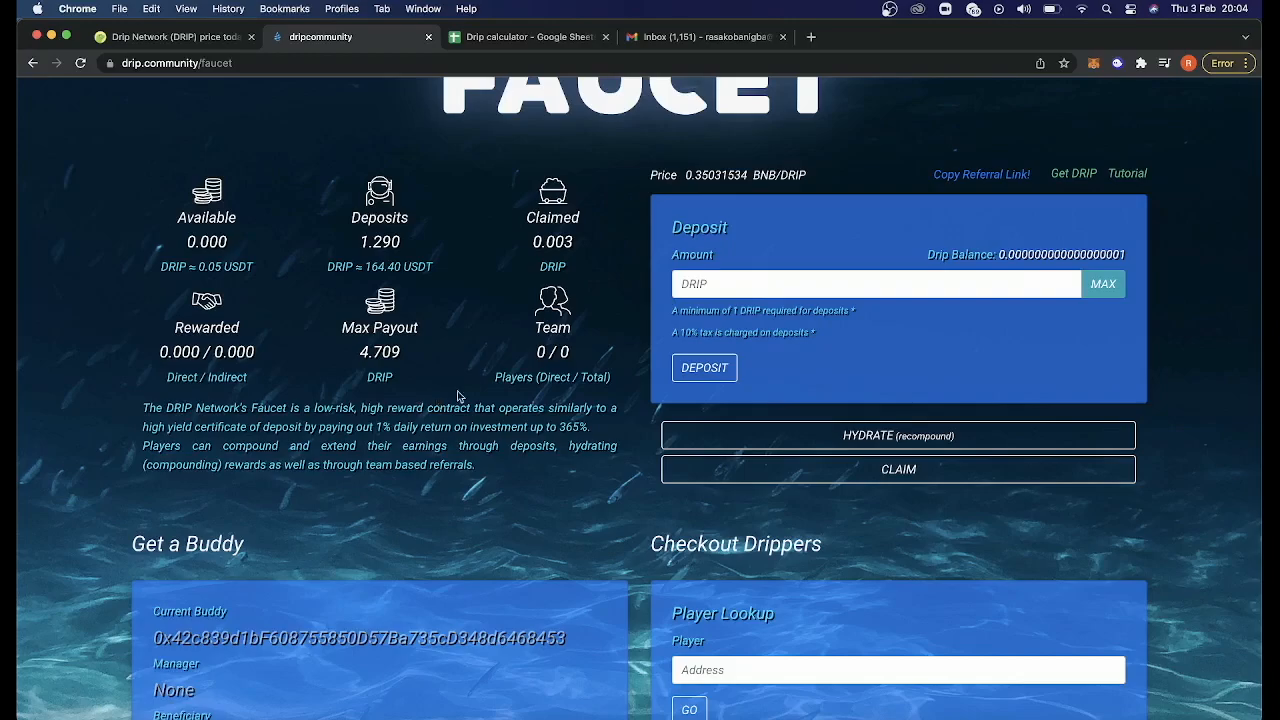
Bring up the Fountain swap page showing DRIP price, 0.0349 BNB balance and buy/sell panels.
{"action": "scroll", "scroll_direction": "up", "scroll_amount": 3}
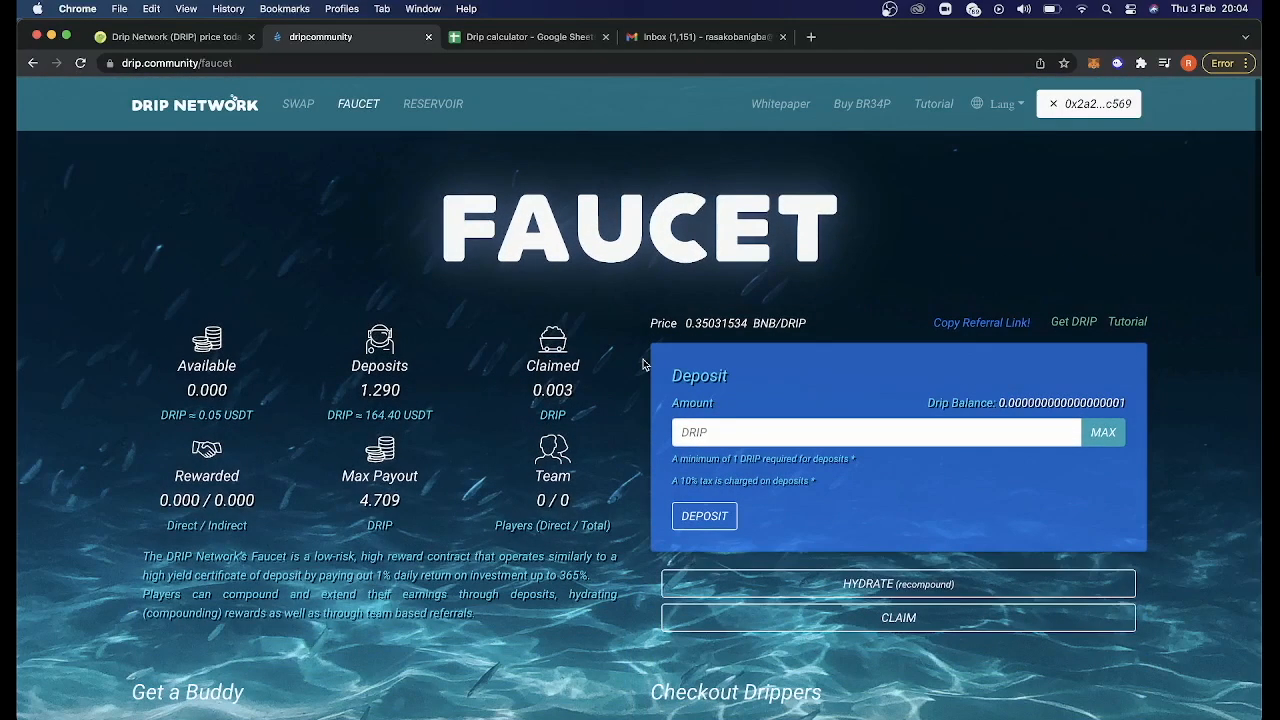
{"action": "mouse_move", "coordinate": [1088, 104]}
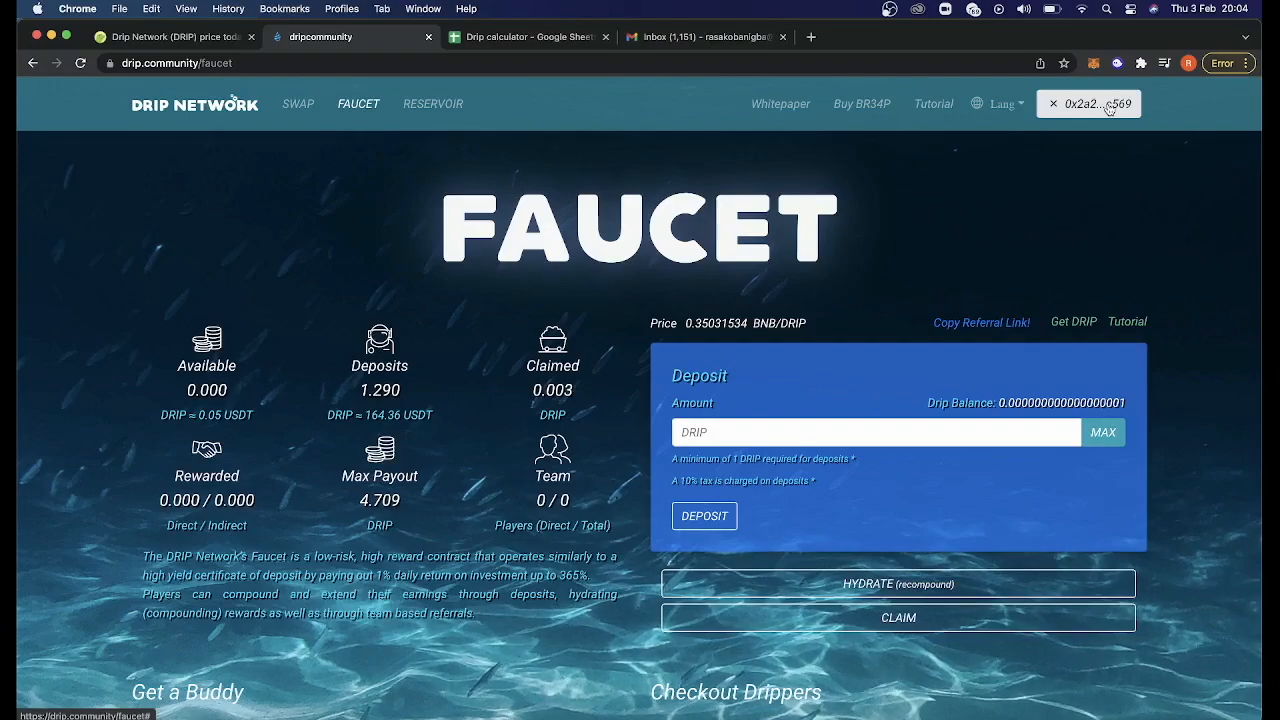
{"action": "mouse_move", "coordinate": [1112, 60]}
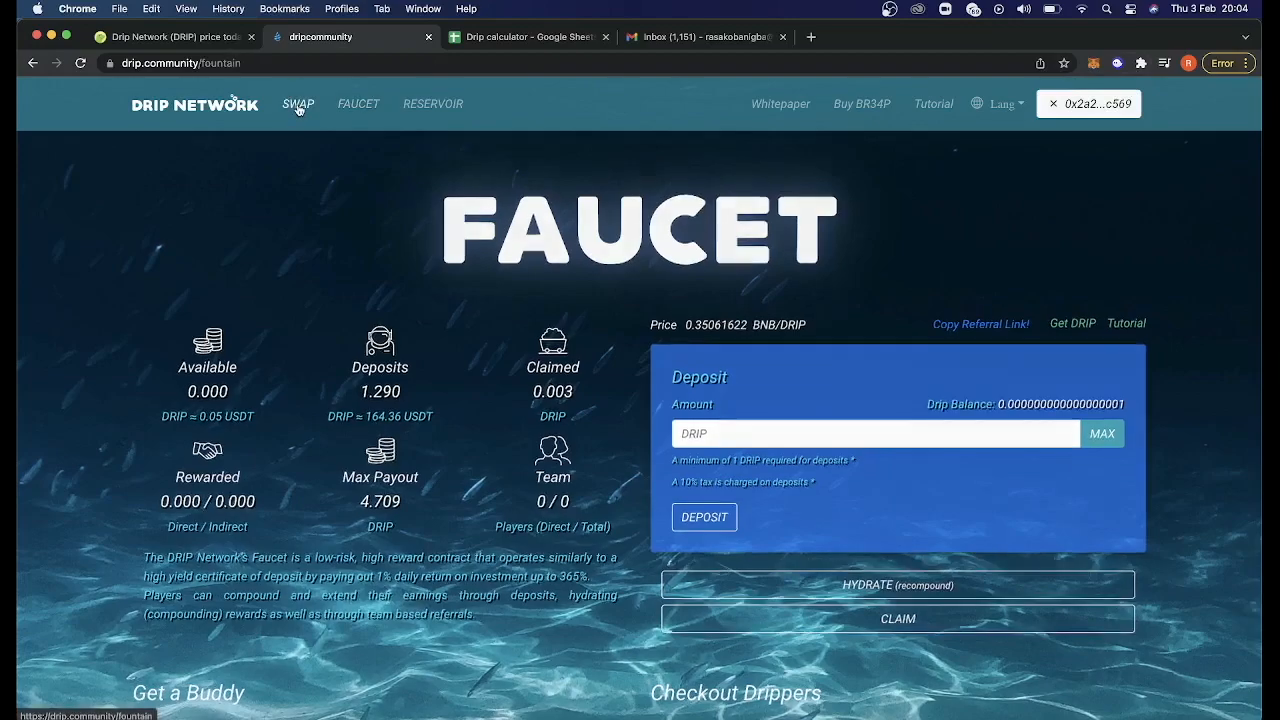
{"action": "left_click", "coordinate": [298, 104]}
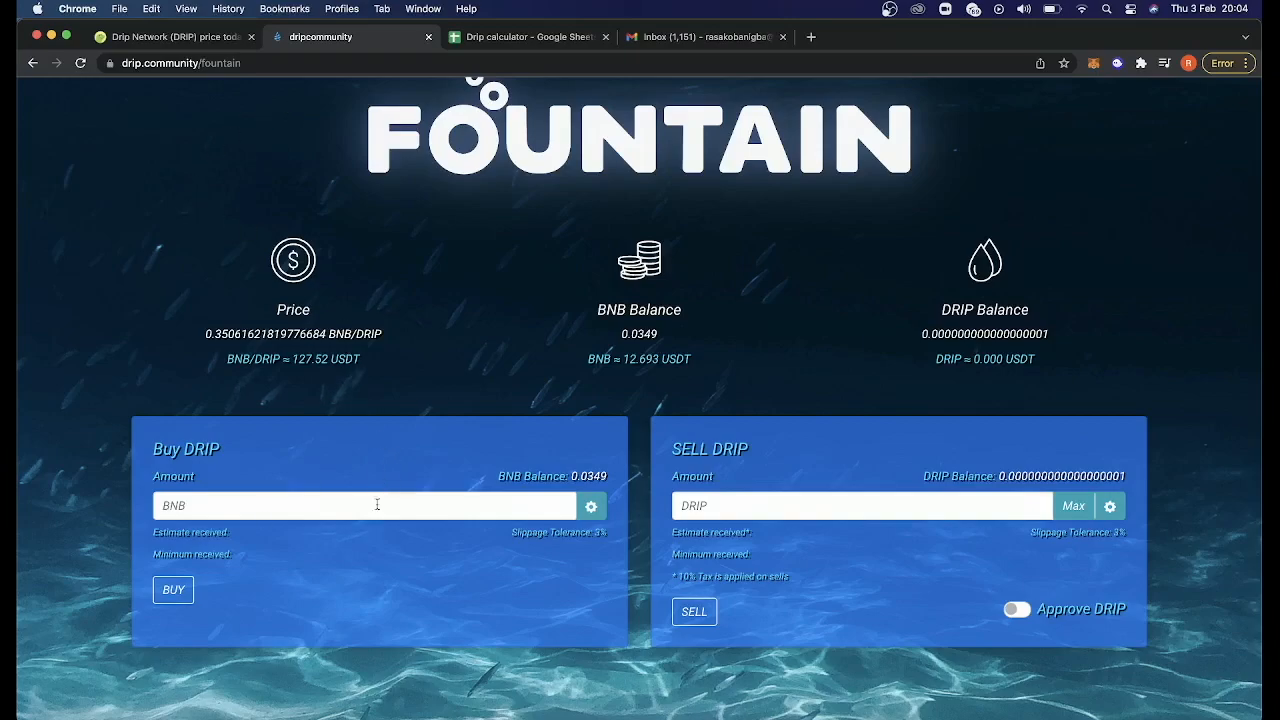
{"action": "mouse_move", "coordinate": [570, 468]}
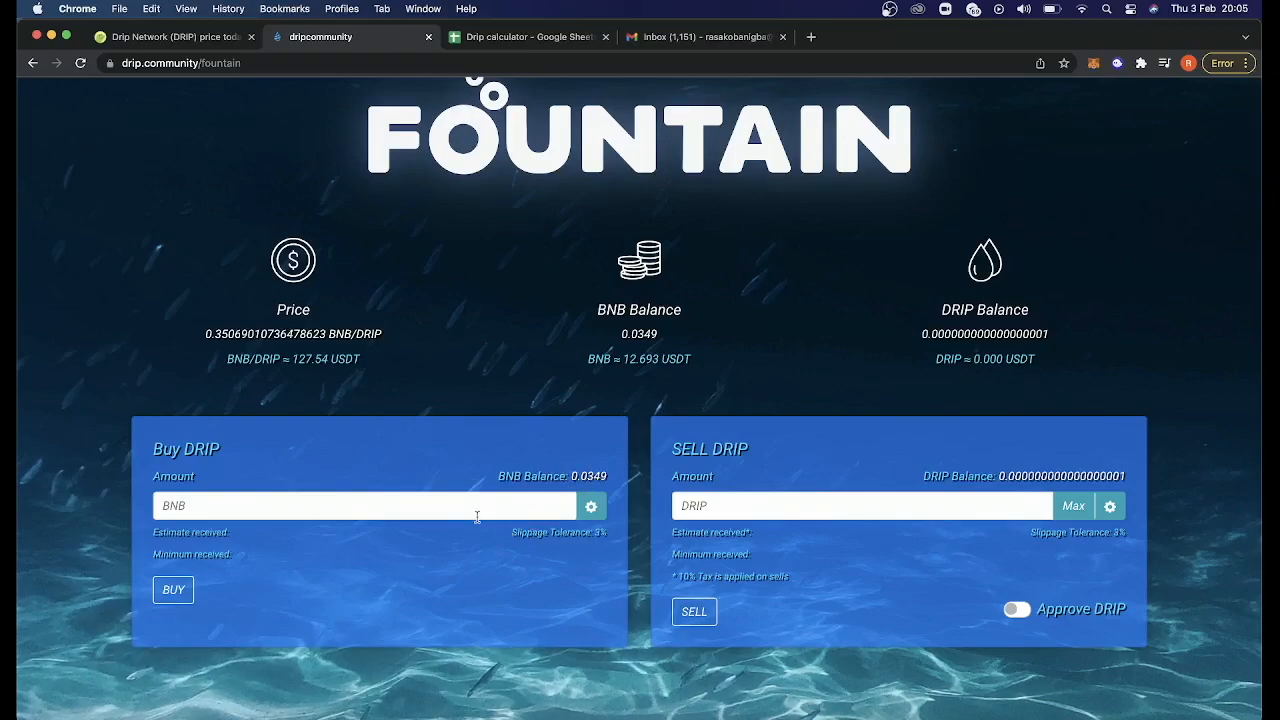
{"action": "mouse_move", "coordinate": [542, 490]}
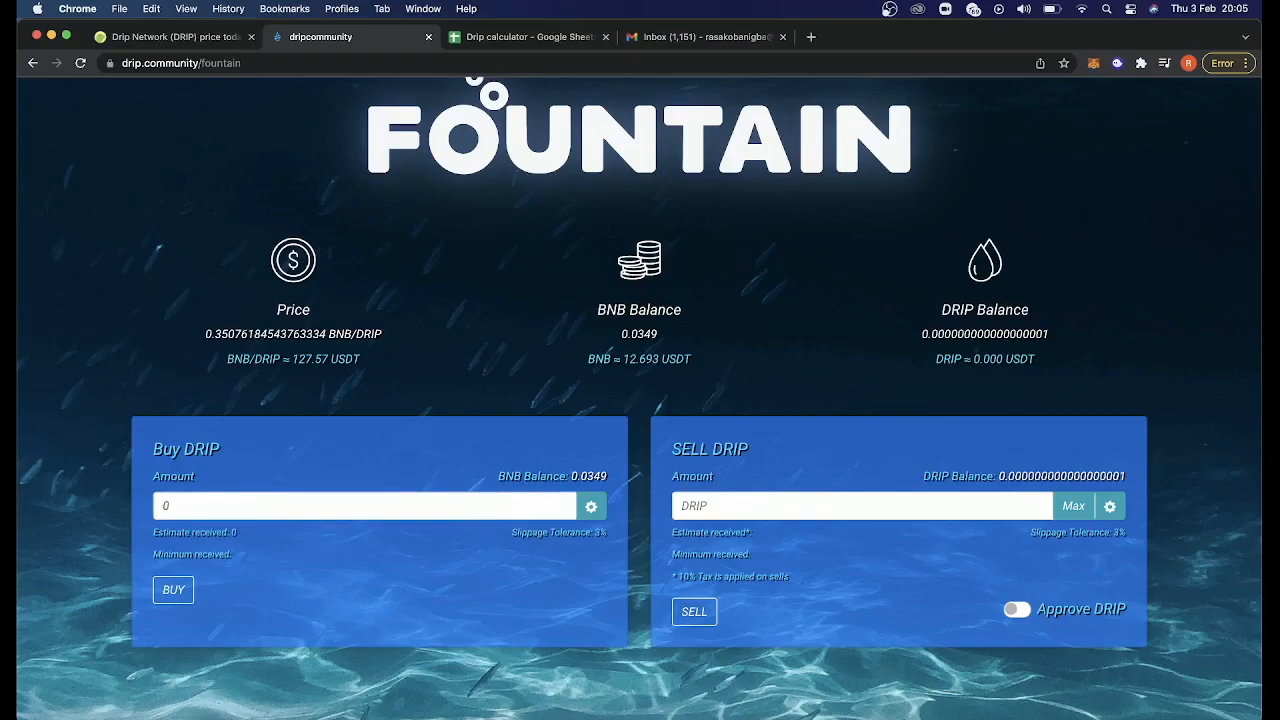
Enter 0.03 BNB in the Buy DRIP panel to see the estimated and minimum DRIP received.
{"action": "type", "text": "0.03"}
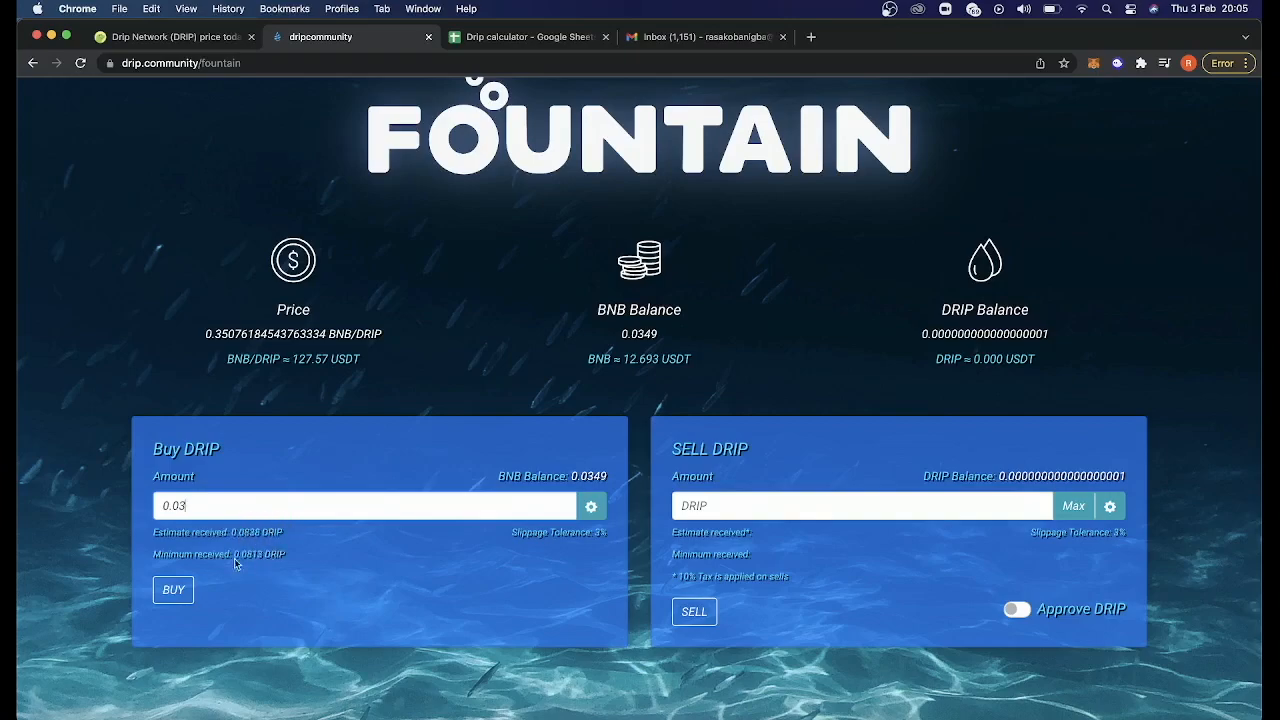
{"action": "mouse_move", "coordinate": [278, 564]}
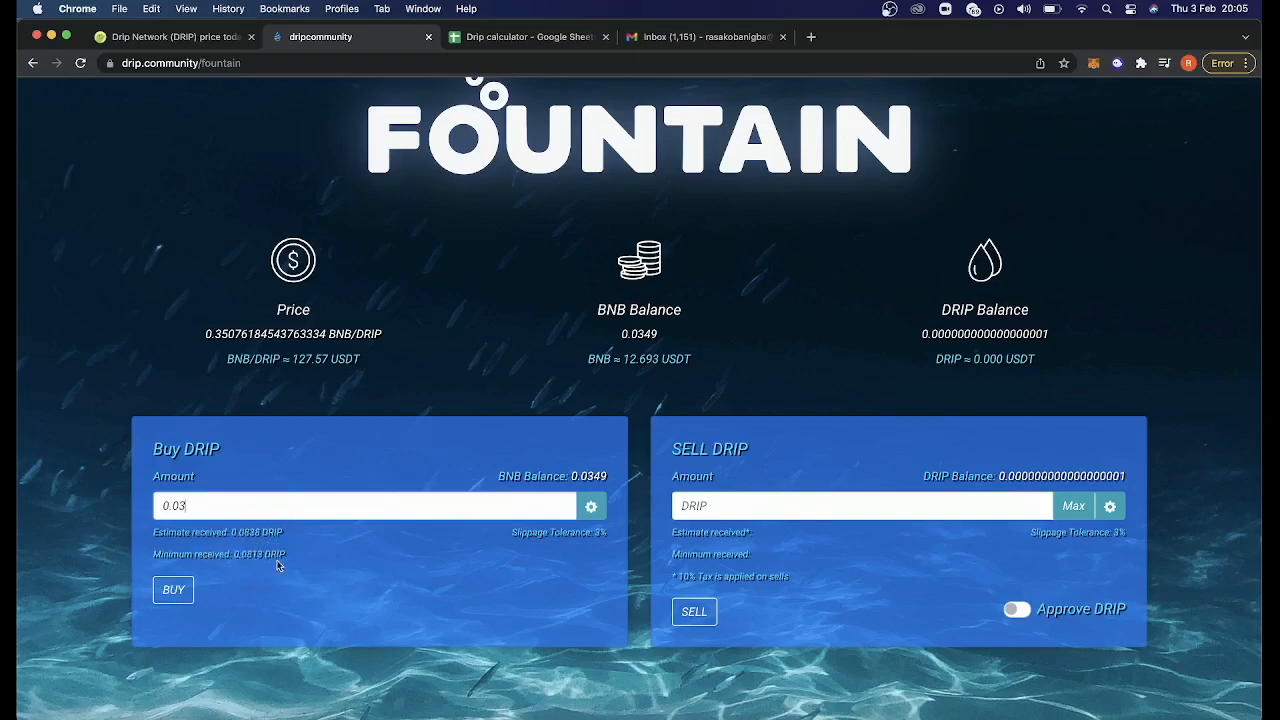
{"action": "mouse_move", "coordinate": [282, 572]}
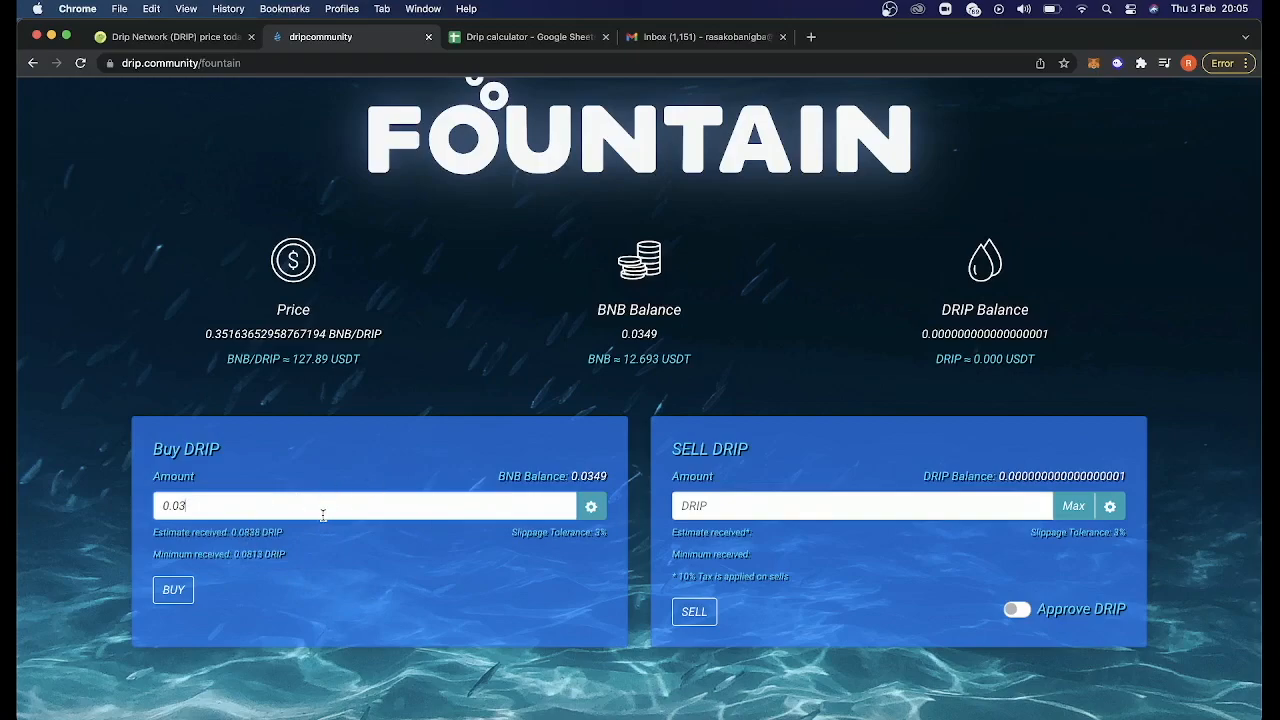
{"action": "left_click", "coordinate": [172, 588]}
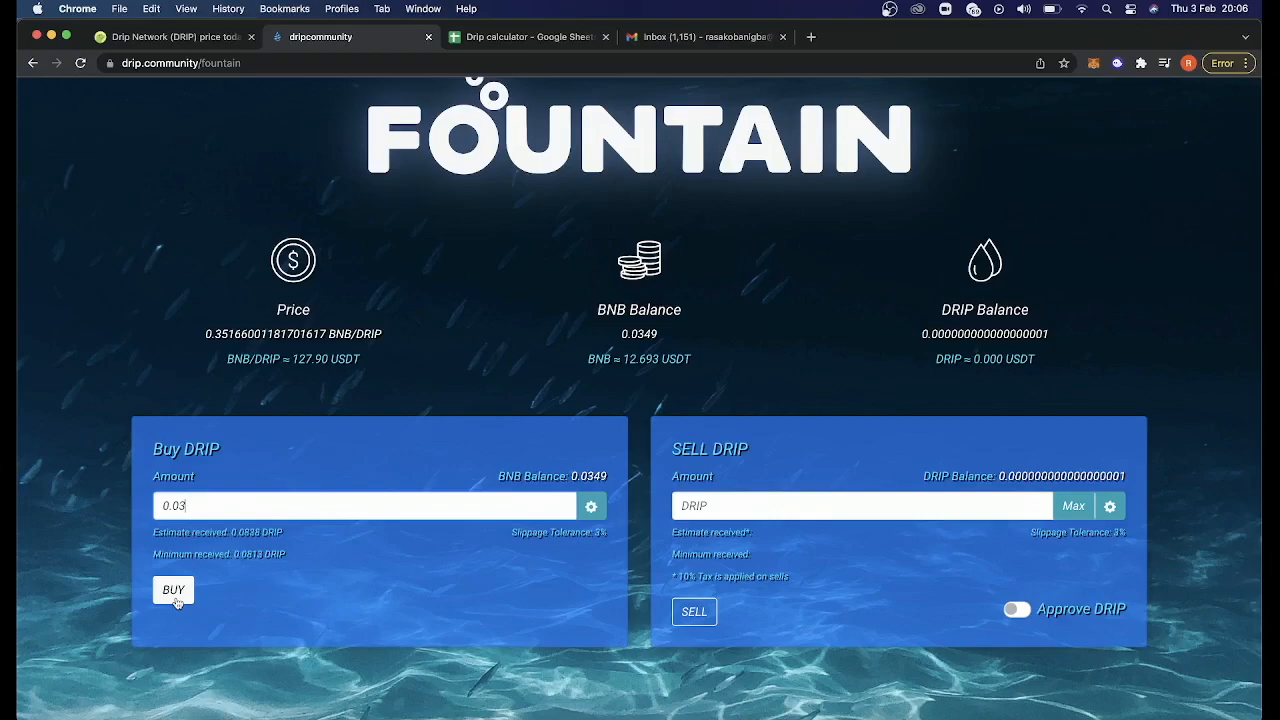
{"action": "type", "text": "3"}
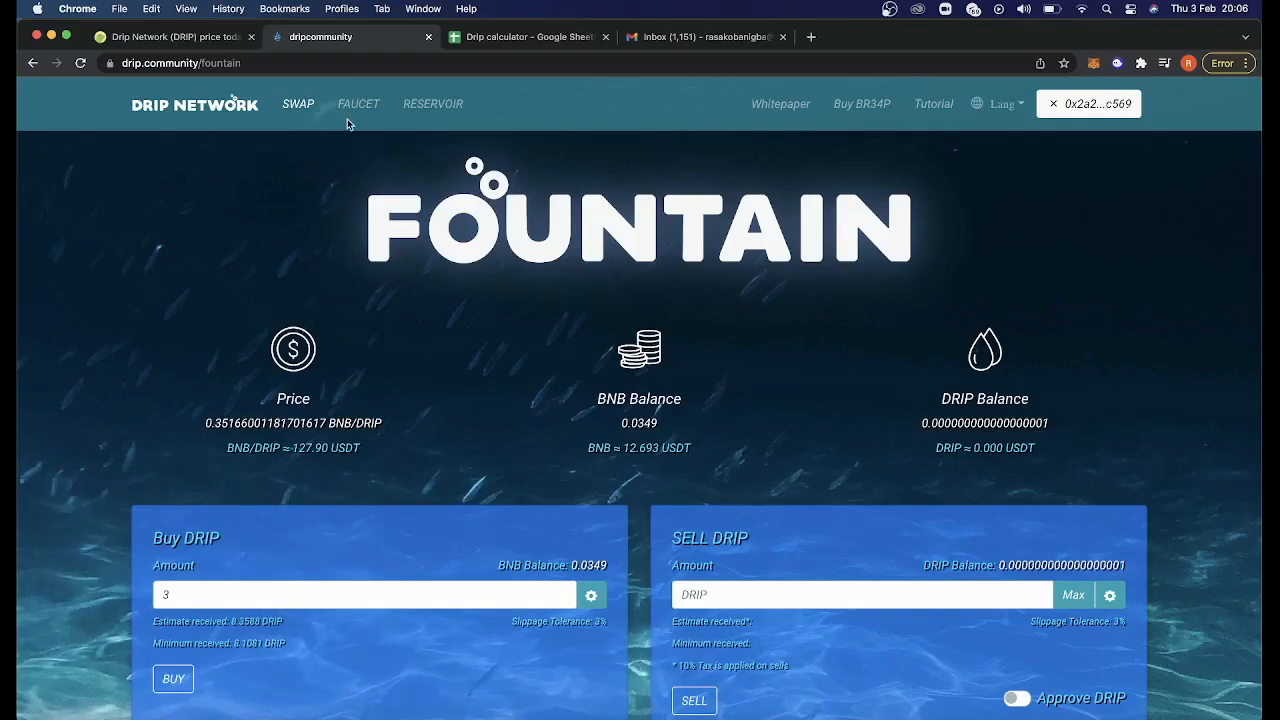
{"action": "mouse_move", "coordinate": [358, 110]}
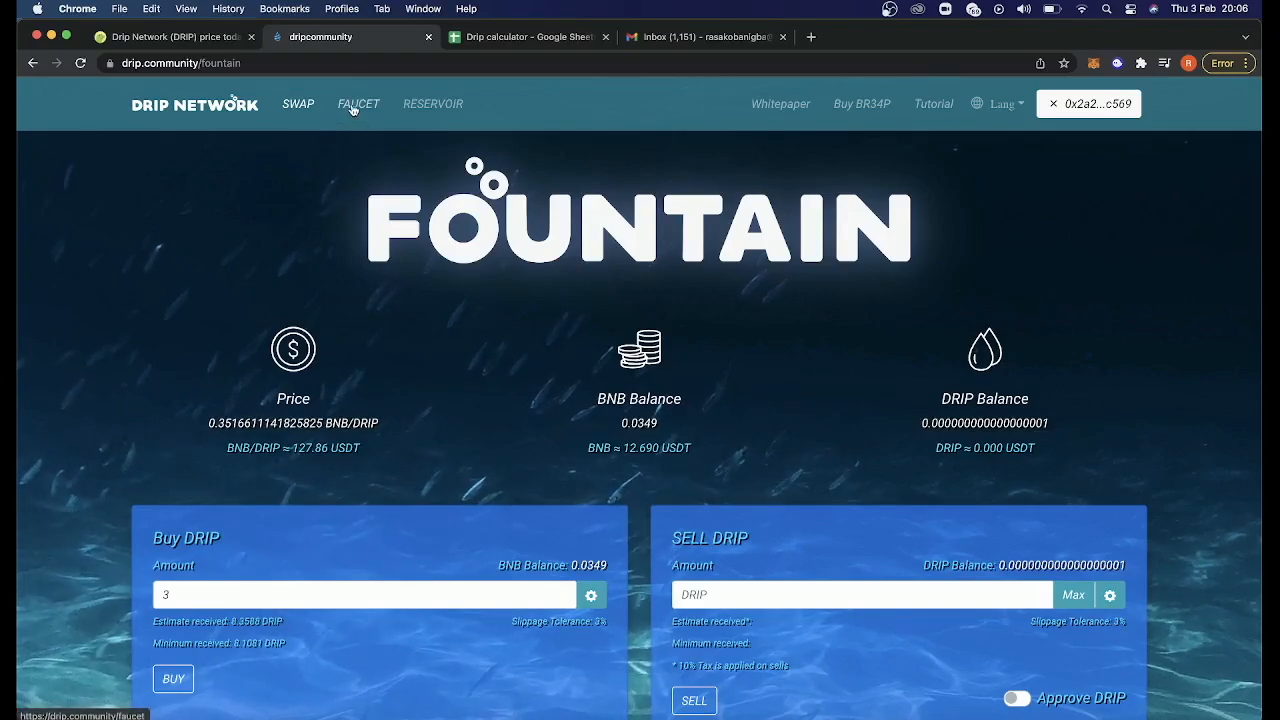
Return to the Faucet page showing 1.290 deposits, 0.003 claimed and the hydrate and claim options.
{"action": "left_click", "coordinate": [358, 104]}
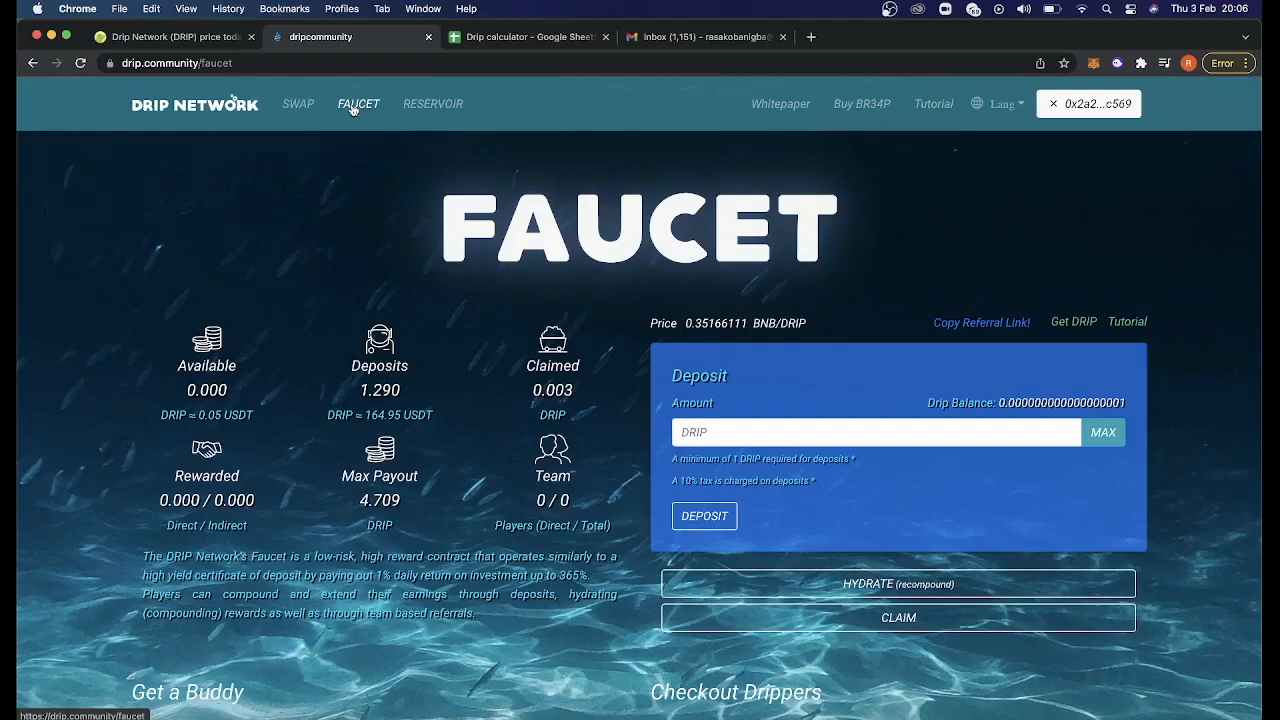
{"action": "mouse_move", "coordinate": [622, 356]}
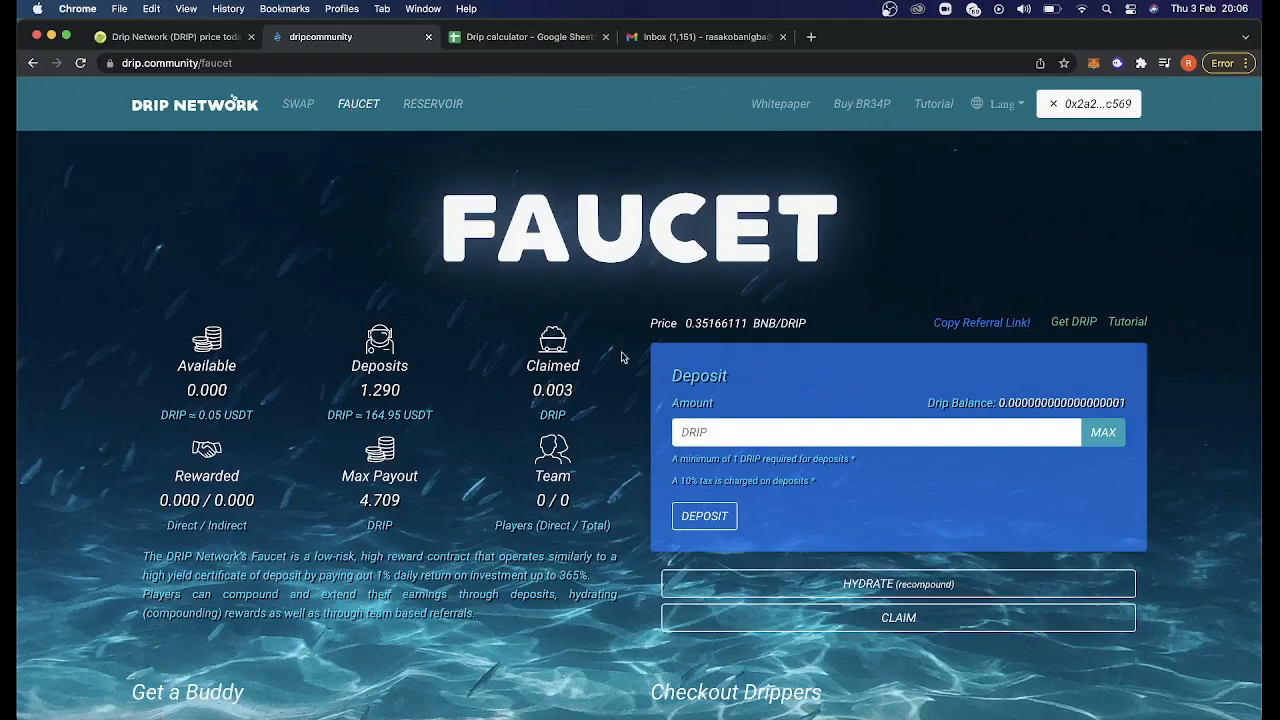
{"action": "mouse_move", "coordinate": [358, 104]}
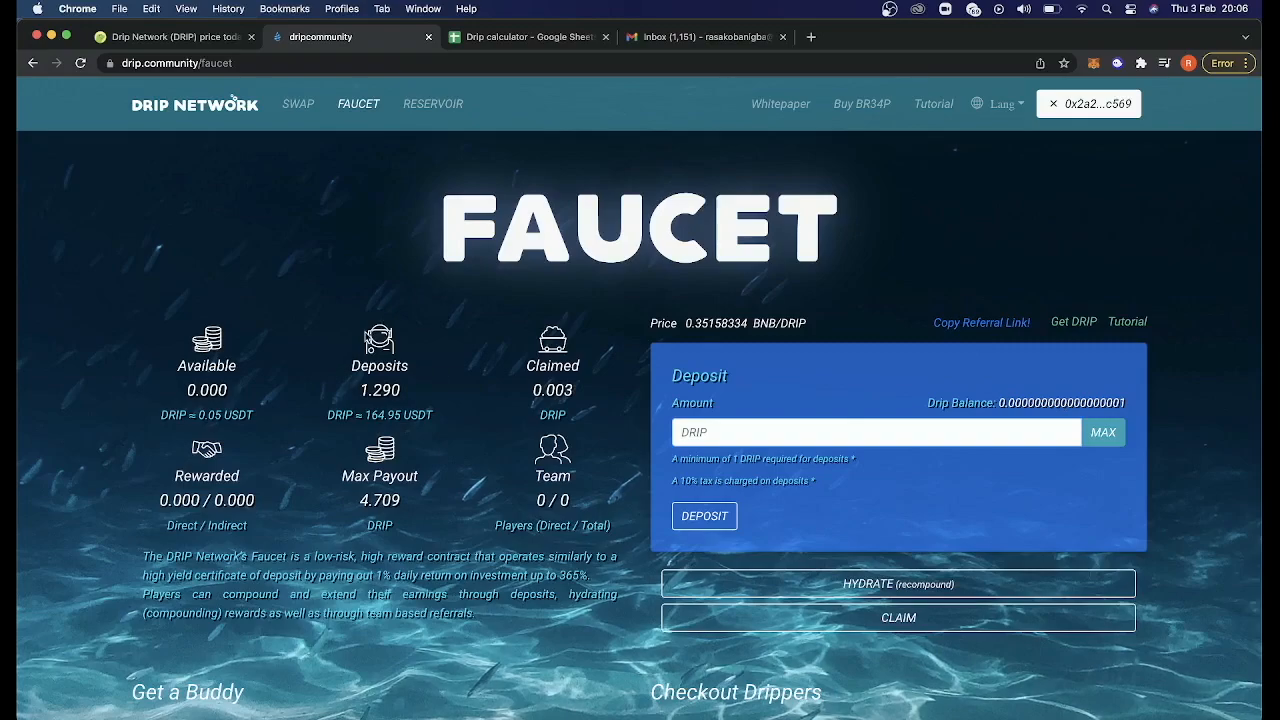
{"action": "mouse_move", "coordinate": [404, 392]}
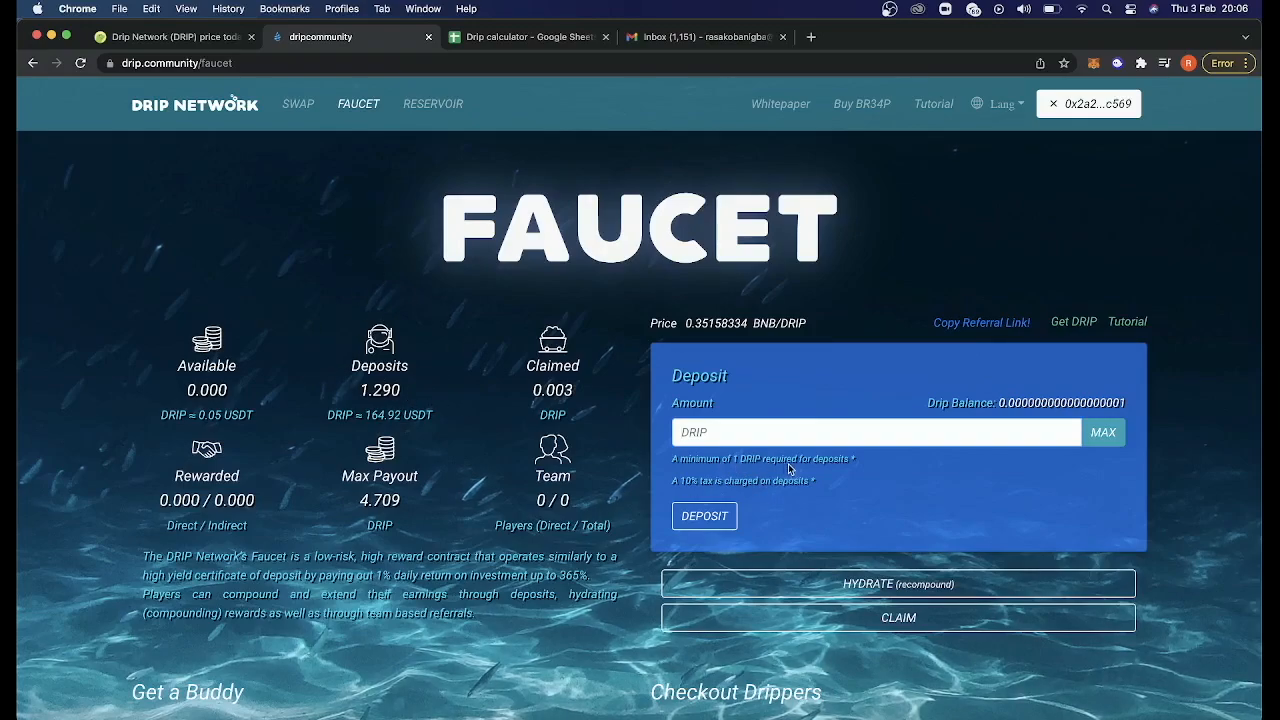
{"action": "mouse_move", "coordinate": [736, 472]}
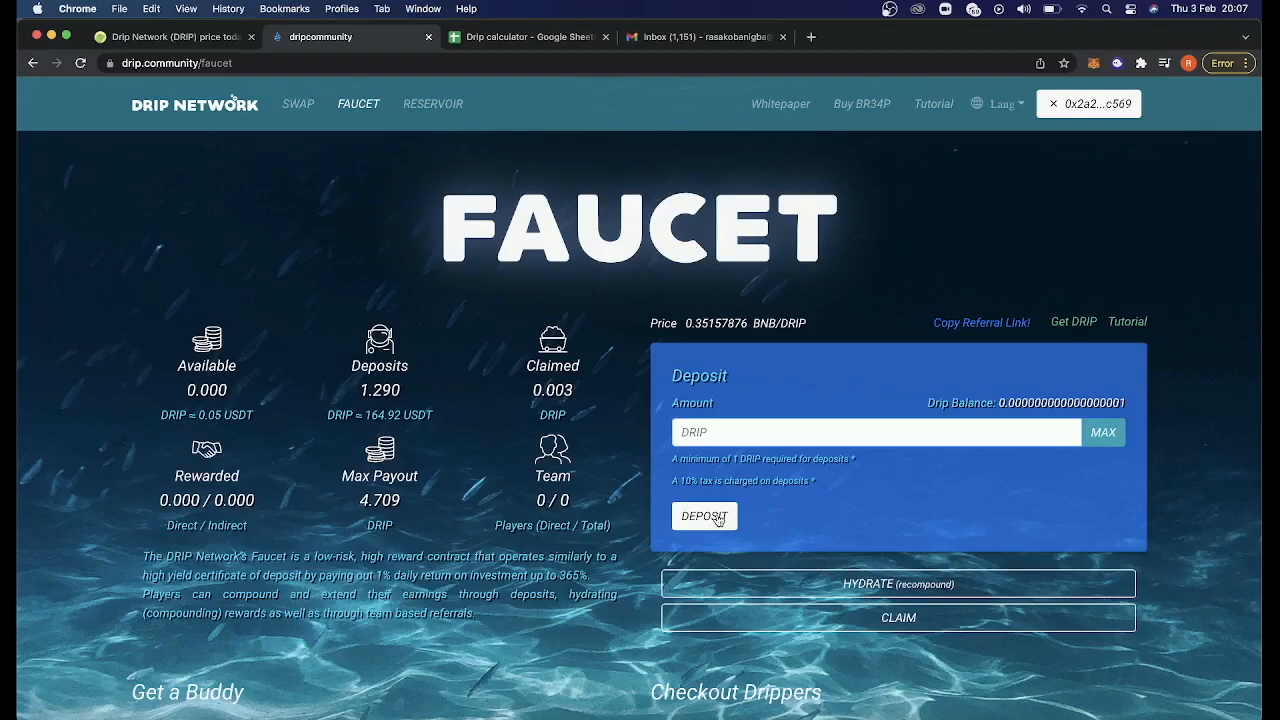
{"action": "mouse_move", "coordinate": [830, 472]}
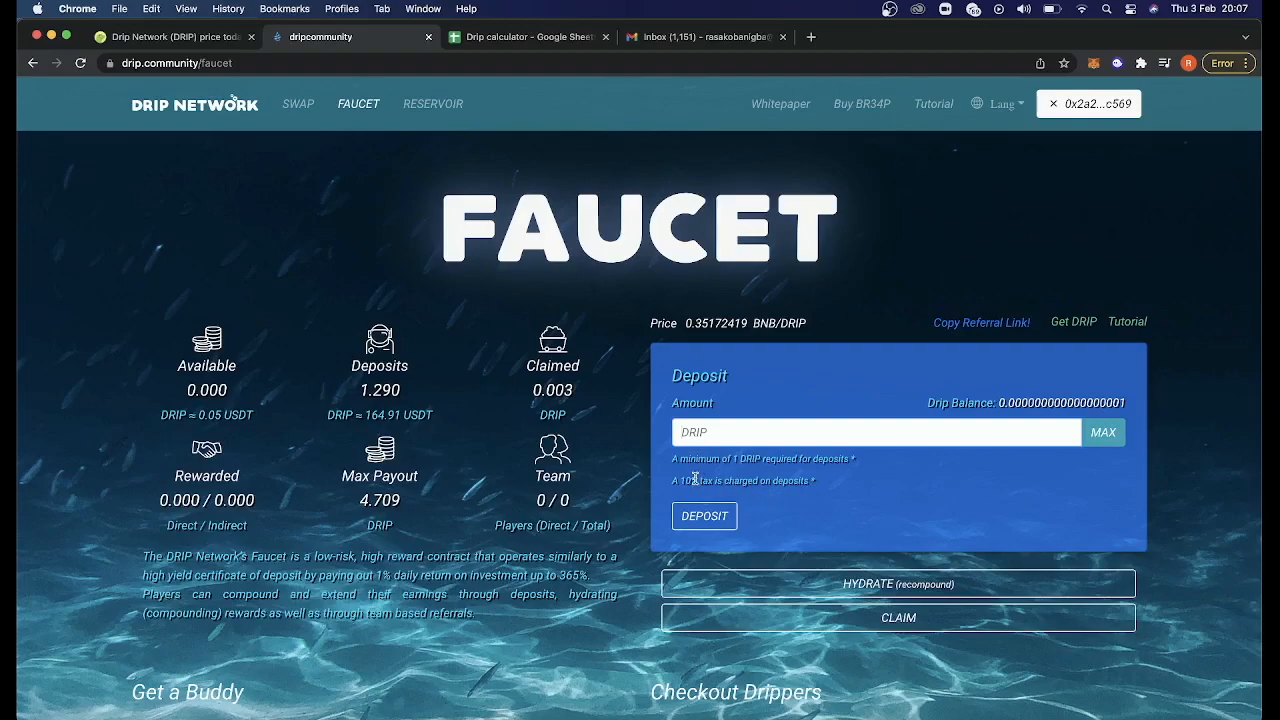
{"action": "mouse_move", "coordinate": [464, 468]}
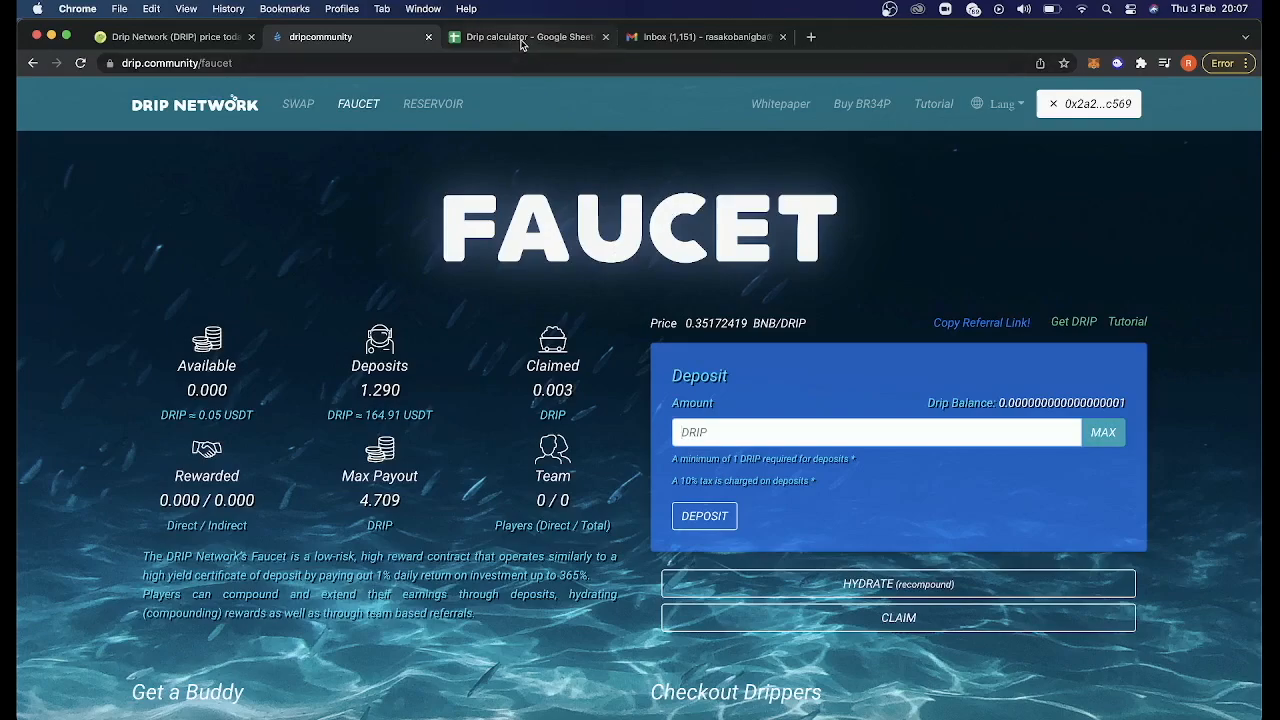
Review the Hydration Template and Wallets sheets, then return to the Calculator sheet with its banked-over-time chart.
{"action": "left_click", "coordinate": [528, 36]}
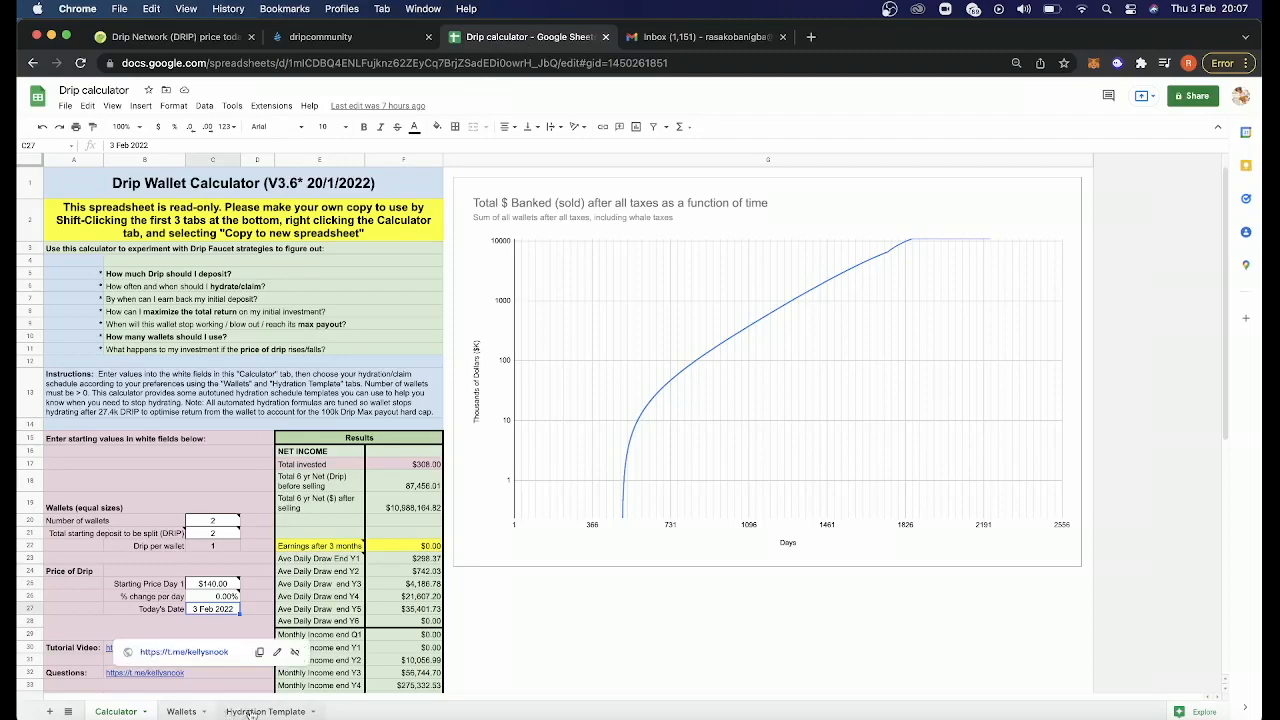
{"action": "left_click", "coordinate": [264, 712]}
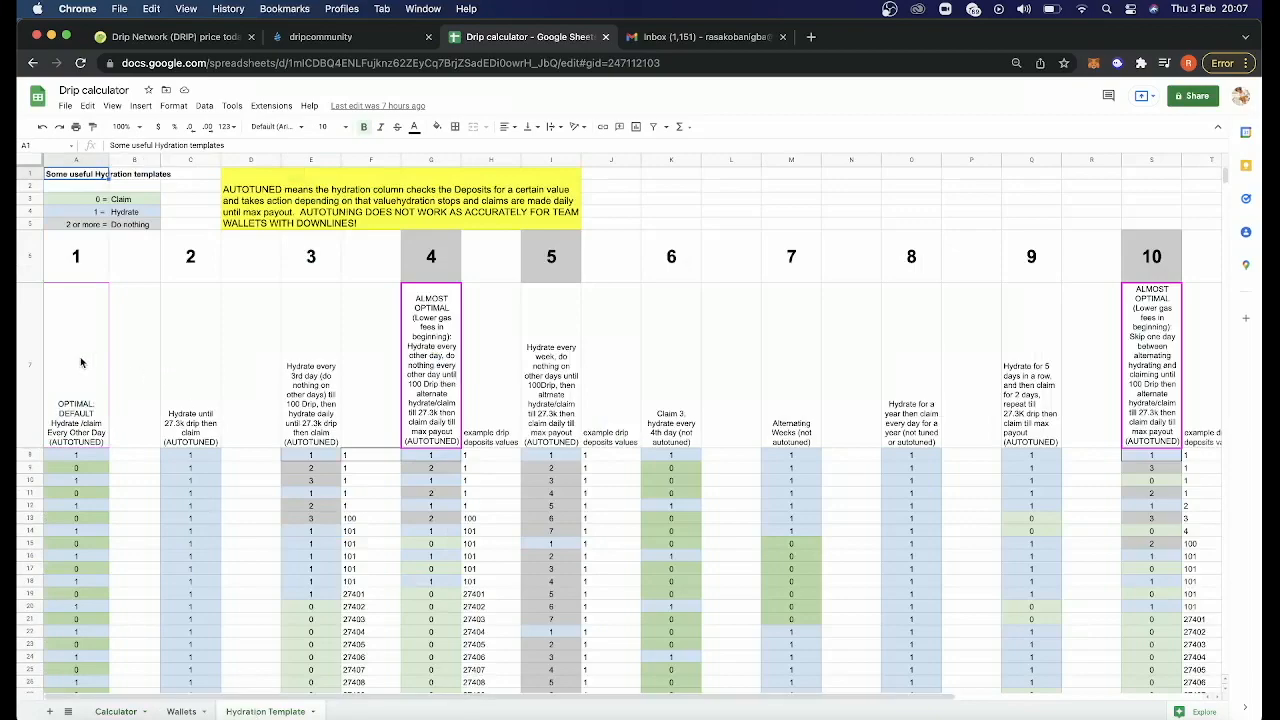
{"action": "mouse_move", "coordinate": [156, 456]}
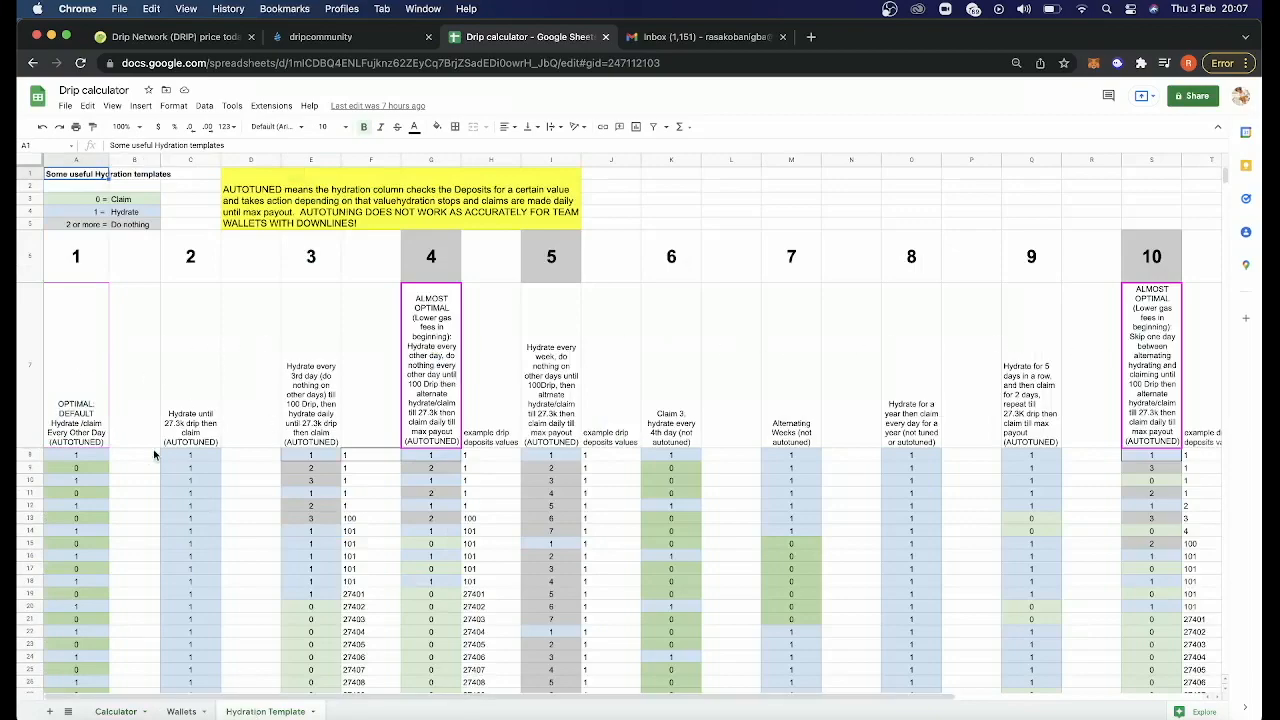
{"action": "mouse_move", "coordinate": [252, 552]}
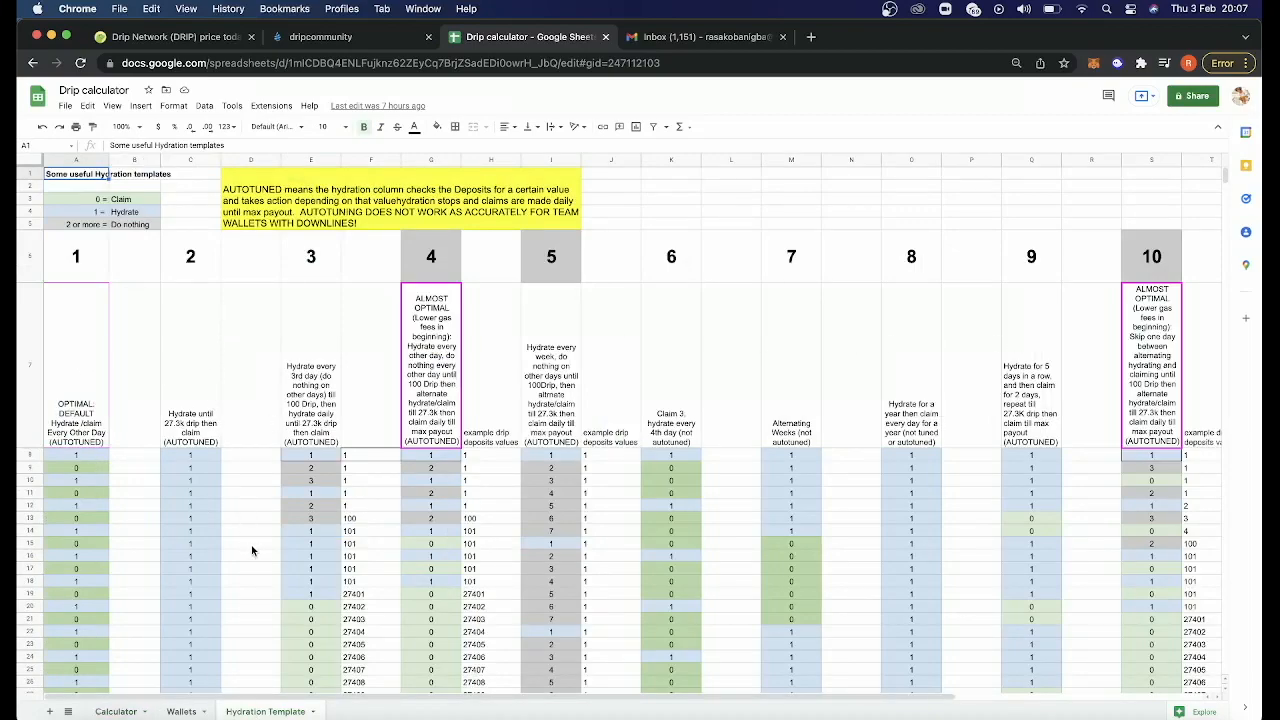
{"action": "left_click", "coordinate": [180, 712]}
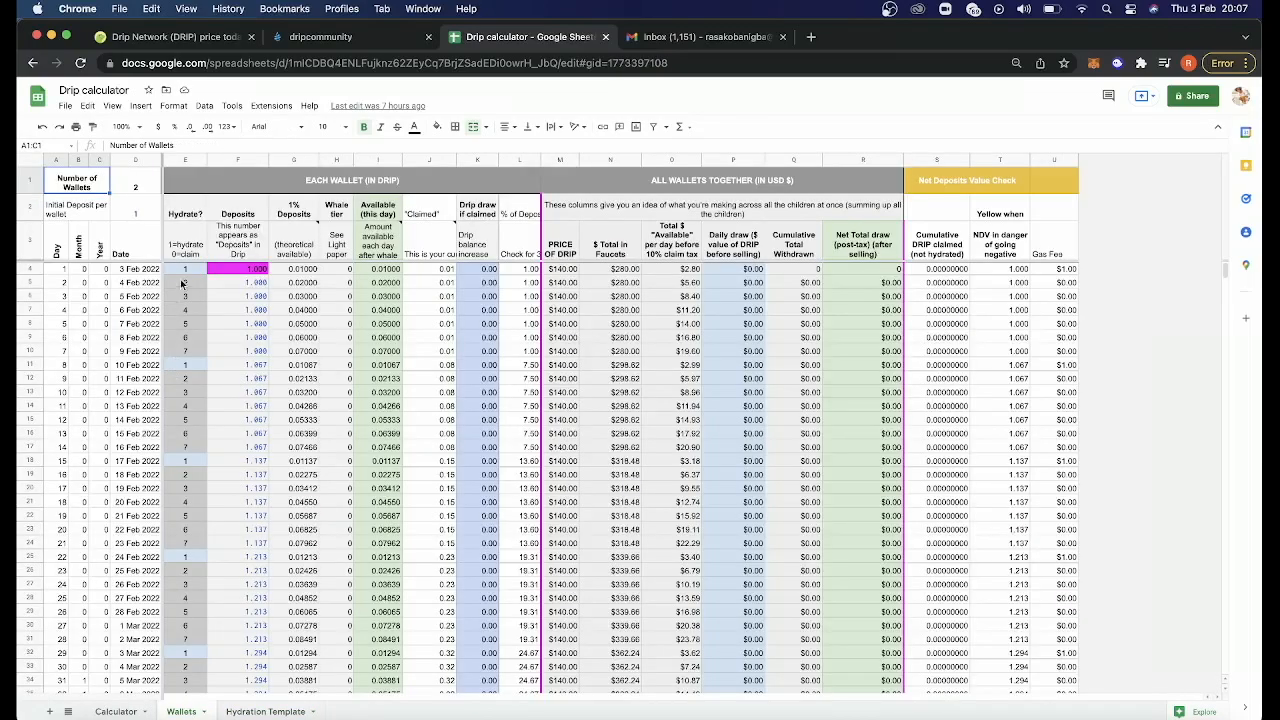
{"action": "mouse_move", "coordinate": [200, 456]}
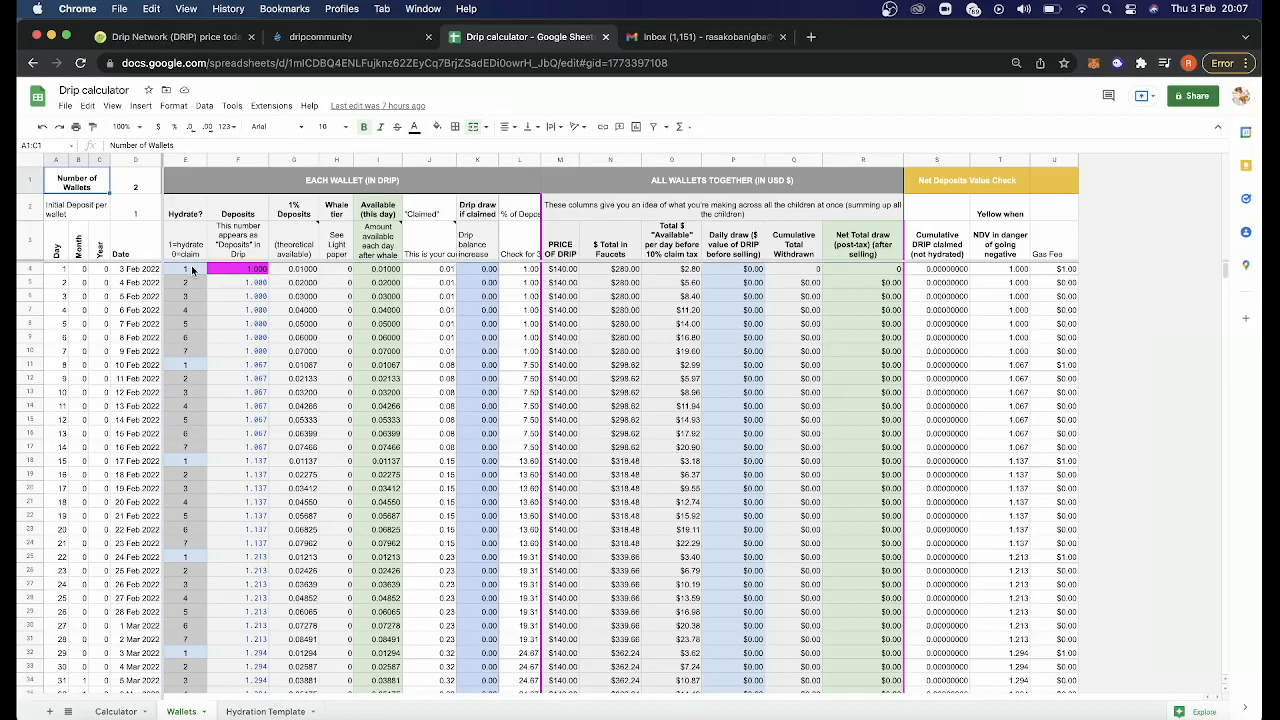
{"action": "left_click", "coordinate": [264, 712]}
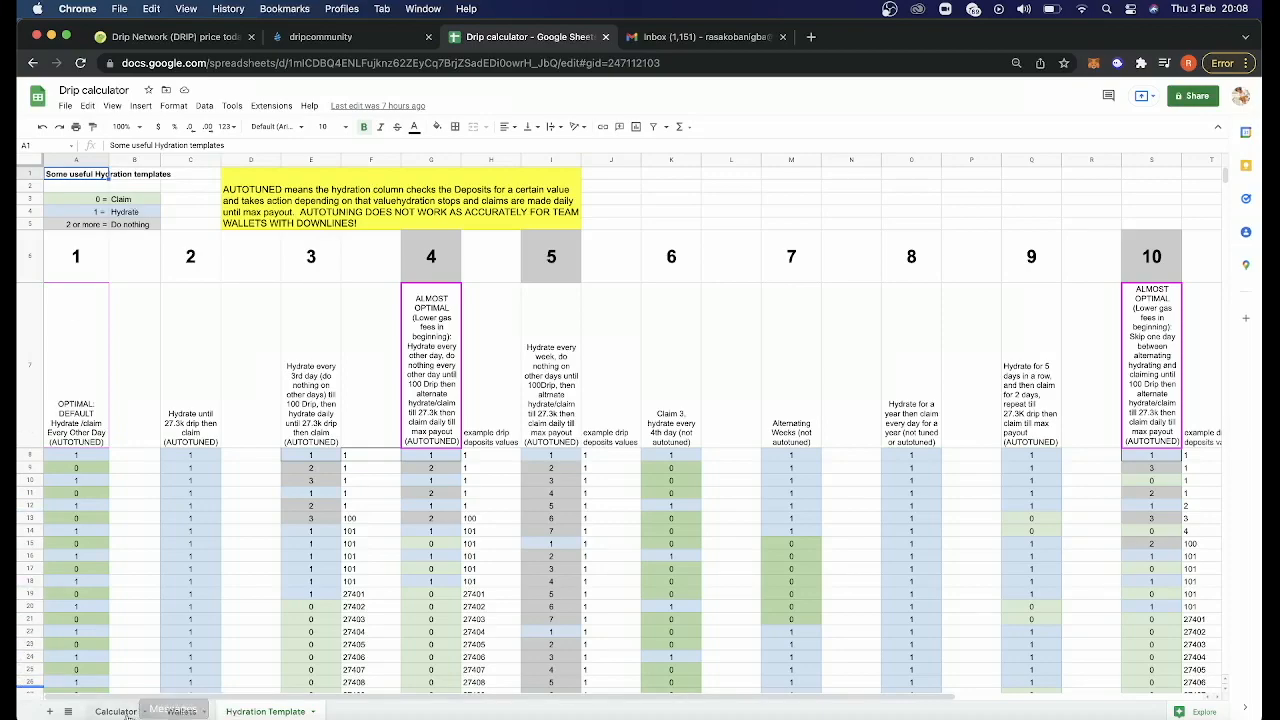
{"action": "left_click", "coordinate": [114, 712]}
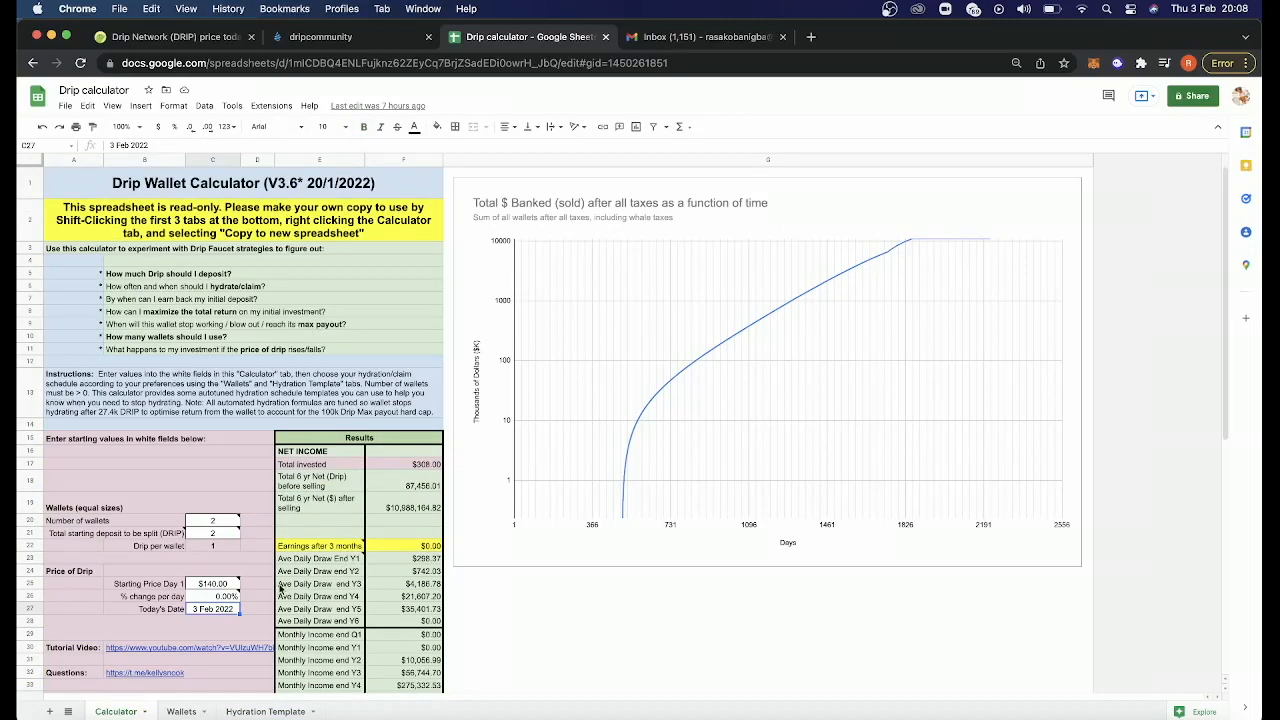
{"action": "mouse_move", "coordinate": [452, 556]}
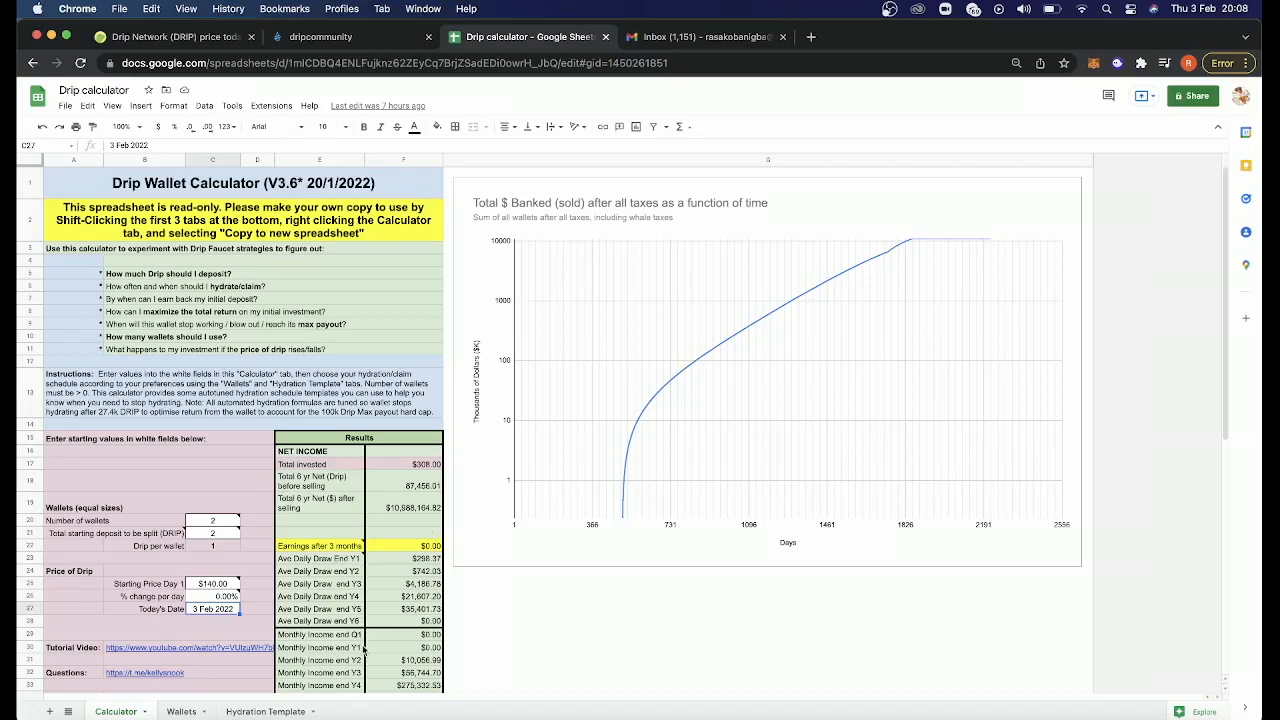
{"action": "mouse_move", "coordinate": [436, 496]}
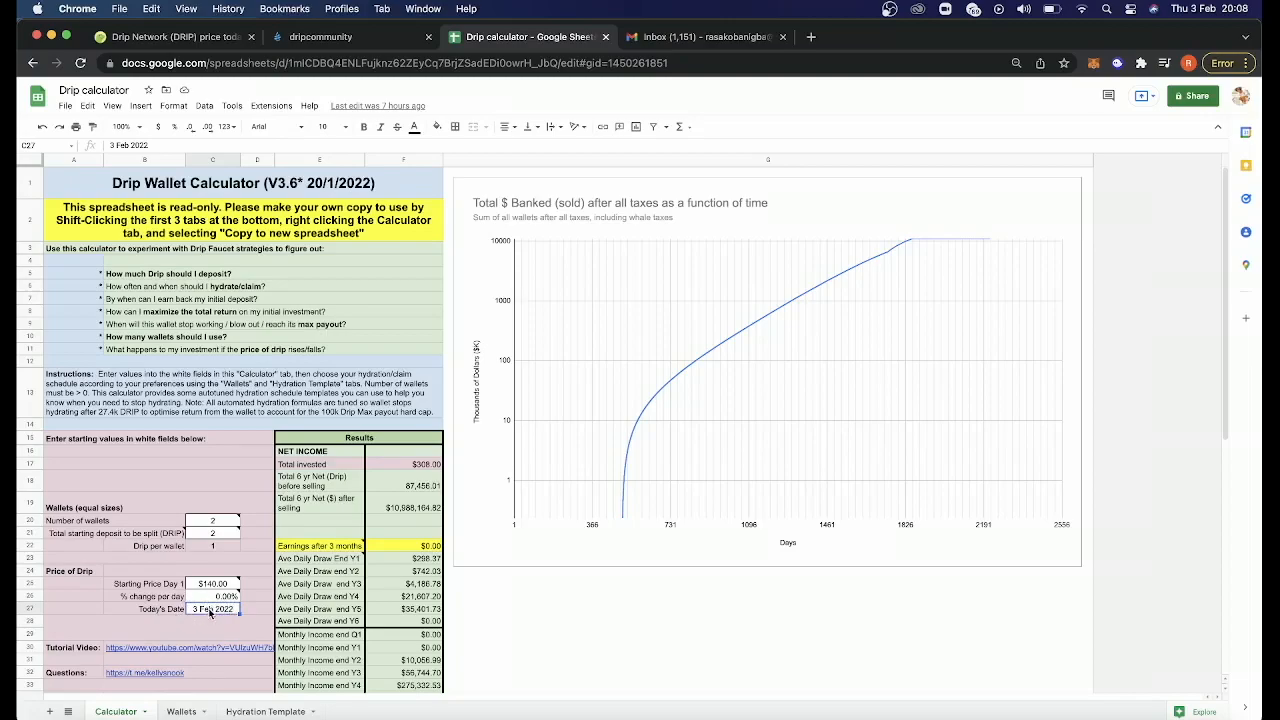
Show the Wallets sheet with per-wallet daily hydrate, deposit and claim figures by date.
{"action": "left_click", "coordinate": [180, 712]}
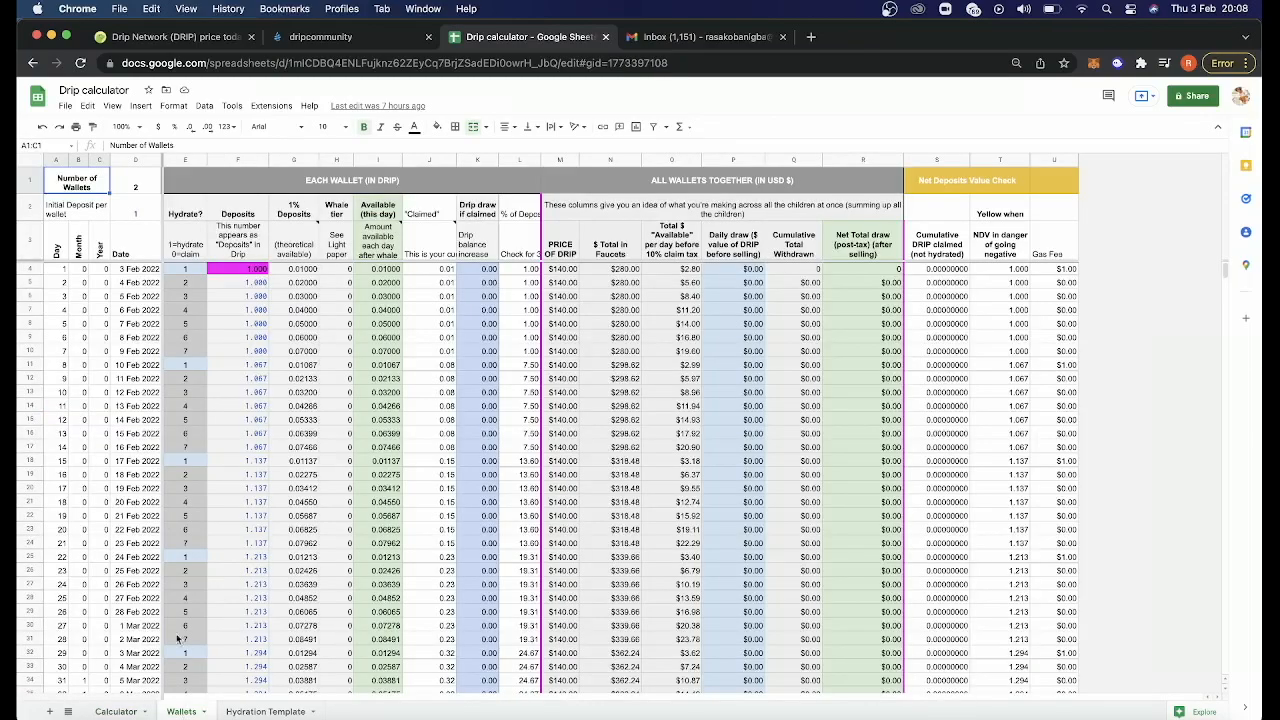
{"action": "mouse_move", "coordinate": [140, 268]}
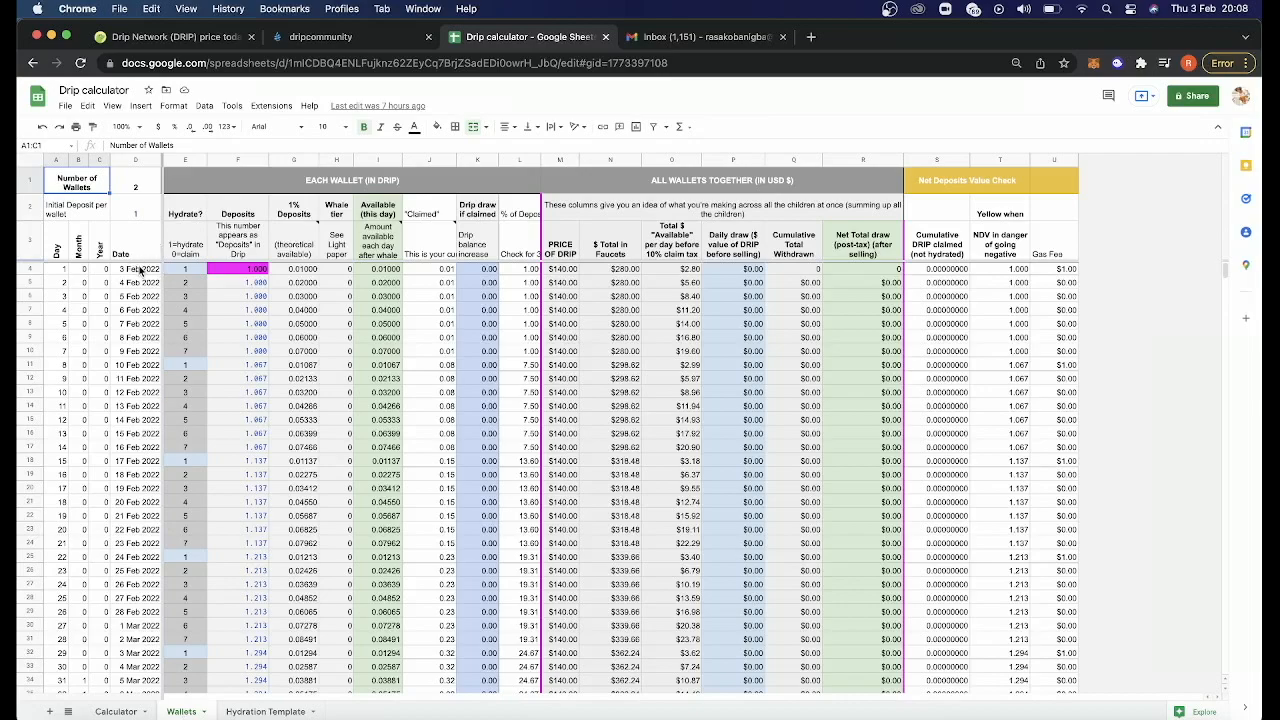
{"action": "mouse_move", "coordinate": [188, 224]}
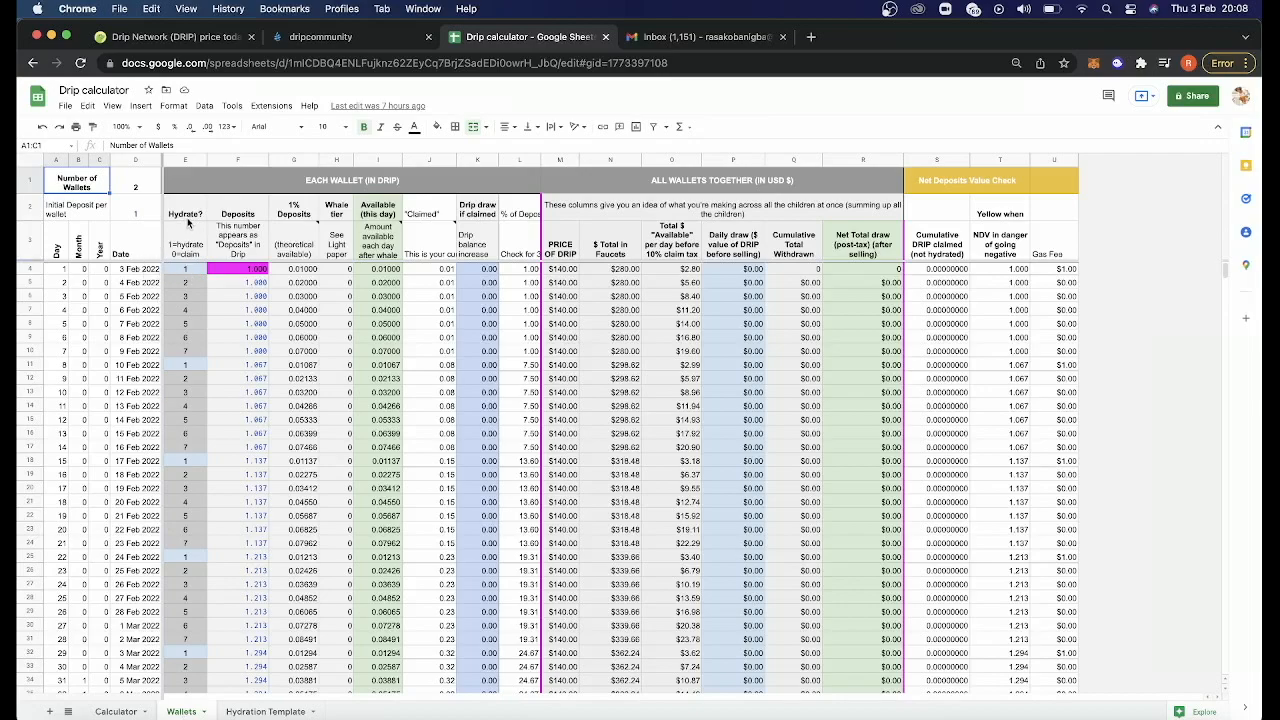
{"action": "mouse_move", "coordinate": [204, 518]}
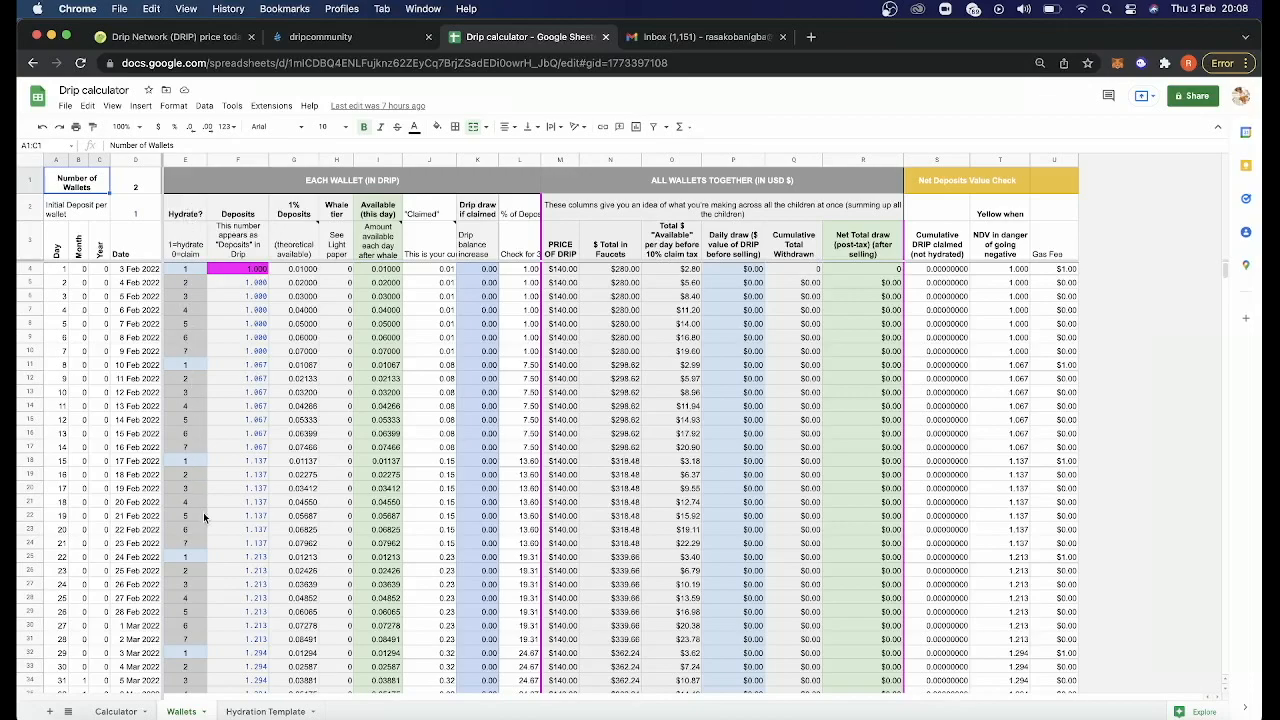
{"action": "mouse_move", "coordinate": [200, 366]}
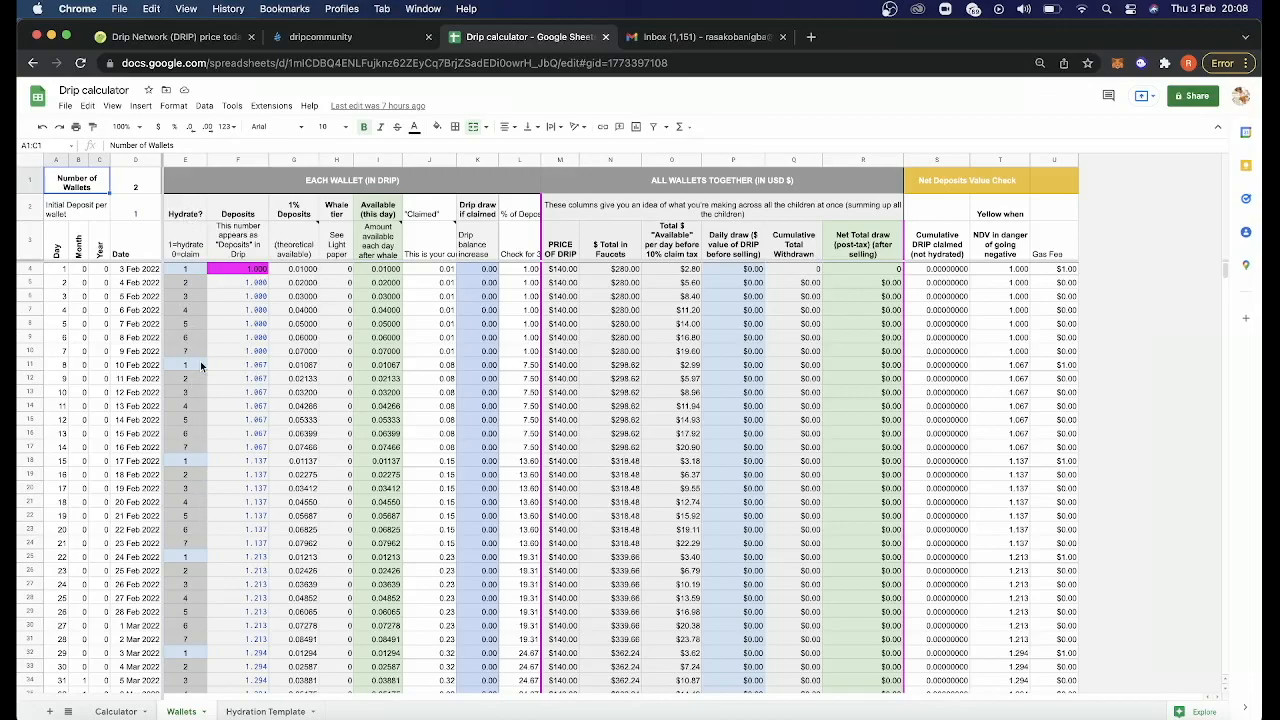
{"action": "mouse_move", "coordinate": [266, 676]}
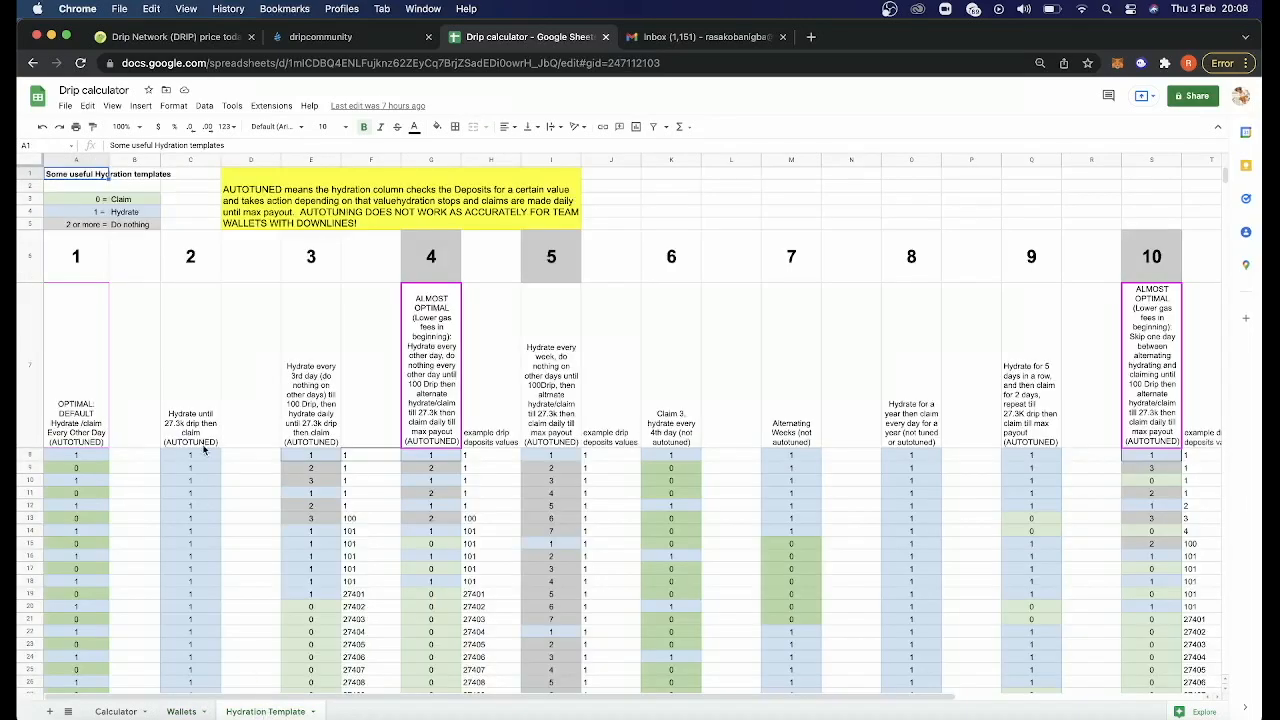
{"action": "mouse_move", "coordinate": [686, 388]}
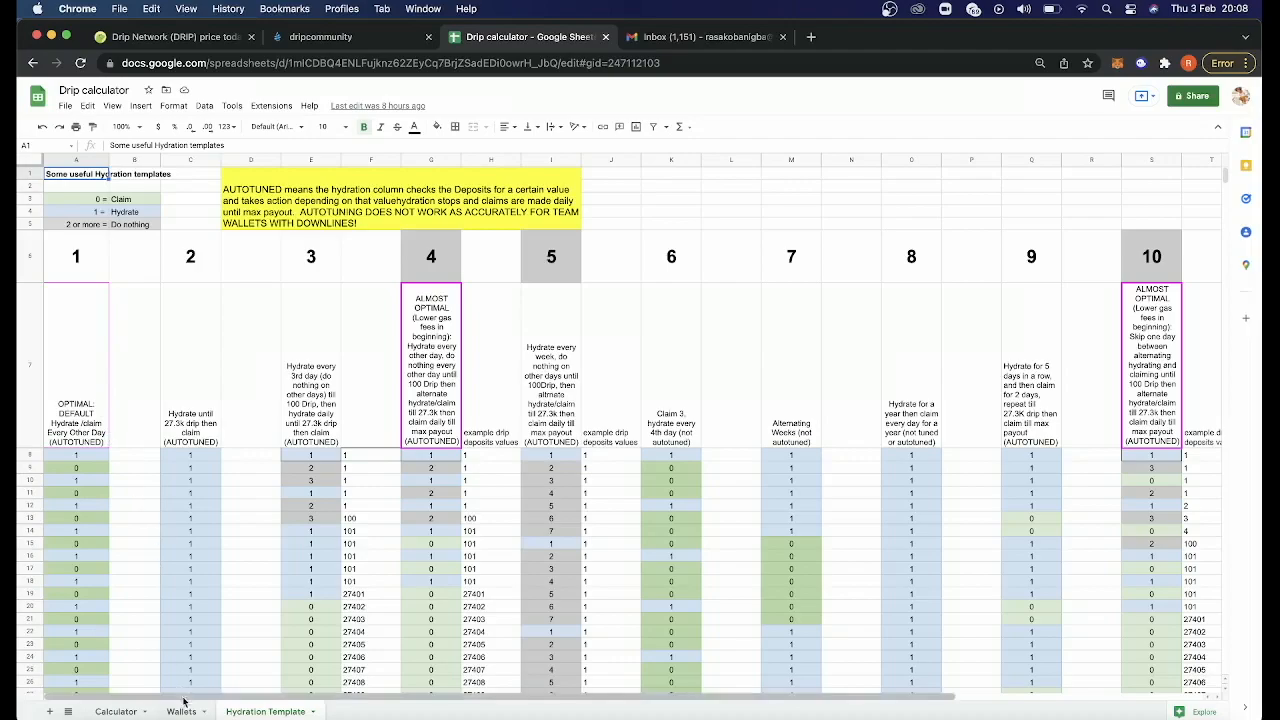
{"action": "left_click", "coordinate": [180, 712]}
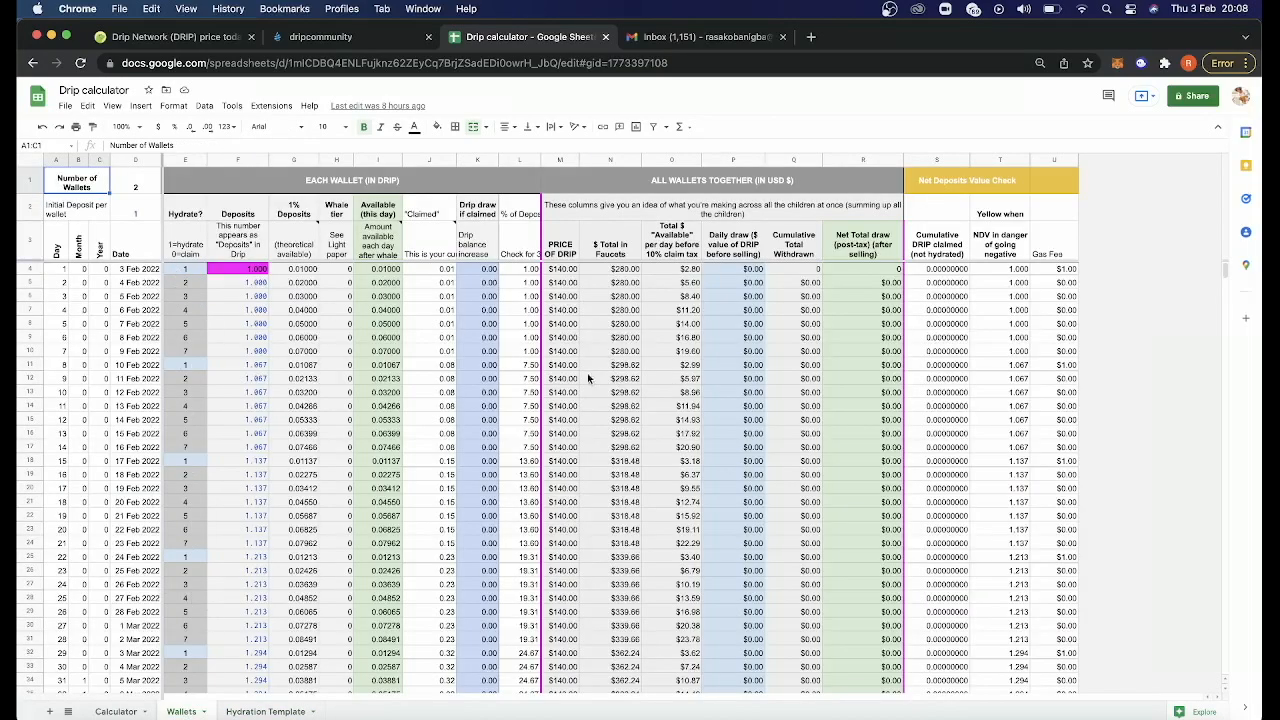
{"action": "mouse_move", "coordinate": [538, 488]}
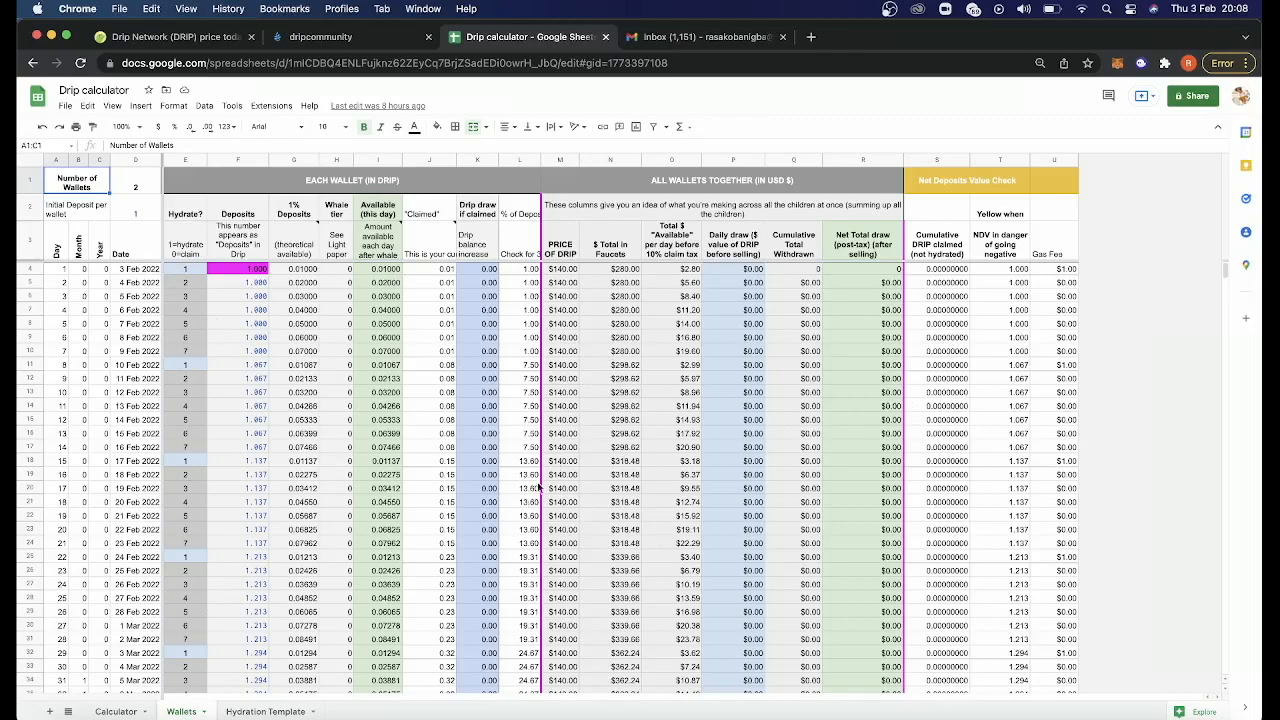
{"action": "mouse_move", "coordinate": [430, 404]}
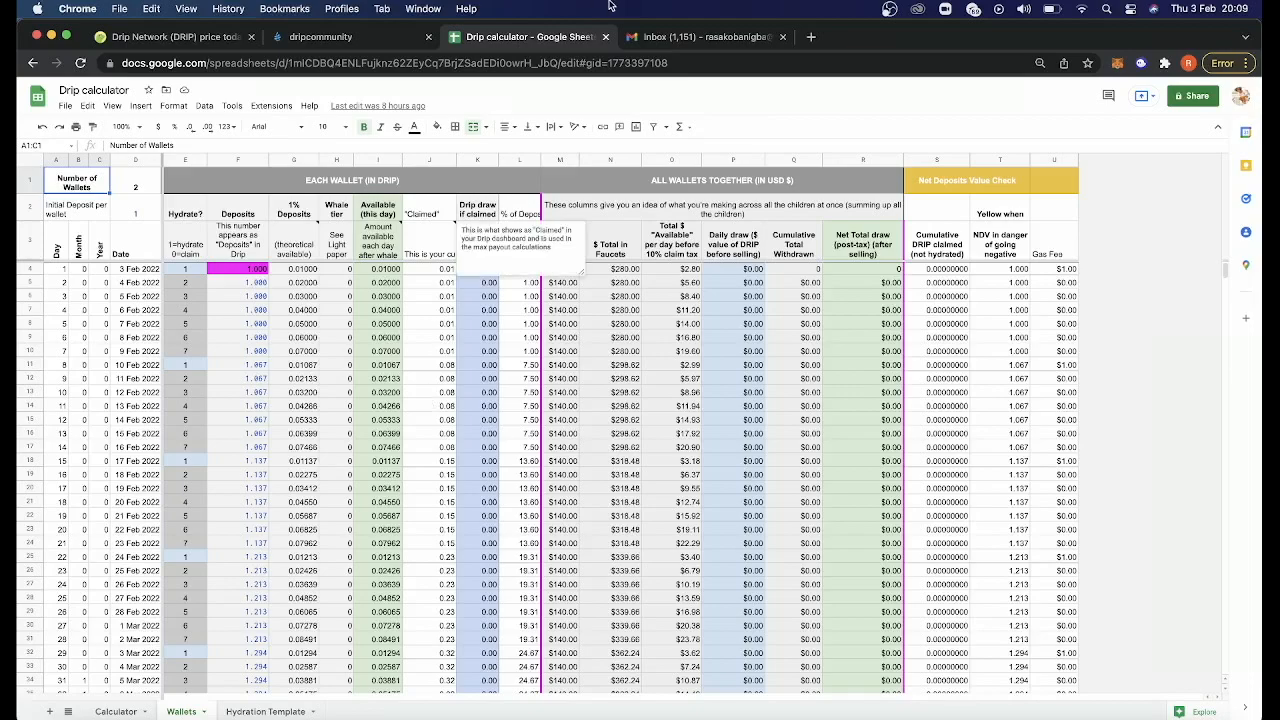
Return to the Faucet page (1.290 DRIP deposits, 0.003 claimed) and scroll to Get a Buddy.
{"action": "left_click", "coordinate": [350, 36]}
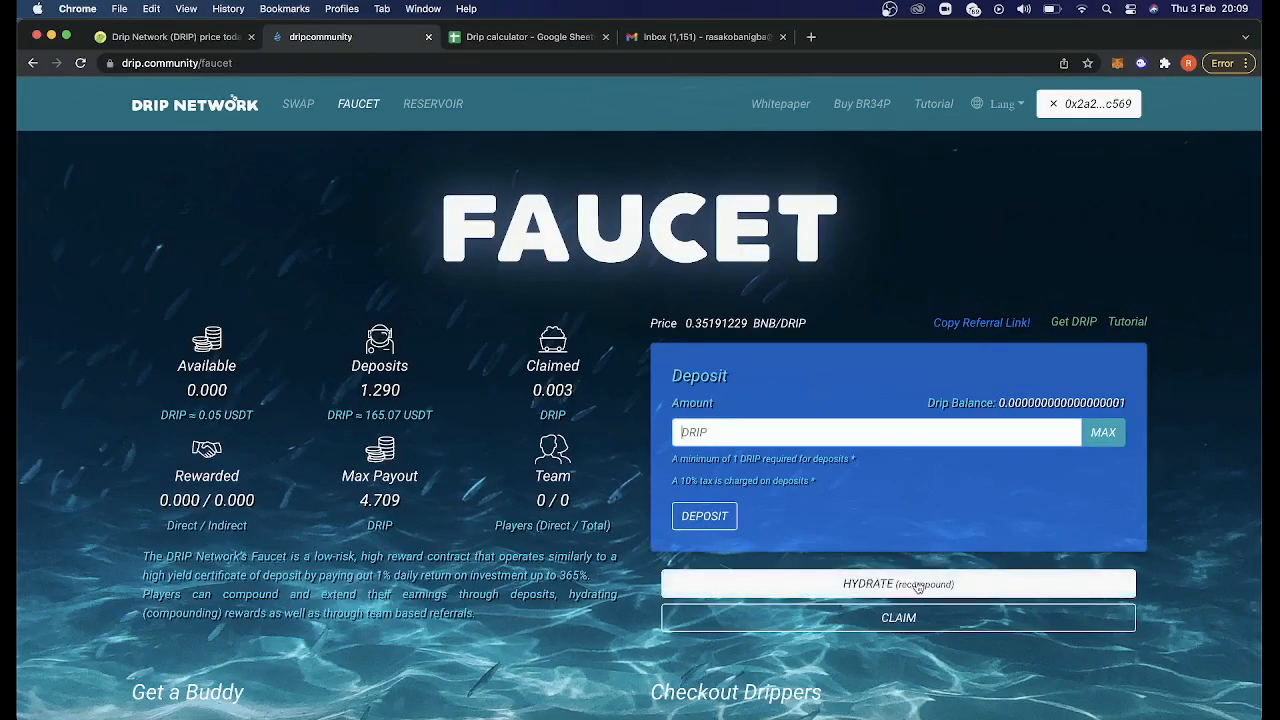
{"action": "mouse_move", "coordinate": [596, 670]}
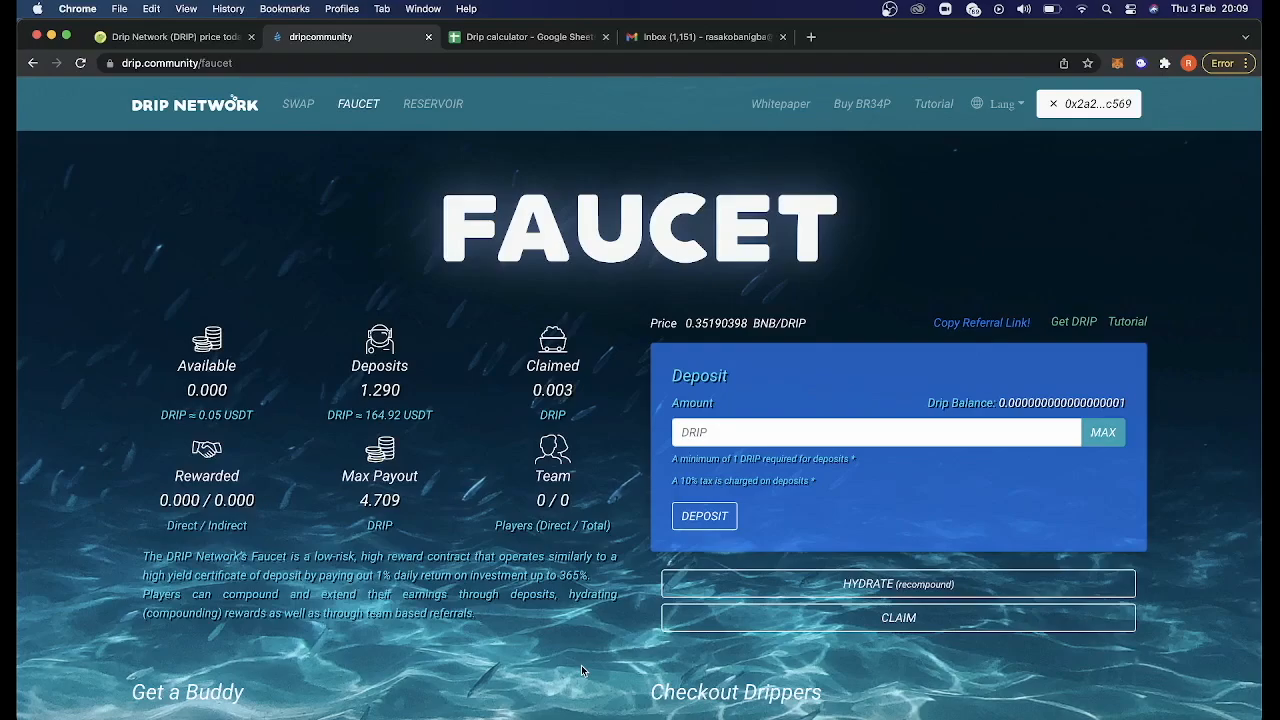
{"action": "scroll", "scroll_direction": "down", "scroll_amount": 3}
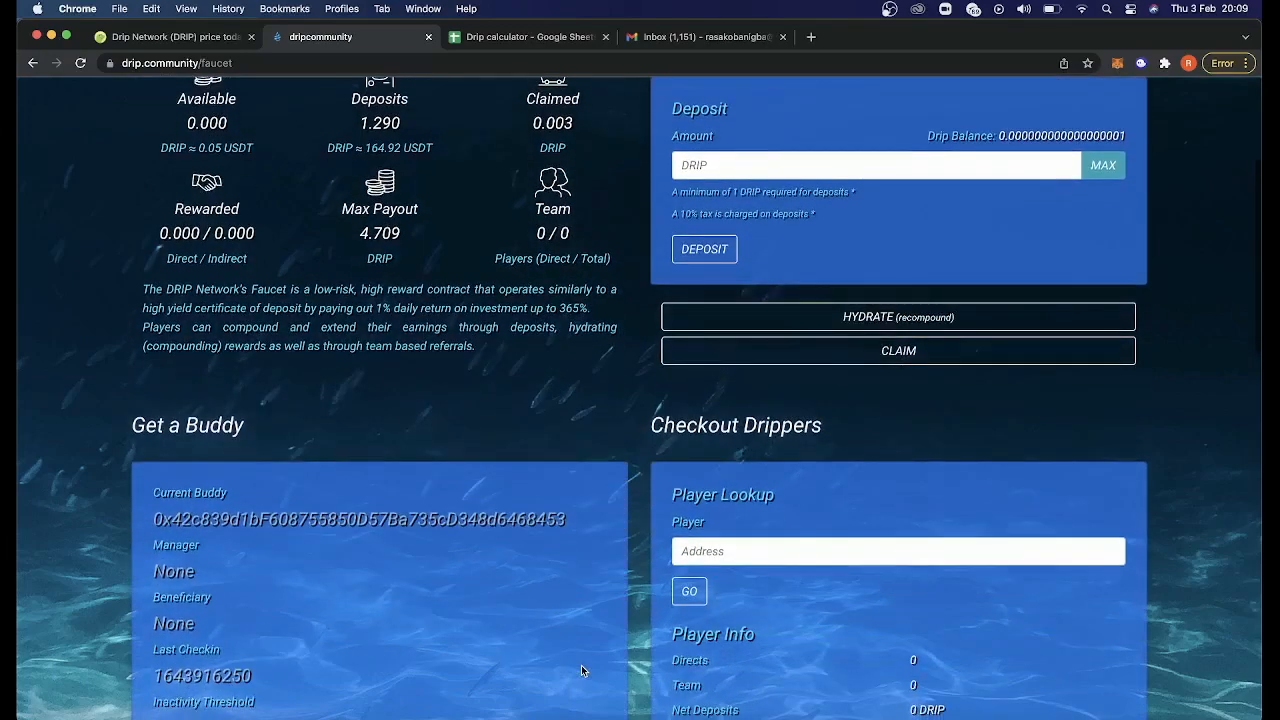